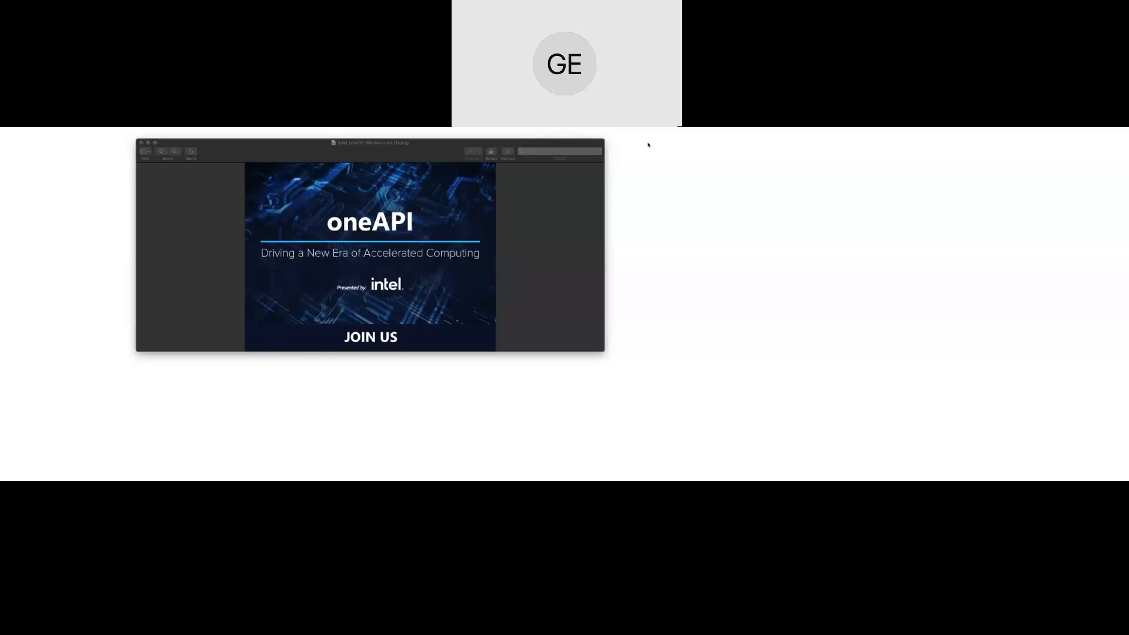
mouse_move(1017, 348)
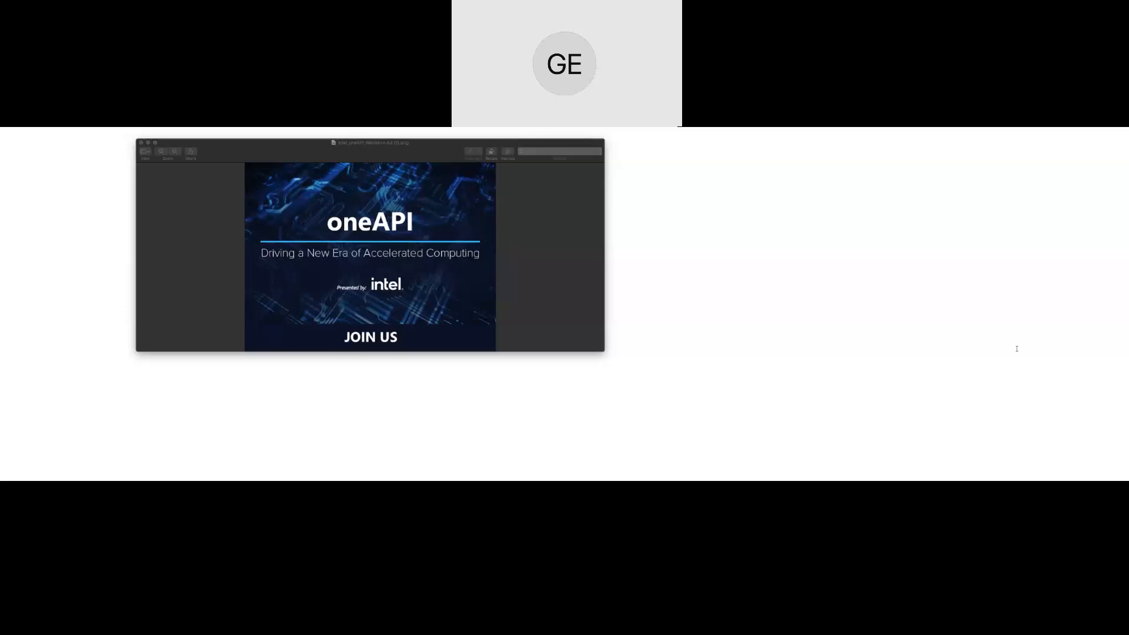
mouse_move(540, 198)
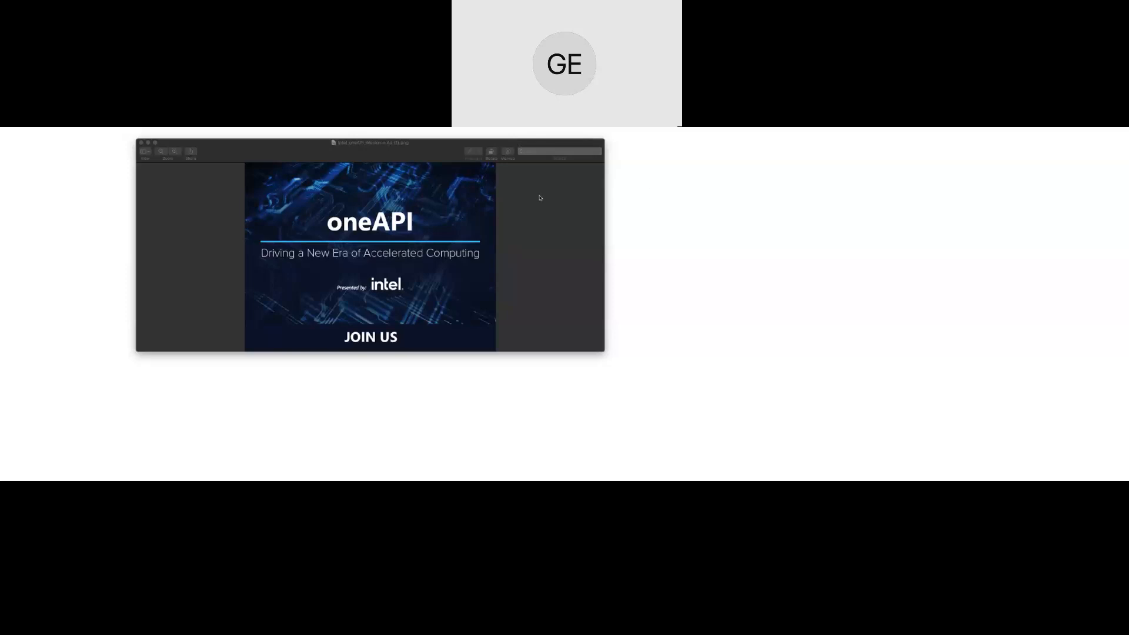
mouse_move(430, 147)
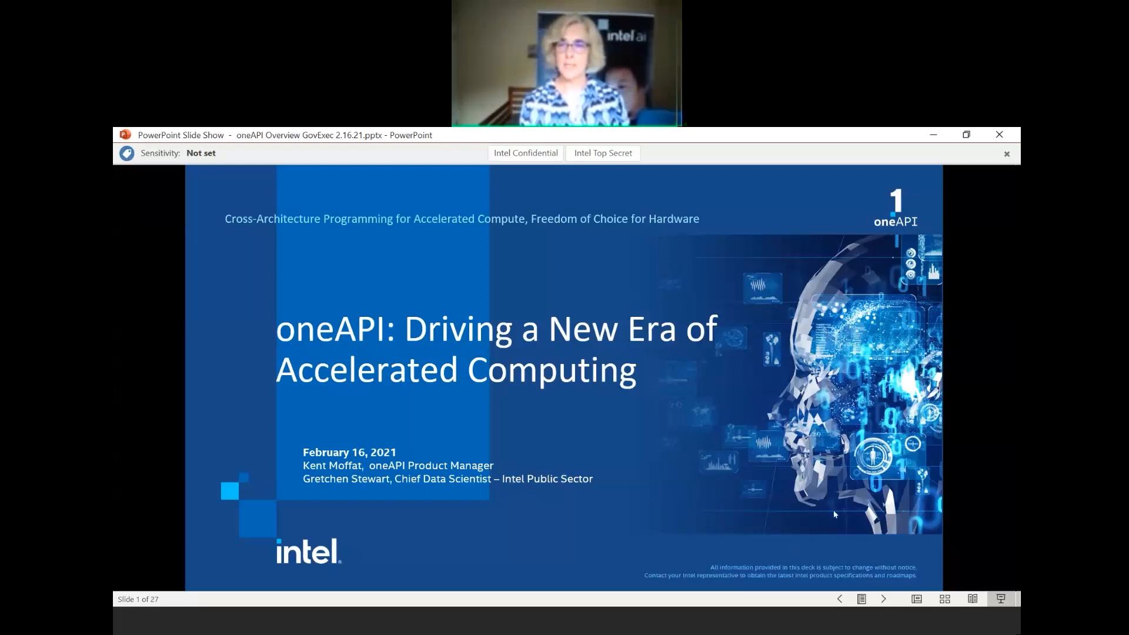
mouse_move(833, 557)
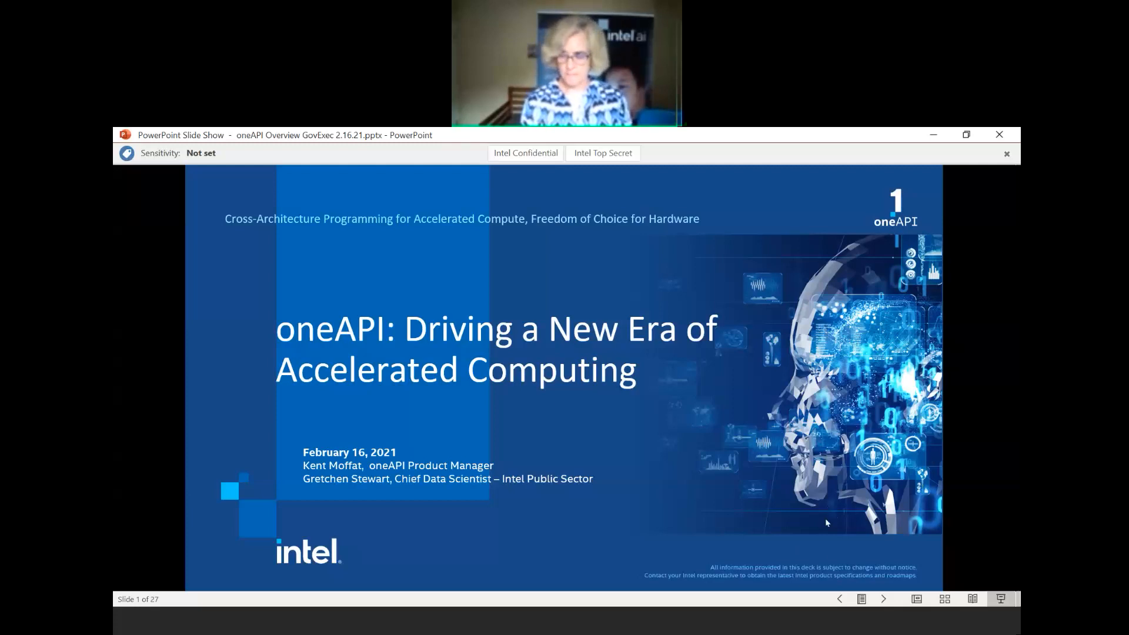
Advance the show past the title slide toward the Intel Software Development Toolkits for AI & Analytics slide.
left_click(883, 599)
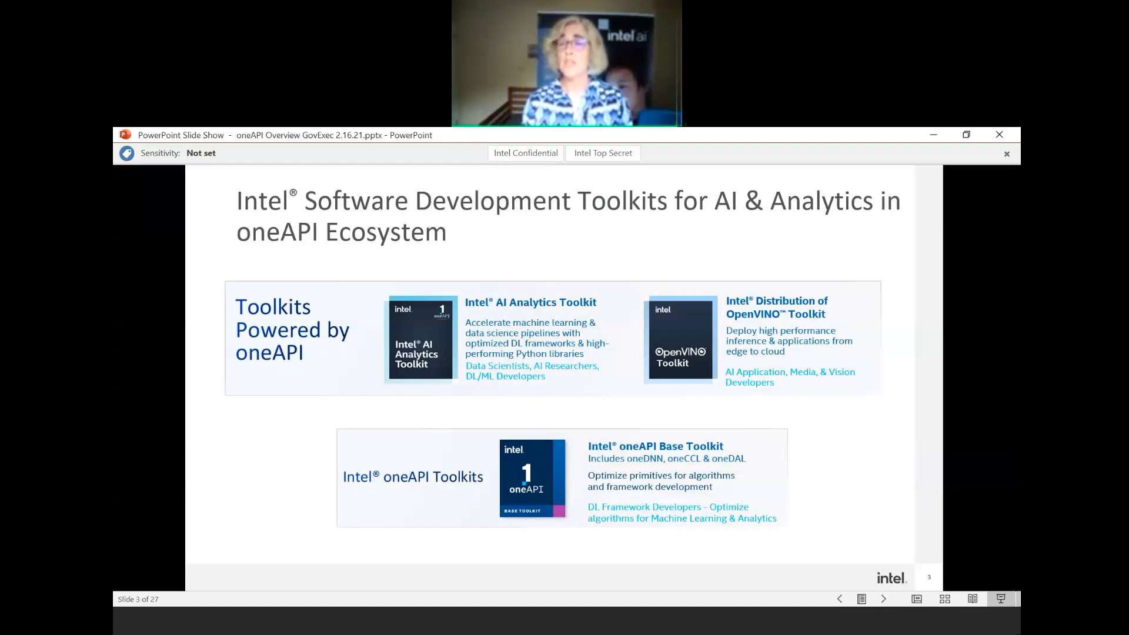
mouse_move(604, 294)
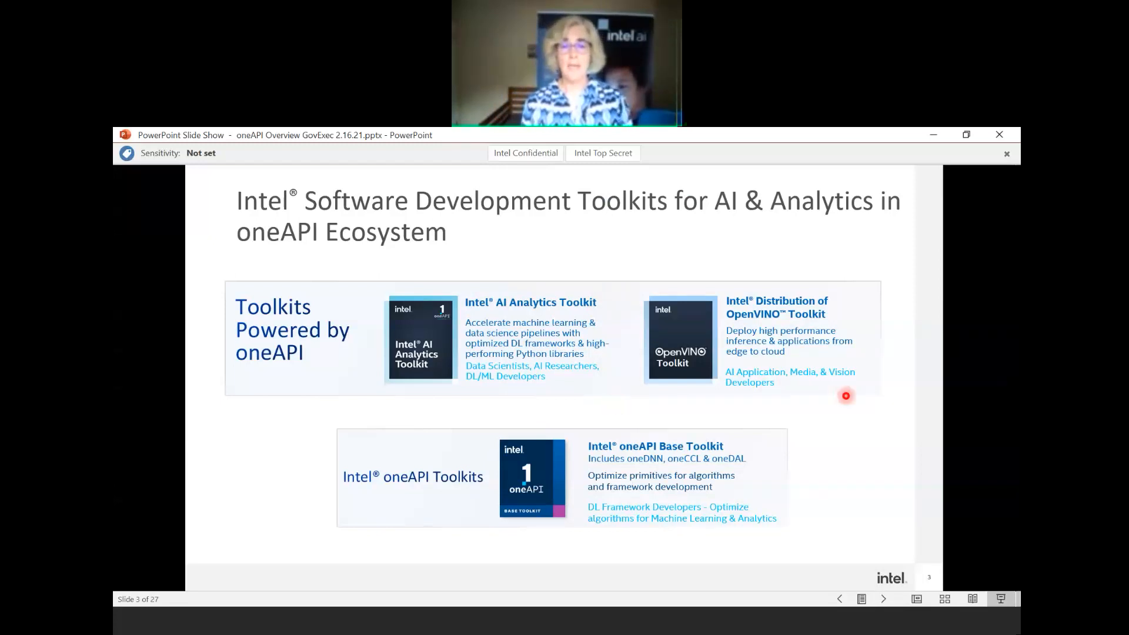
mouse_move(560, 393)
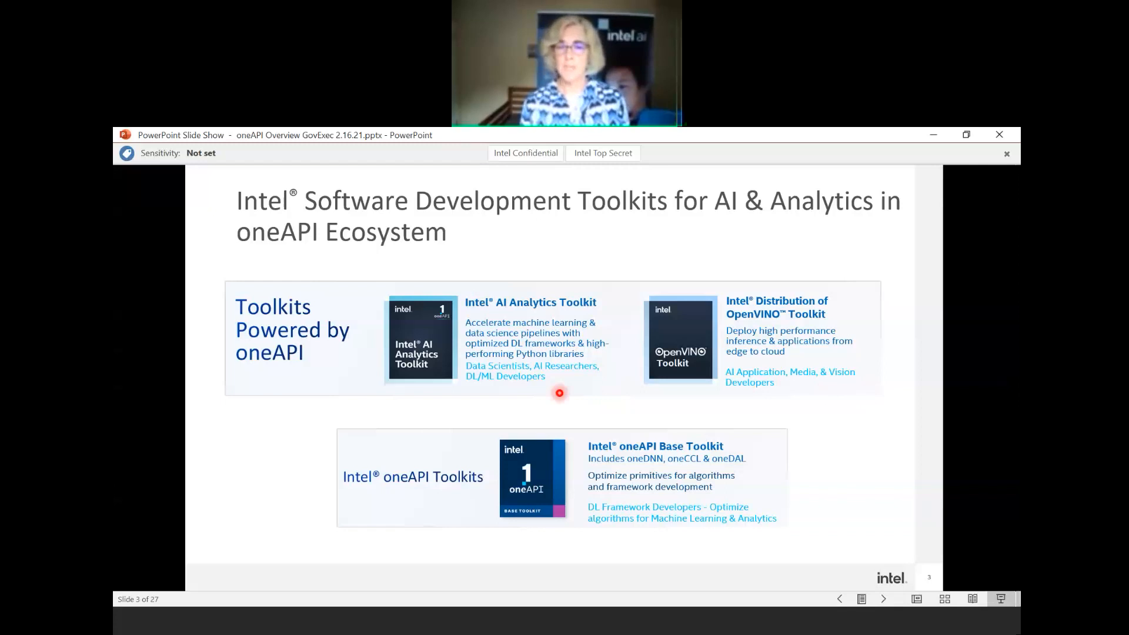
mouse_move(836, 396)
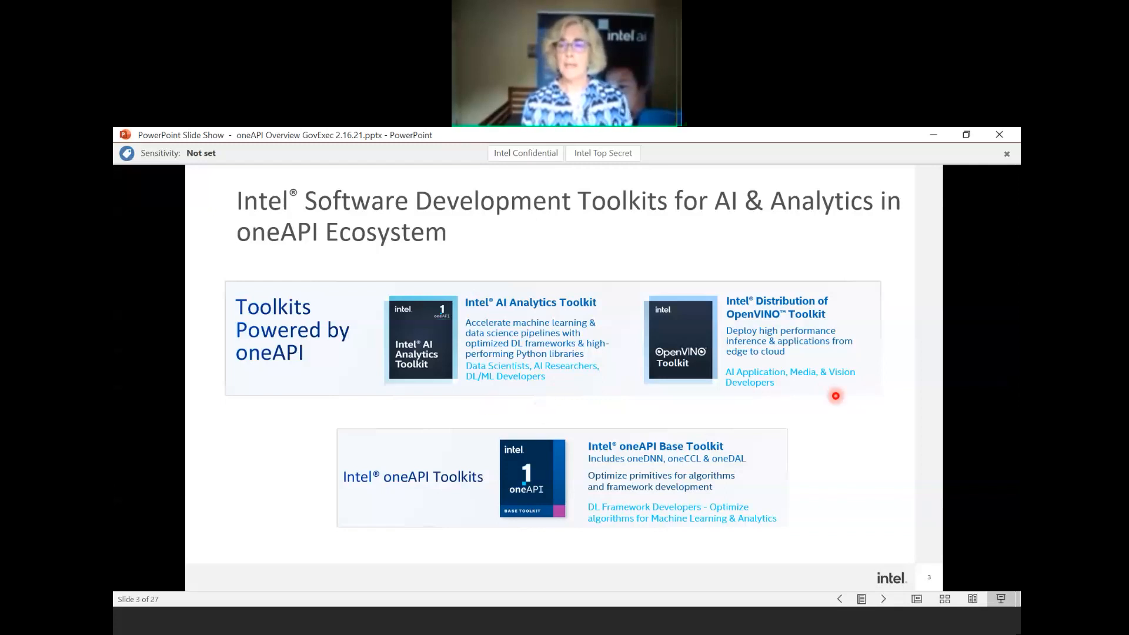
mouse_move(881, 392)
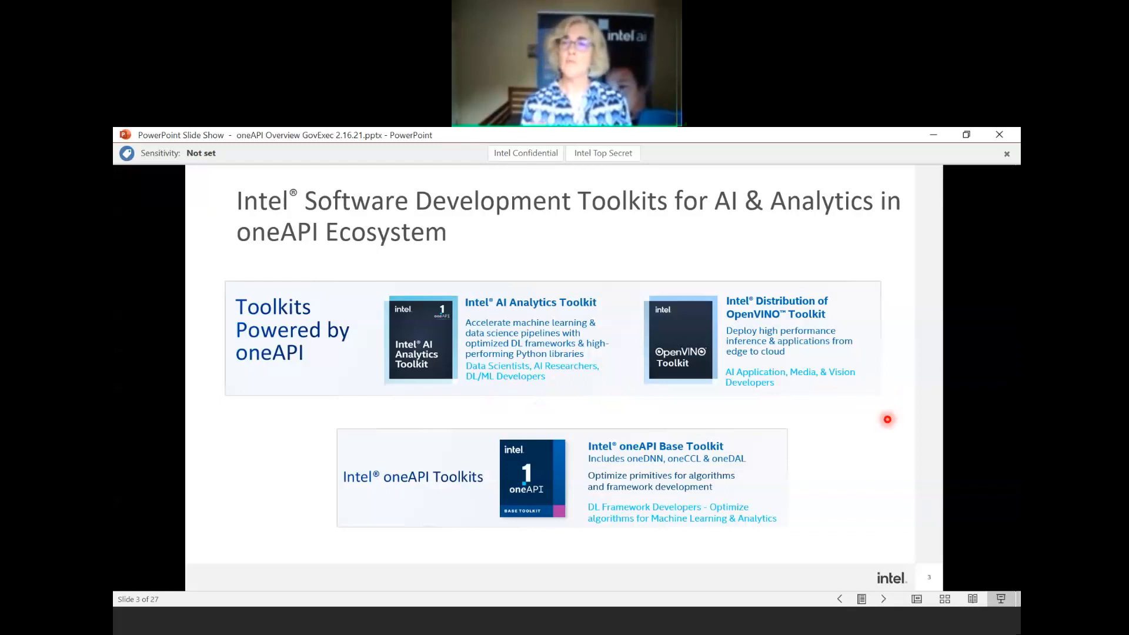
mouse_move(399, 519)
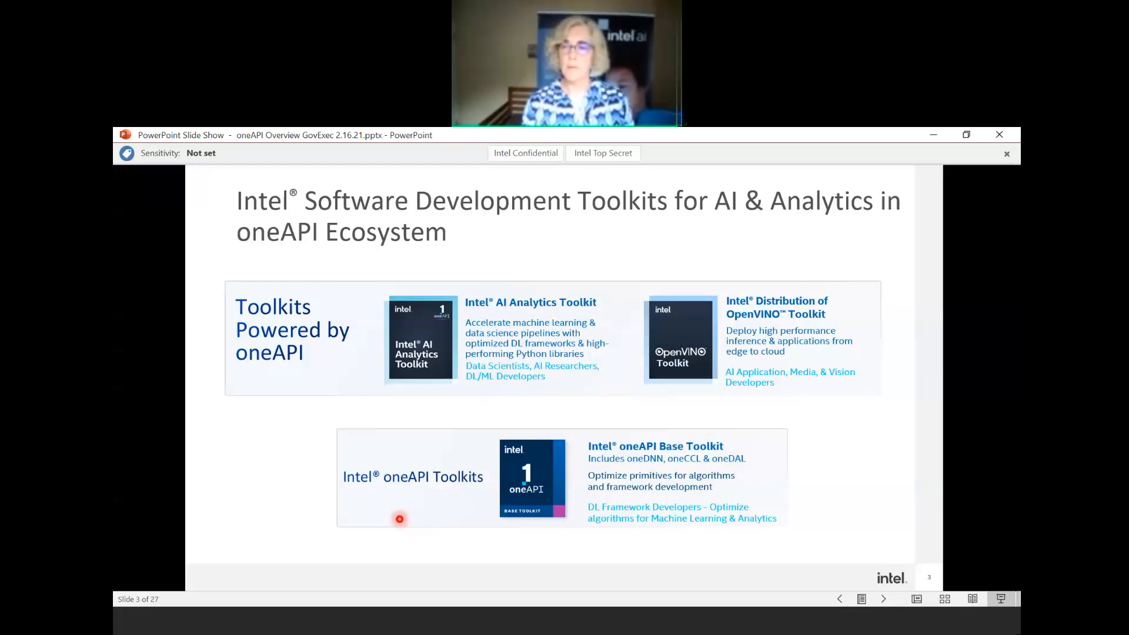
mouse_move(331, 545)
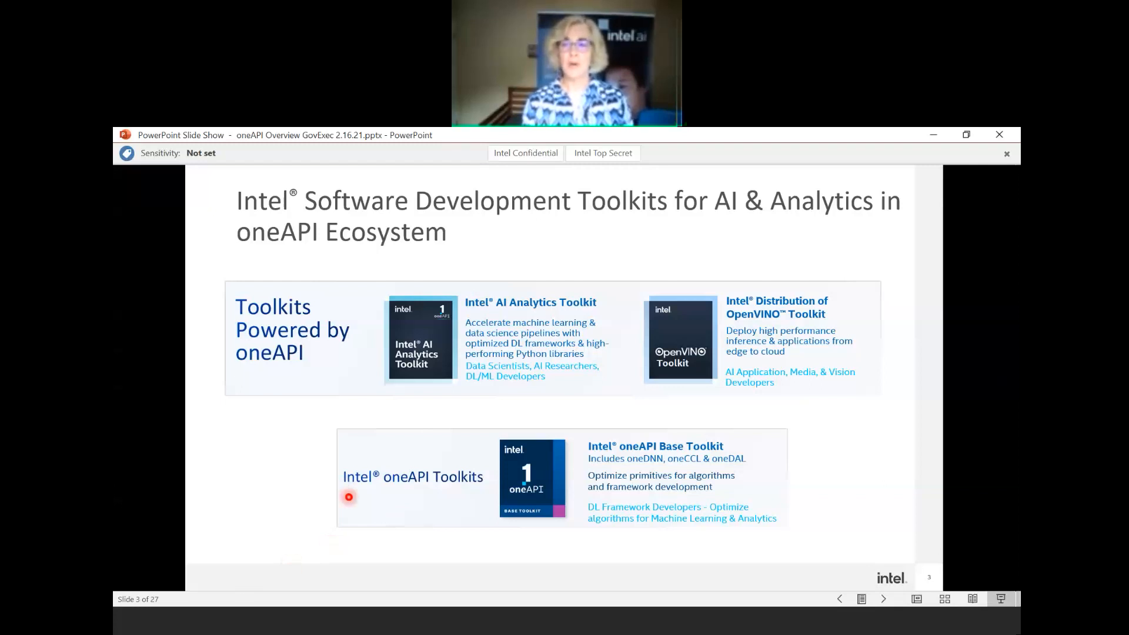
mouse_move(558, 574)
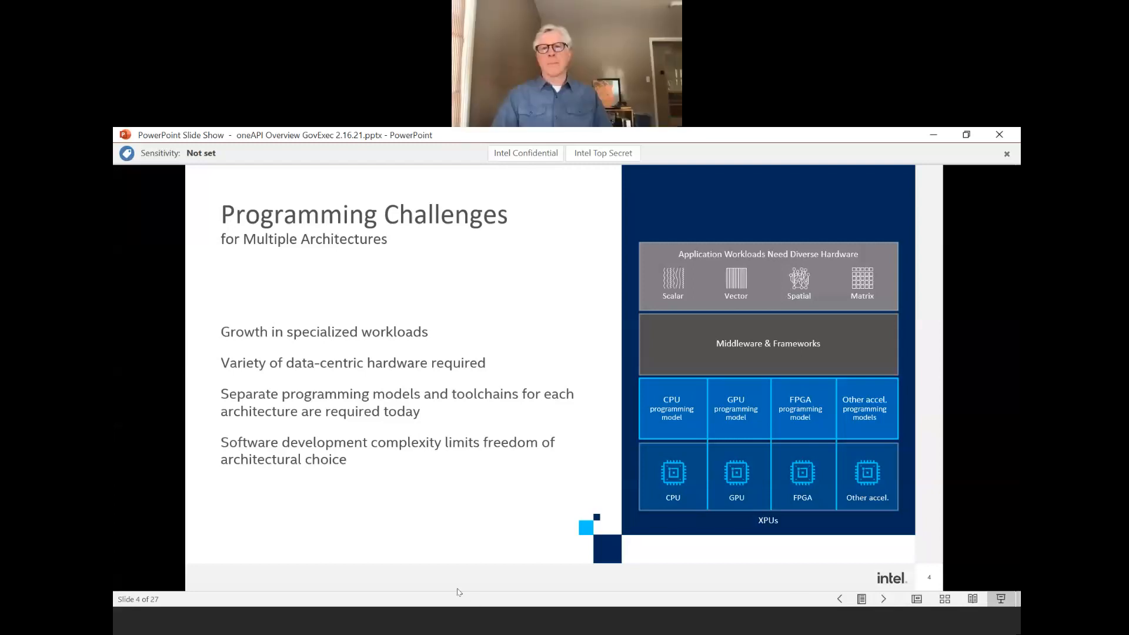
mouse_move(654, 627)
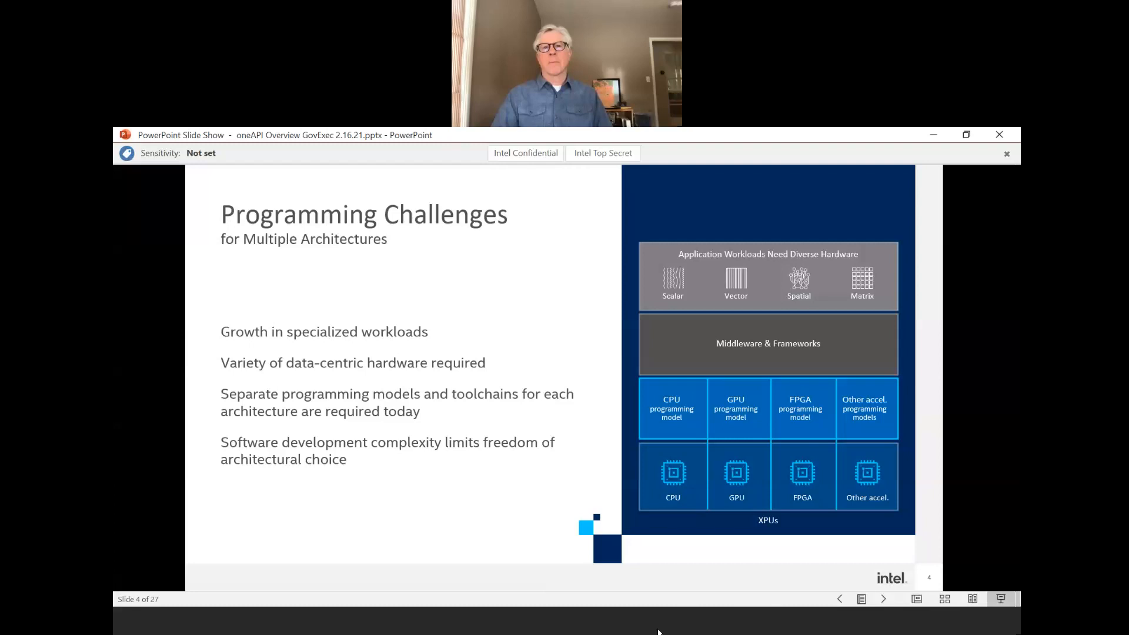
mouse_move(850, 254)
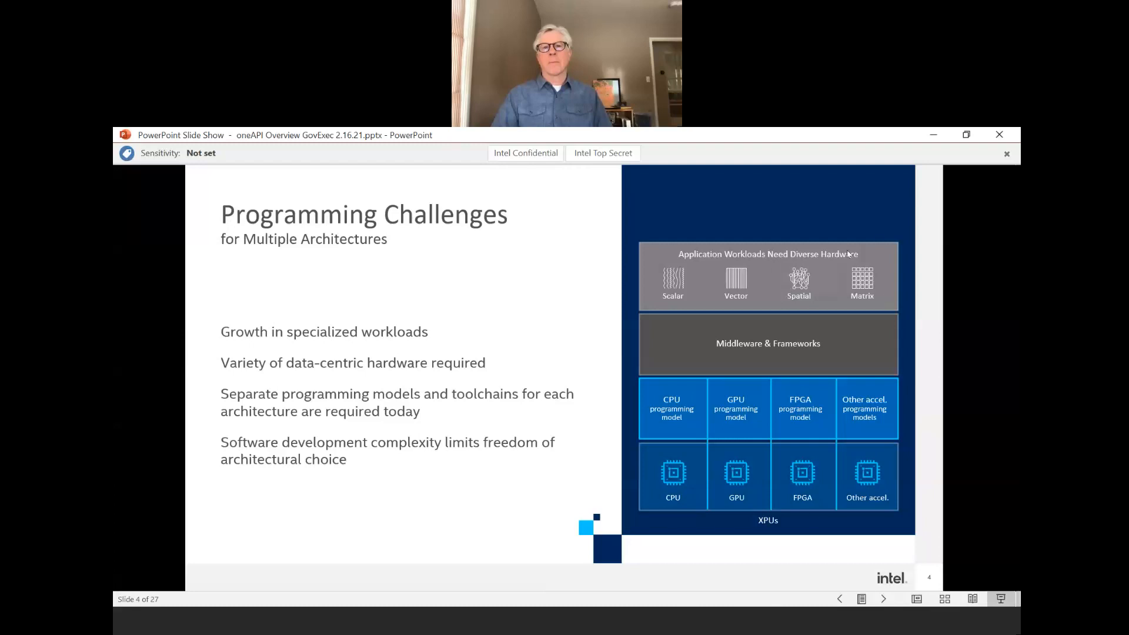
mouse_move(886, 240)
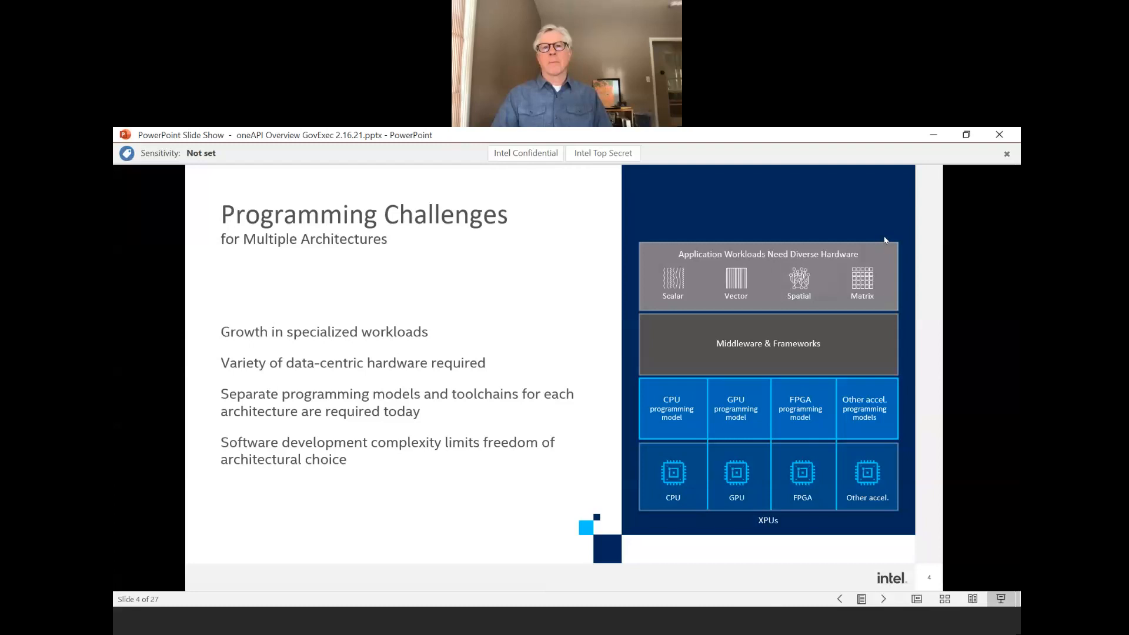
mouse_move(964, 425)
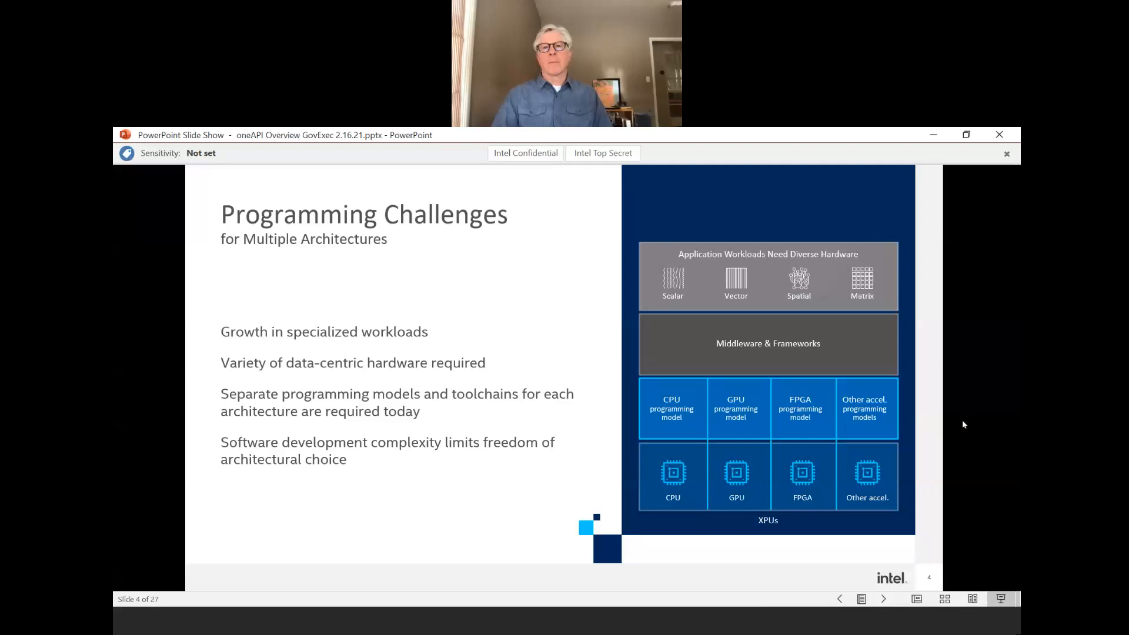
mouse_move(996, 421)
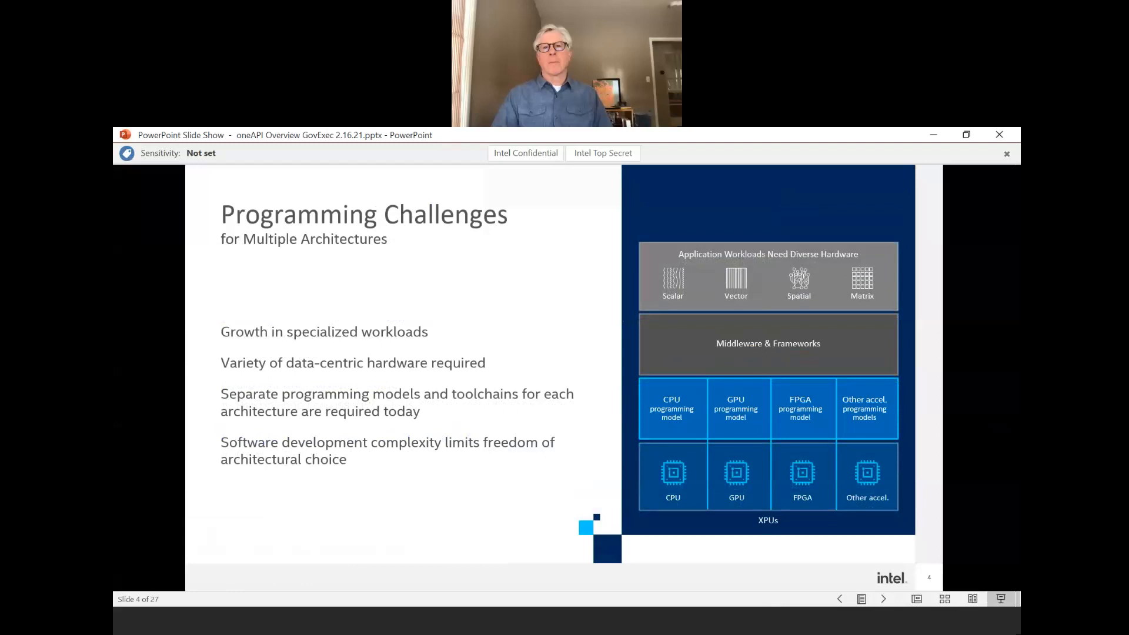
mouse_move(654, 623)
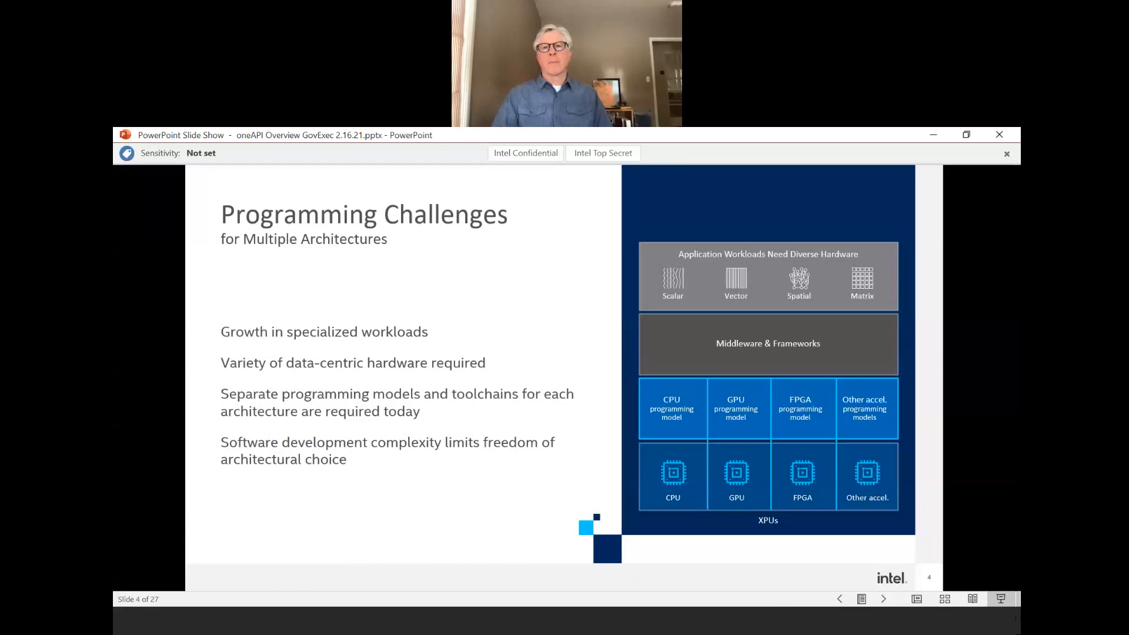
mouse_move(992, 518)
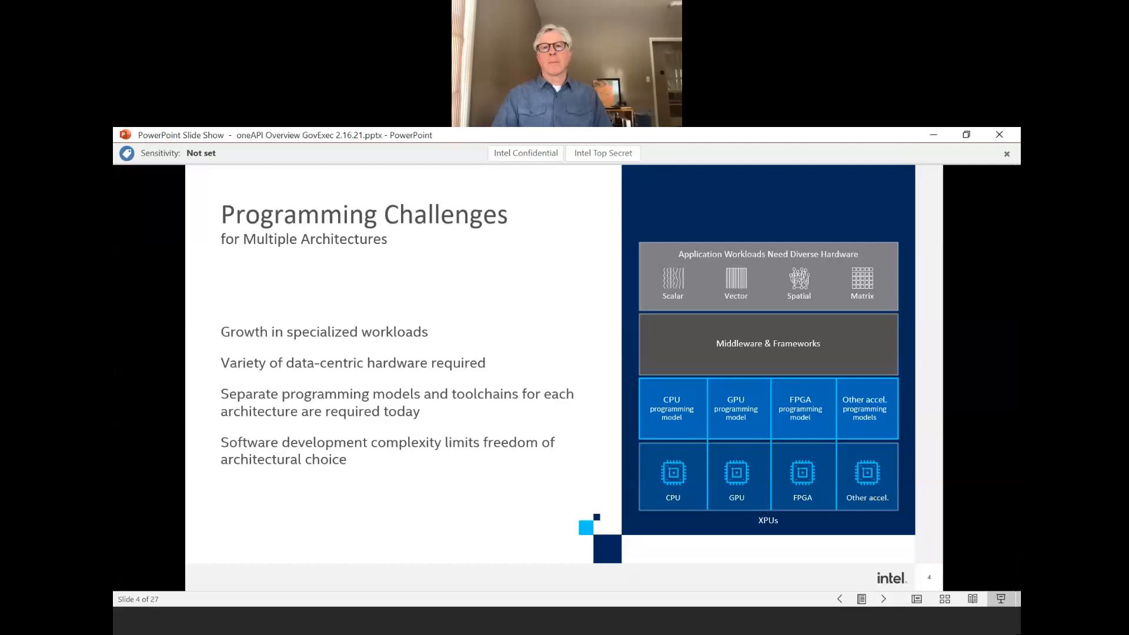
mouse_move(1013, 332)
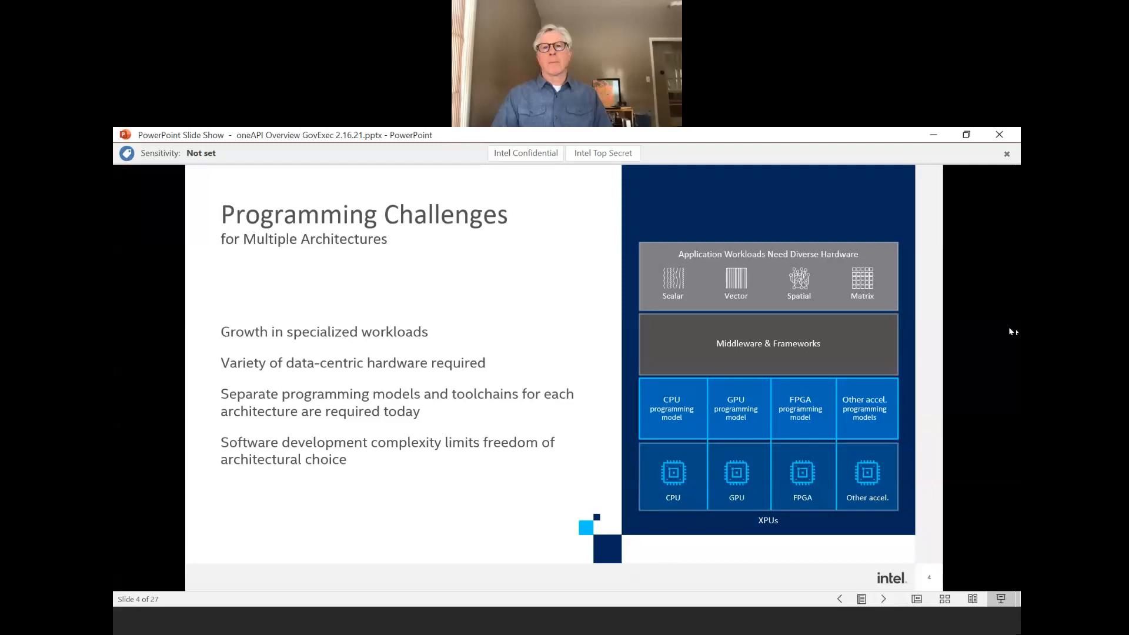
mouse_move(1014, 290)
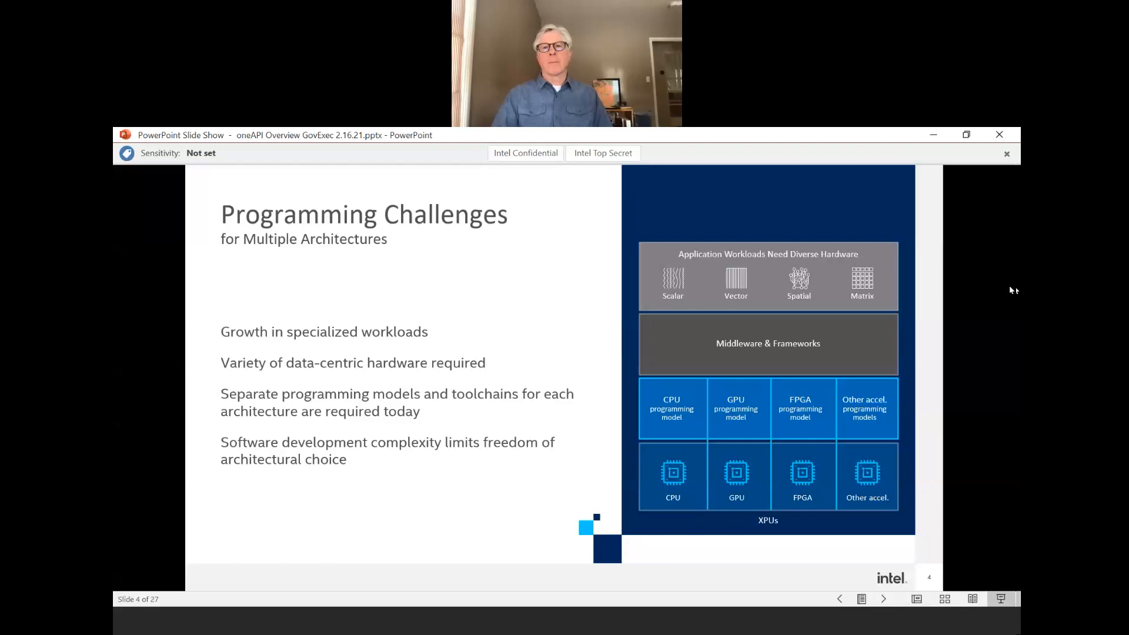
mouse_move(1017, 316)
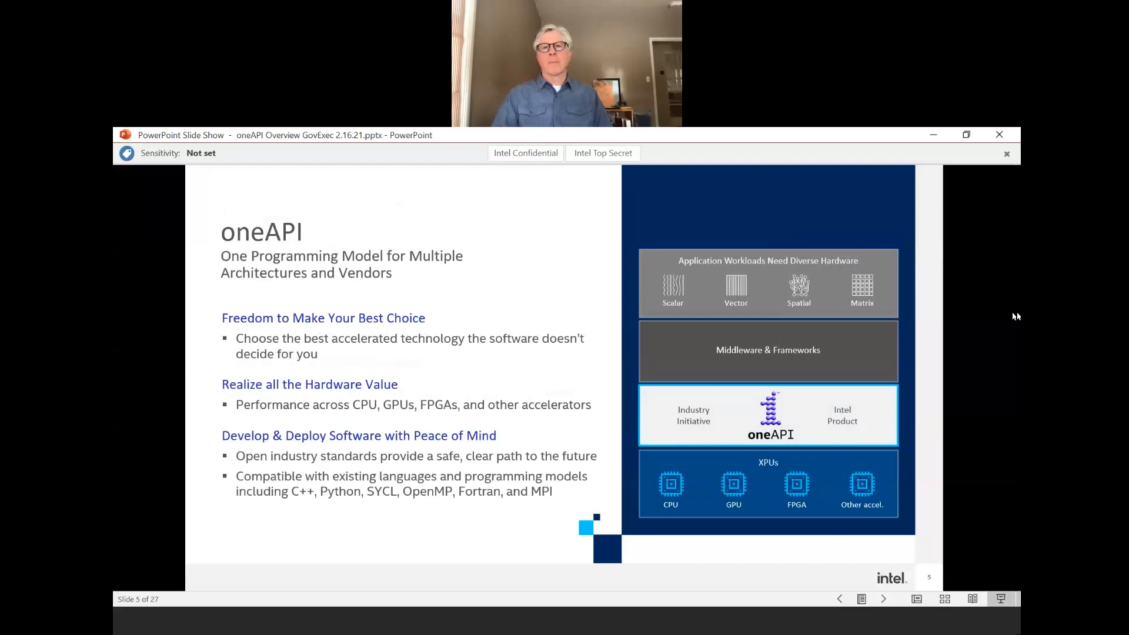
mouse_move(1017, 313)
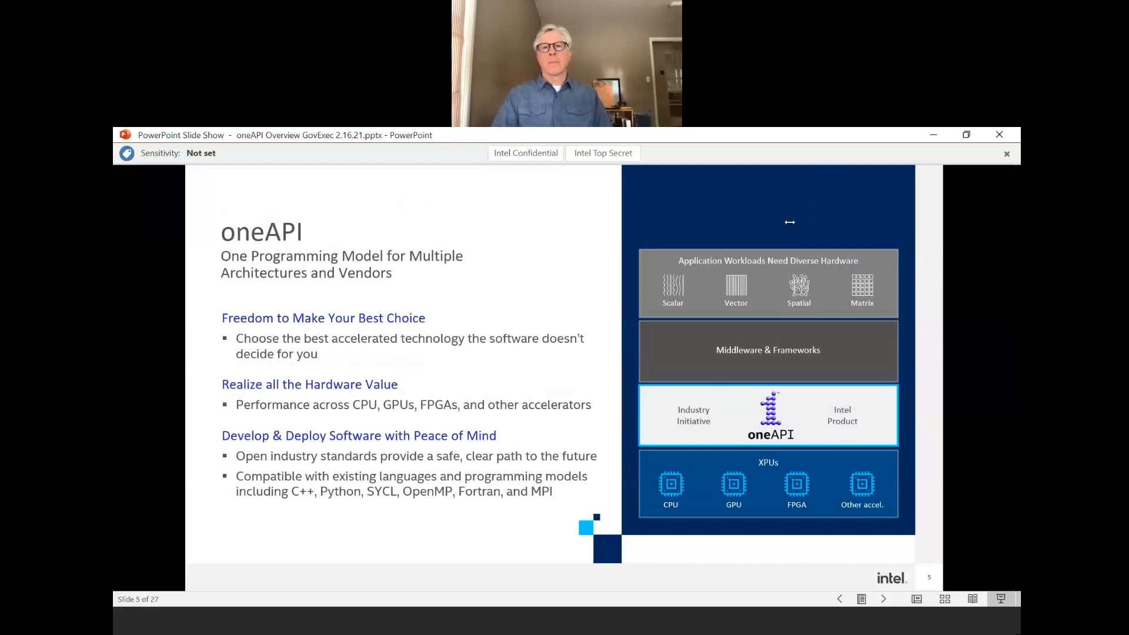
mouse_move(800, 191)
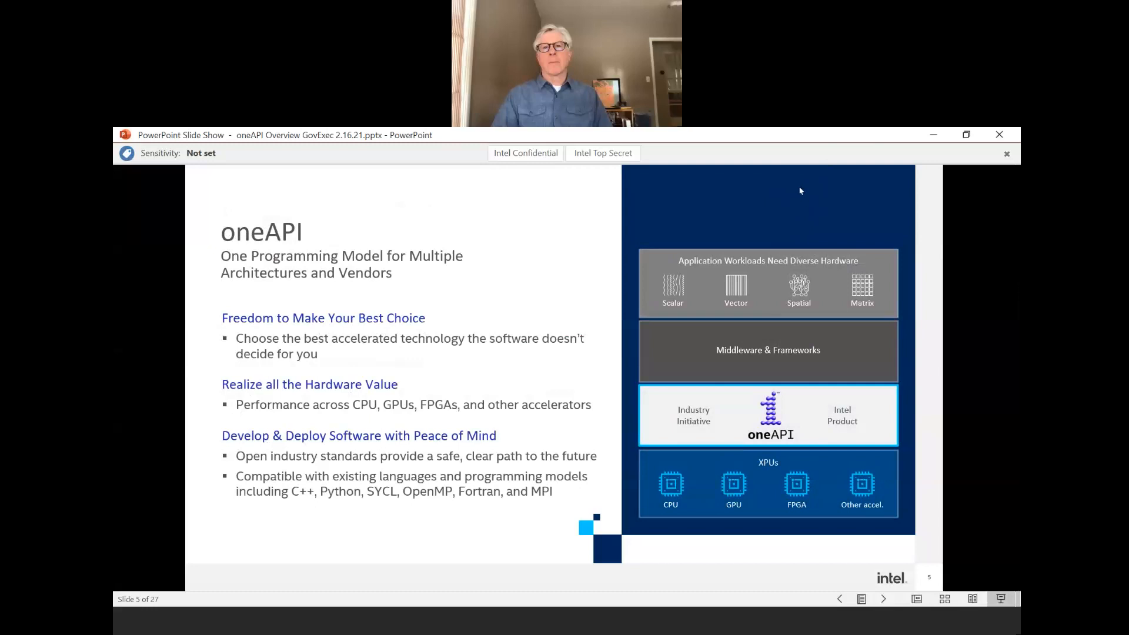
mouse_move(987, 190)
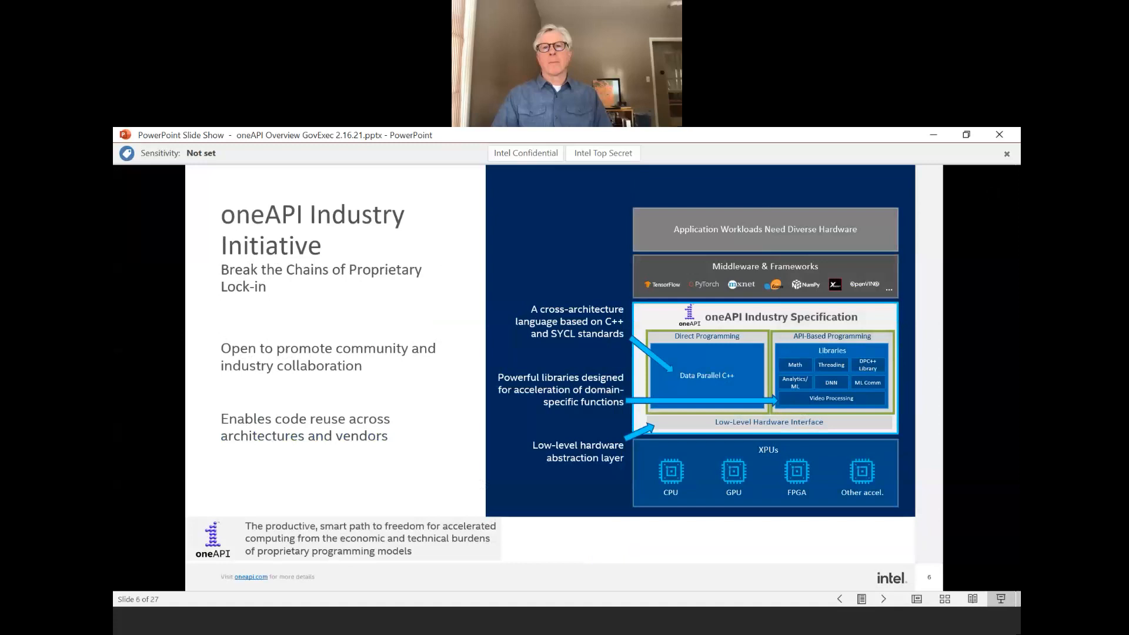
mouse_move(656, 624)
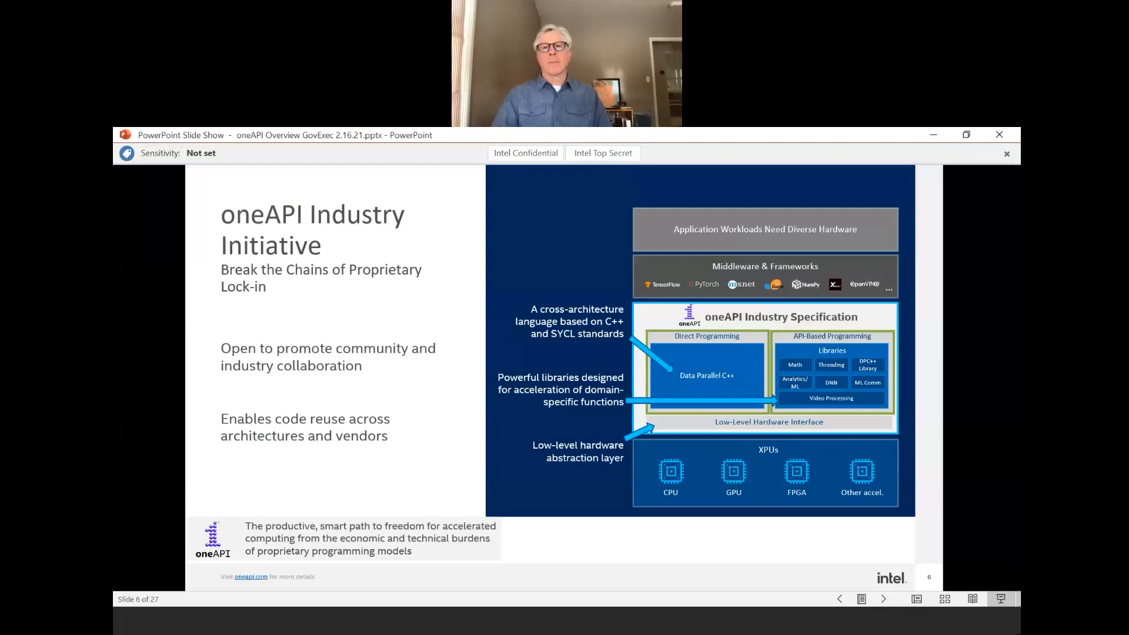
mouse_move(1003, 290)
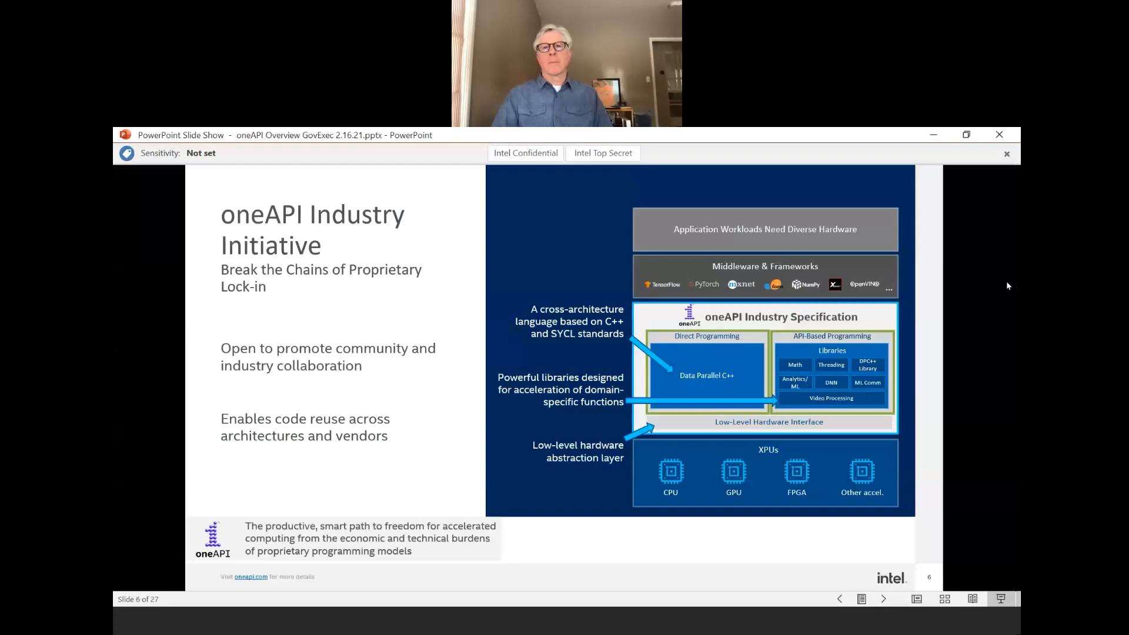
mouse_move(796, 286)
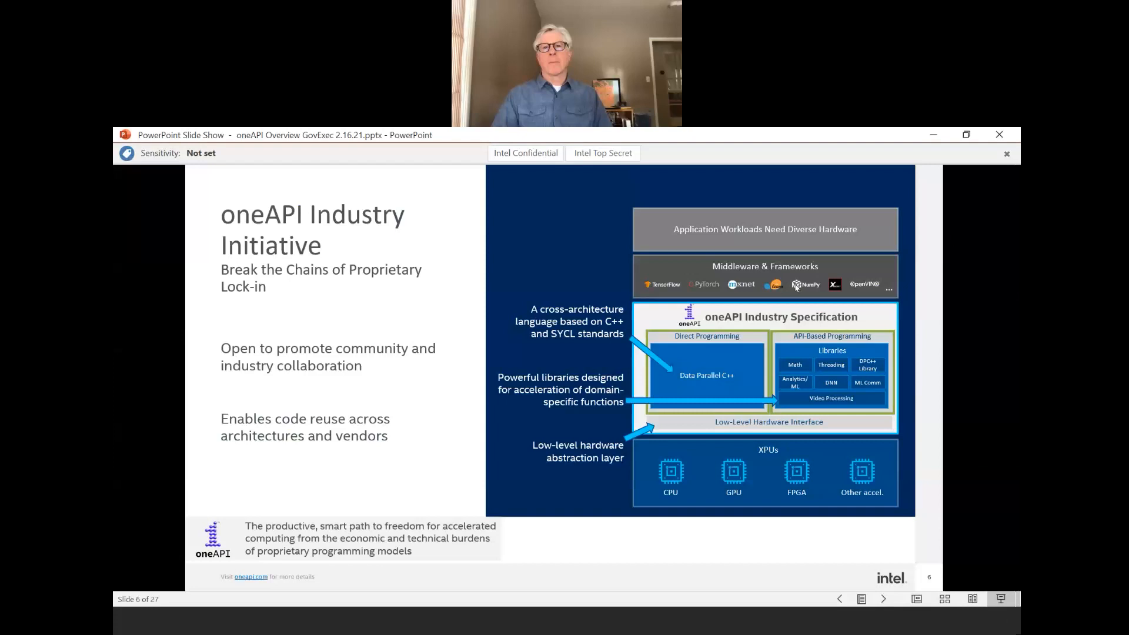
mouse_move(872, 259)
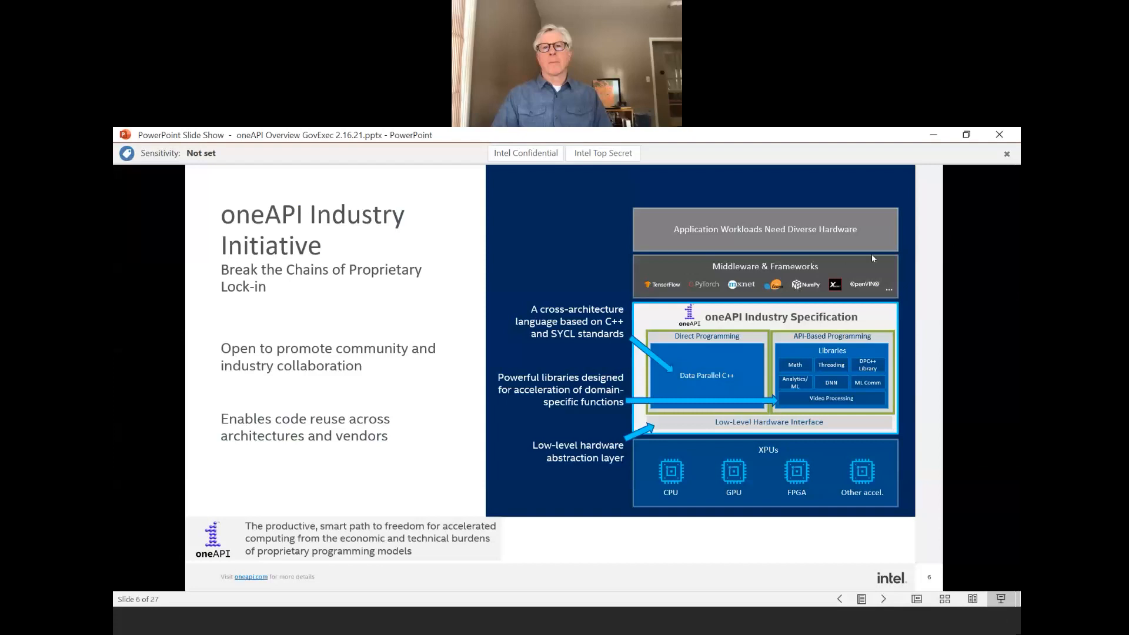
mouse_move(874, 253)
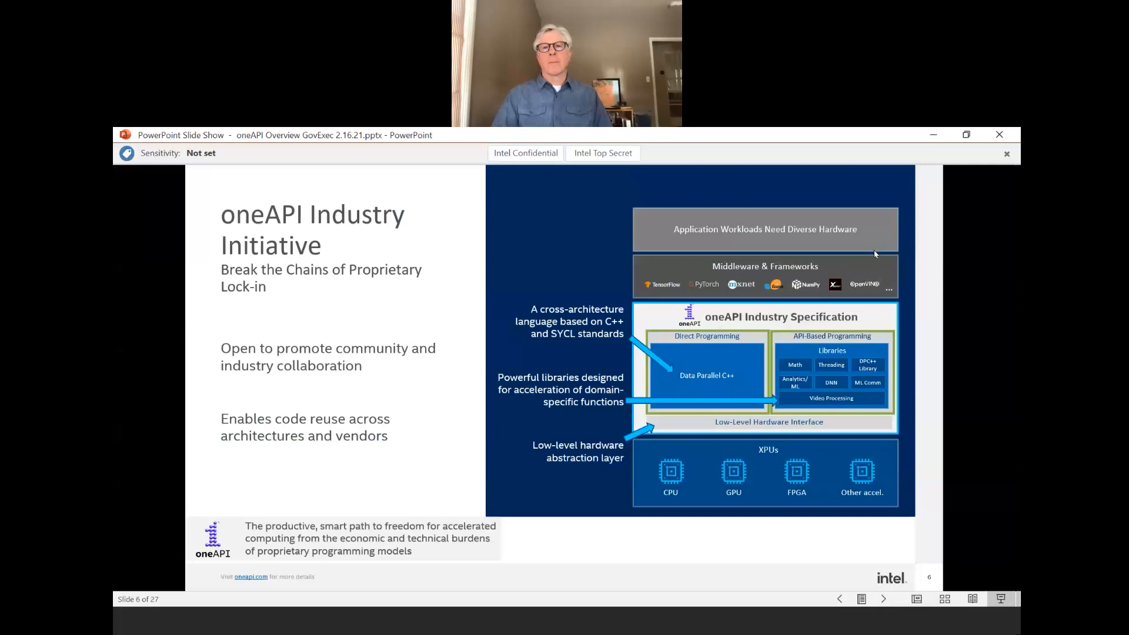
mouse_move(886, 240)
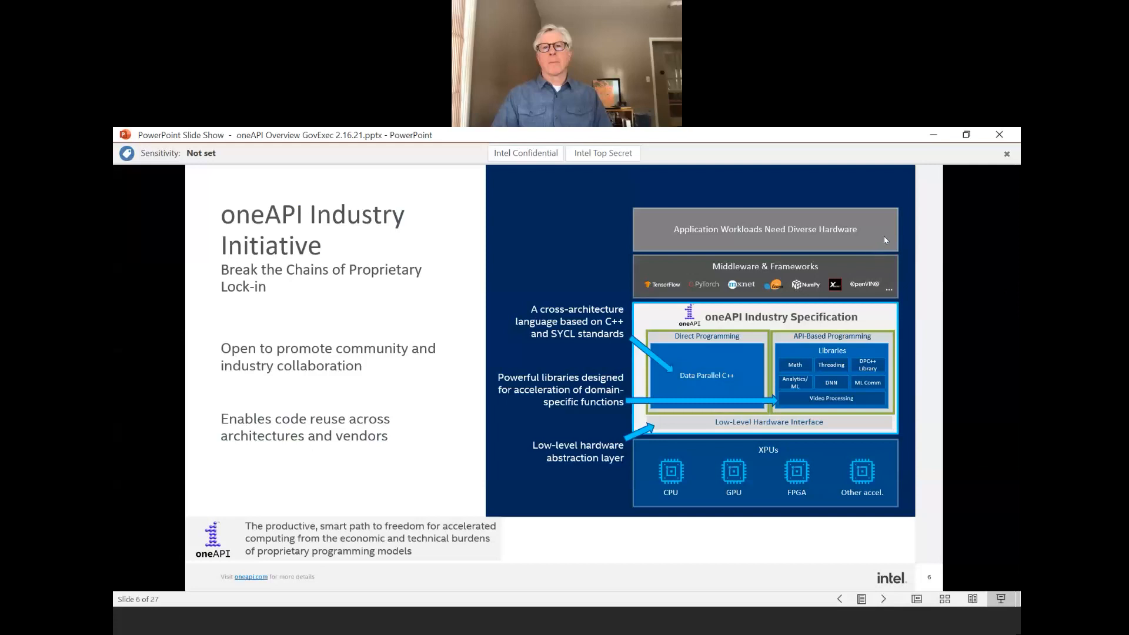
mouse_move(1003, 524)
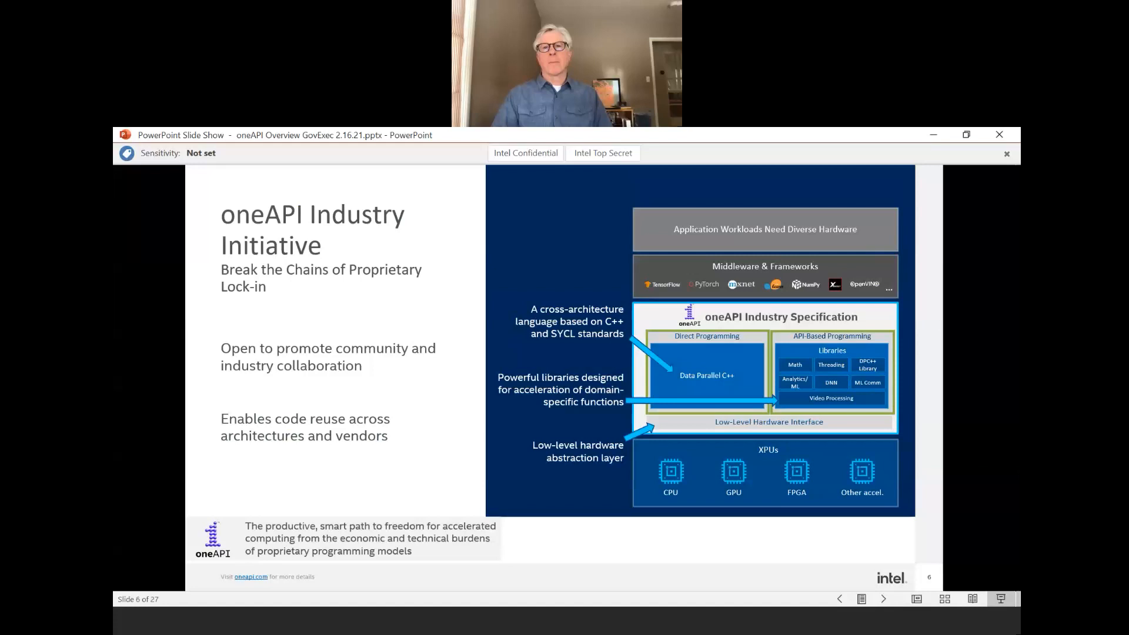
Advance the running show from slide 6 to slide 7, Data Parallel C++.
left_click(884, 599)
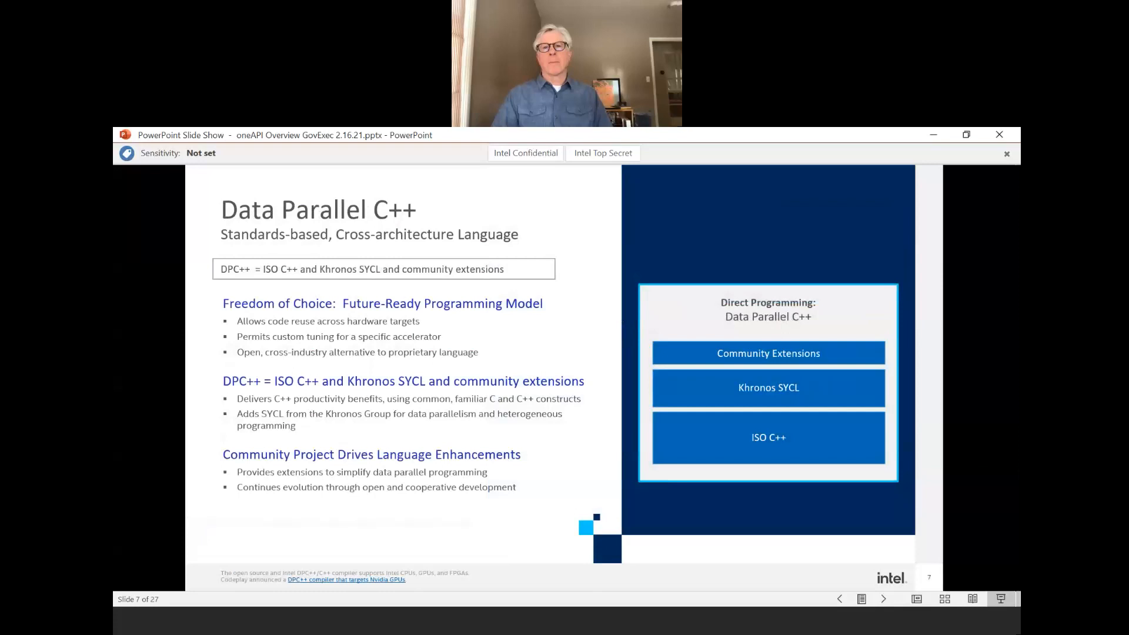
mouse_move(1011, 423)
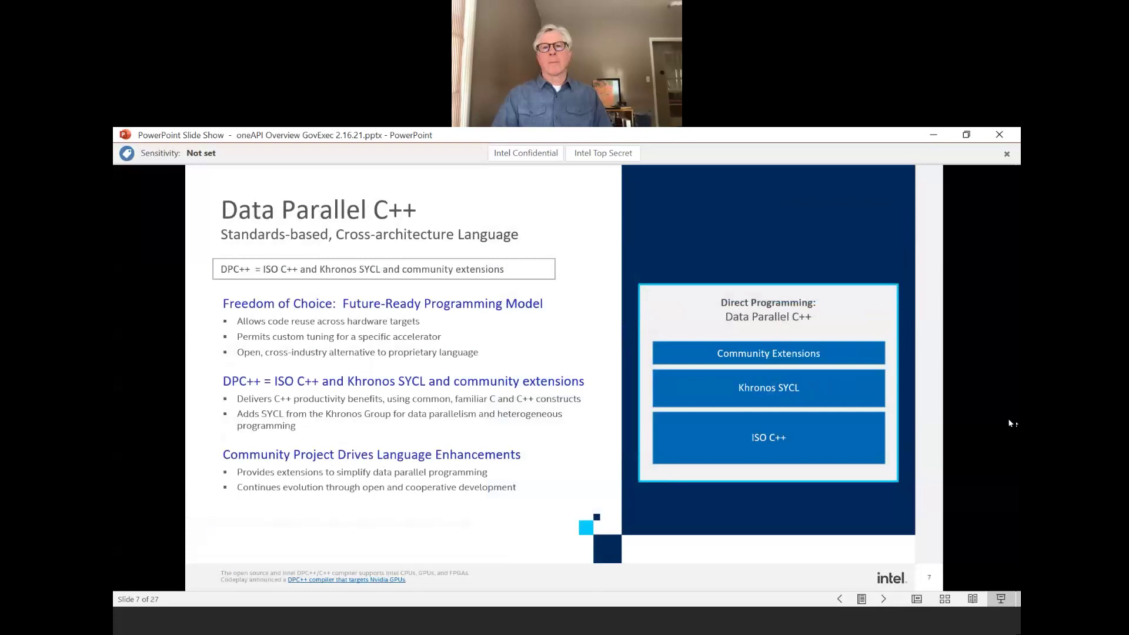
mouse_move(885, 235)
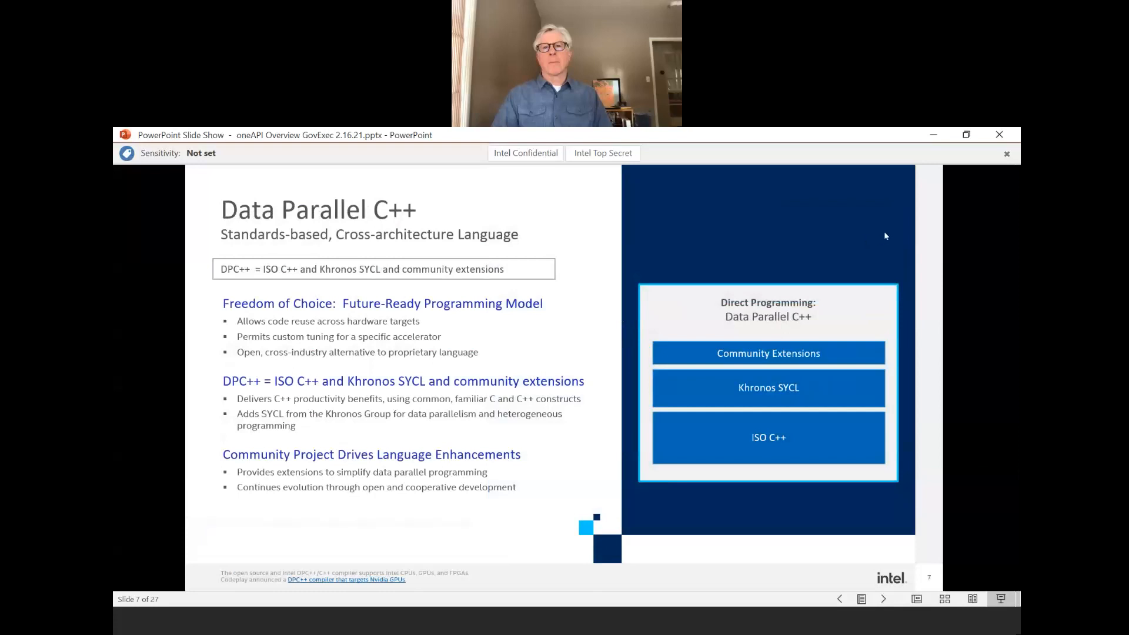
mouse_move(890, 240)
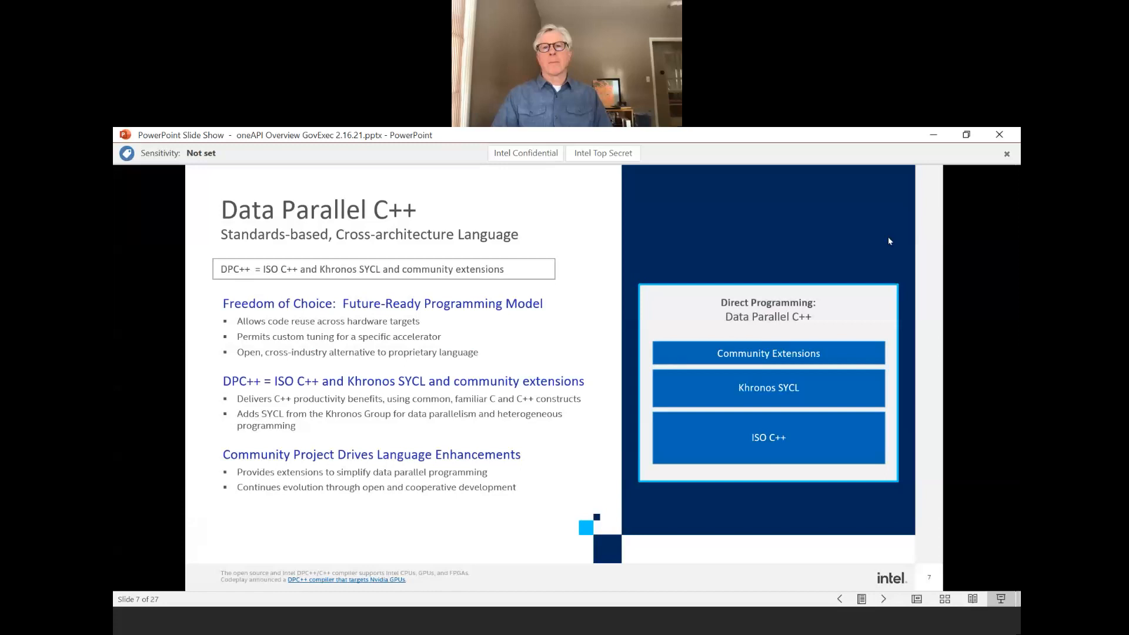
mouse_move(917, 393)
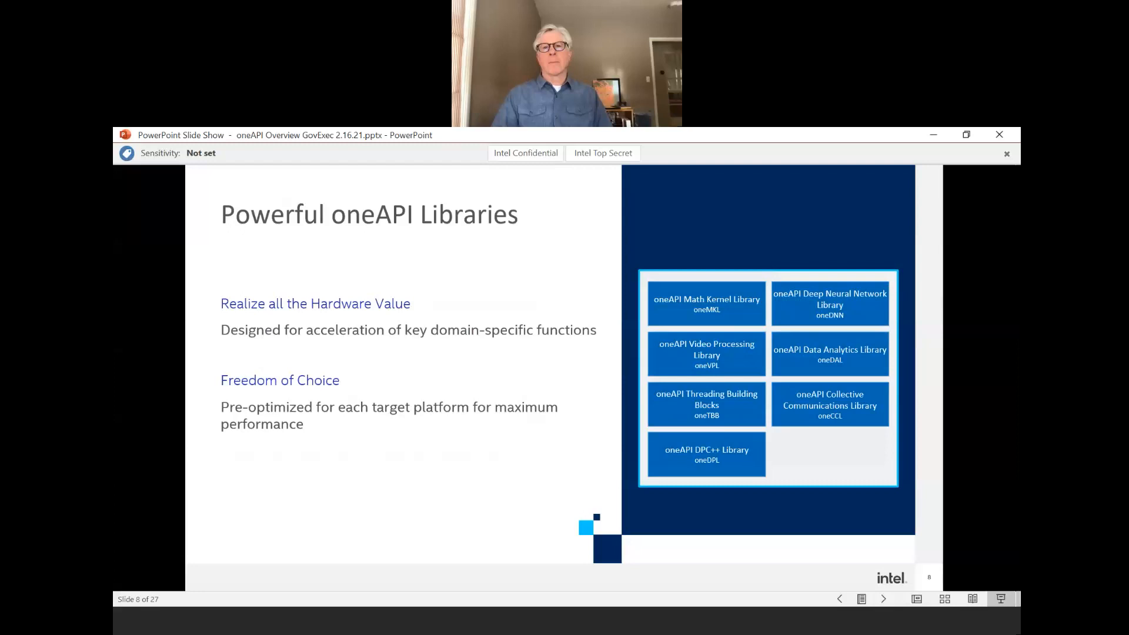
mouse_move(907, 233)
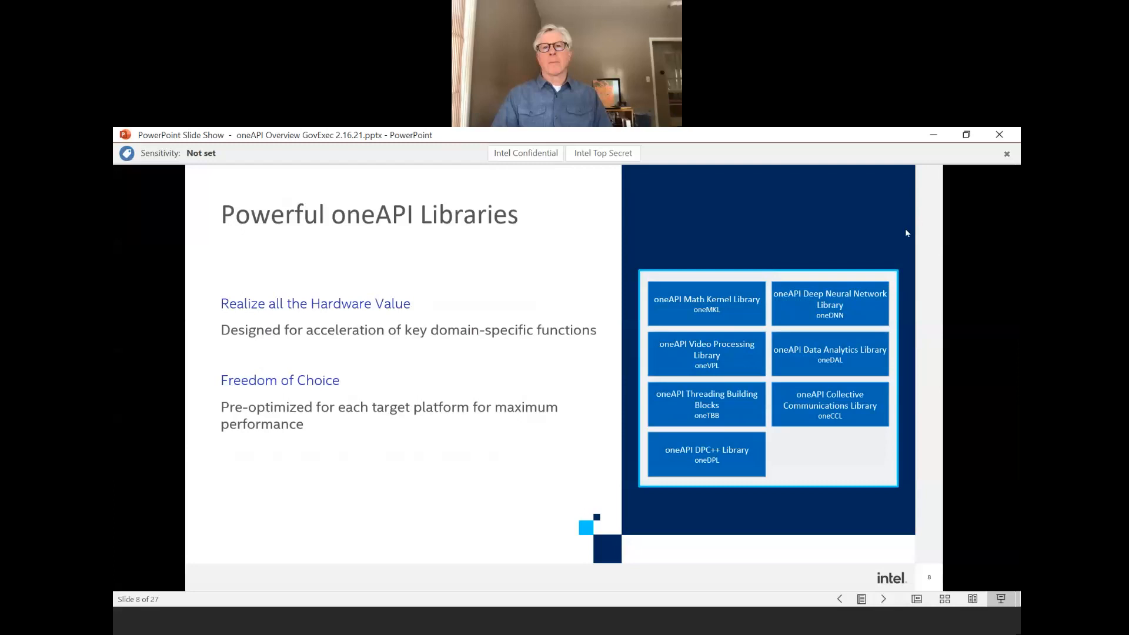
mouse_move(929, 142)
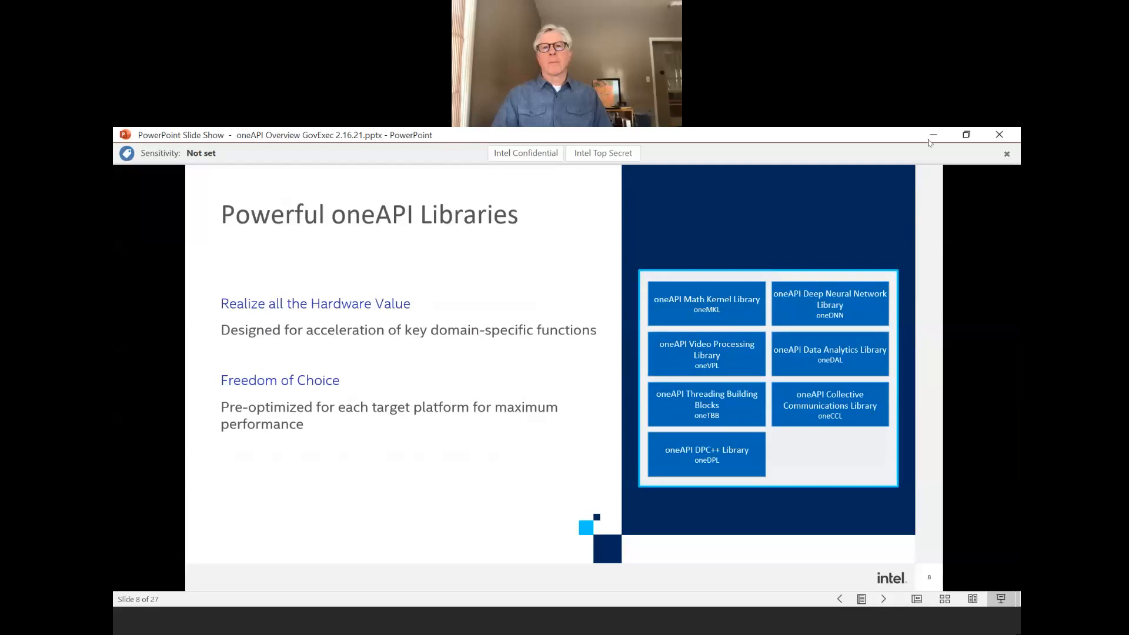
mouse_move(925, 147)
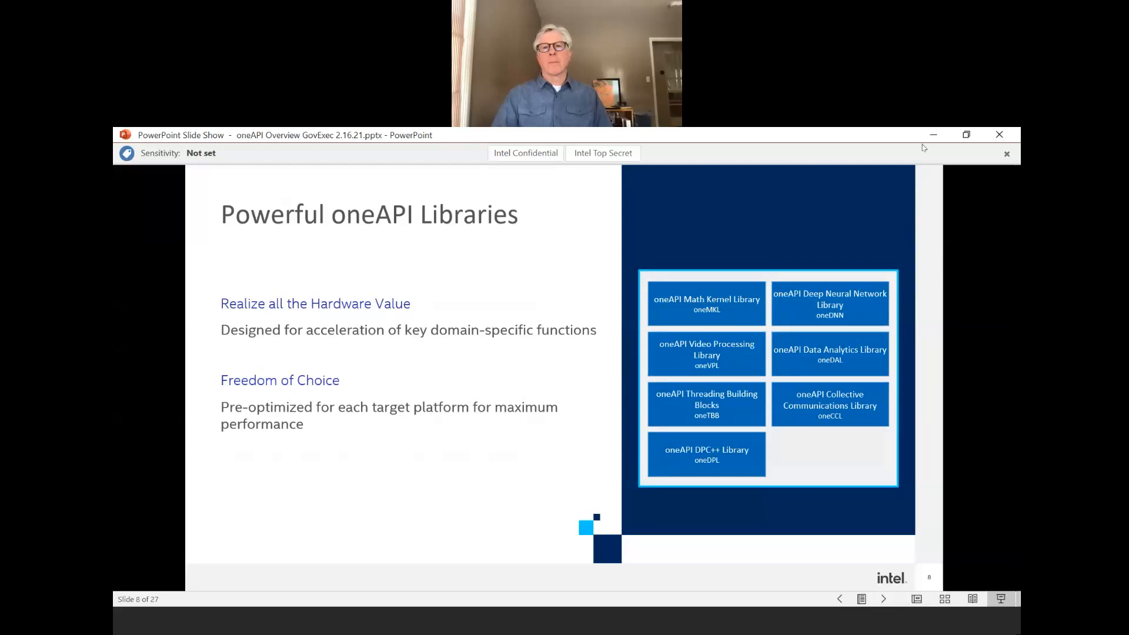
mouse_move(915, 380)
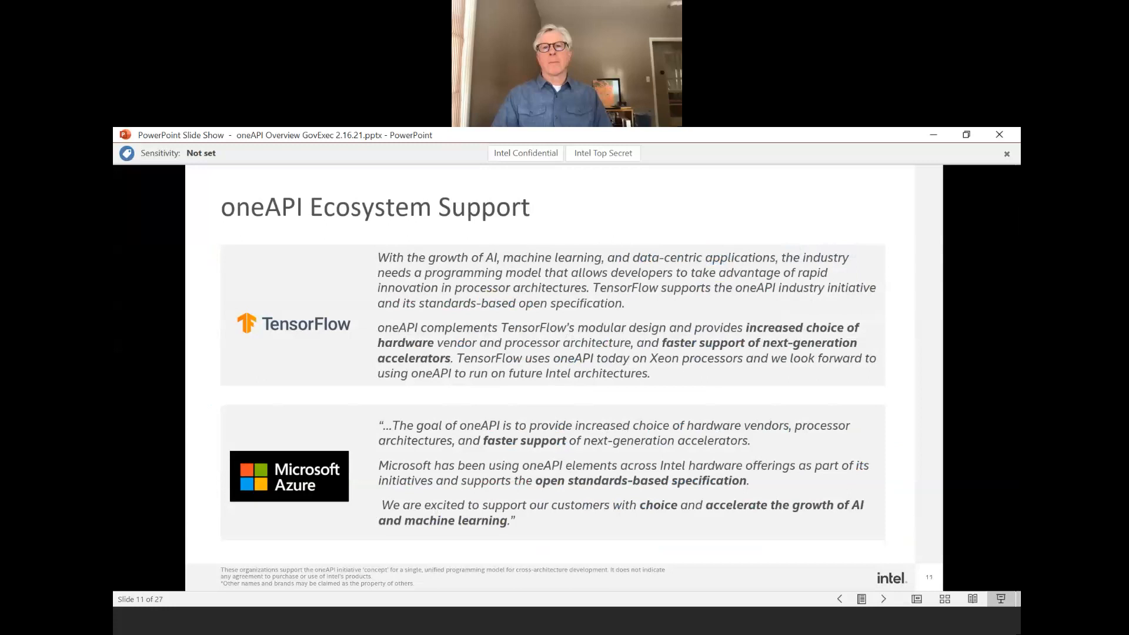
Advance from the oneAPI Ecosystem Support slide to the Intel oneAPI Product slide.
left_click(884, 598)
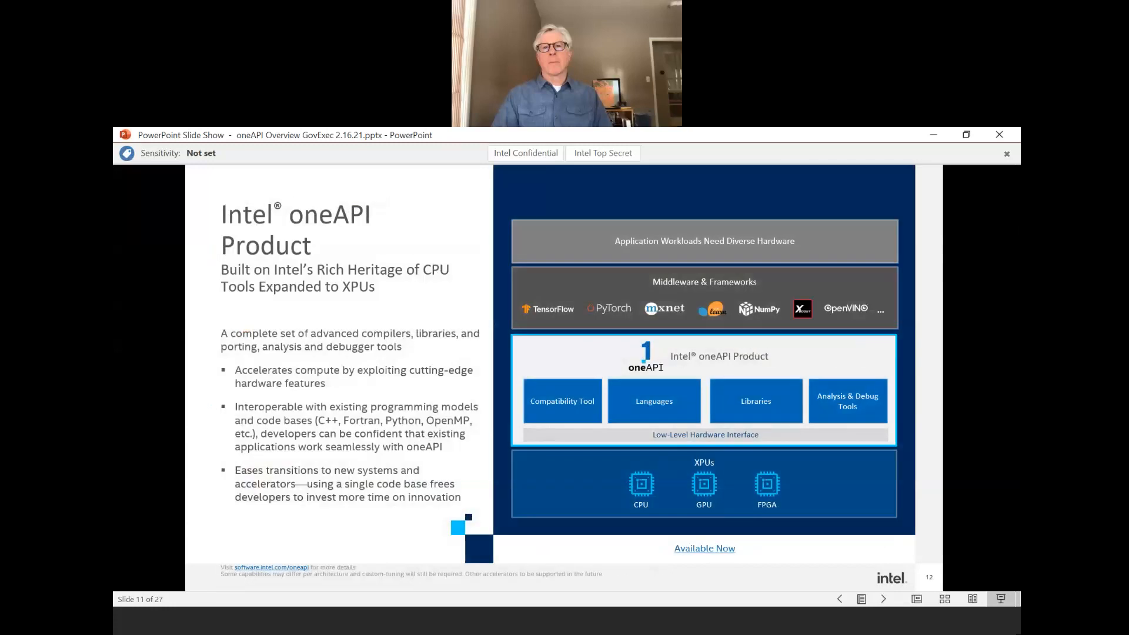
Advance the show to slide 12, Intel oneAPI Product, with its compilers, libraries and XPU diagram.
left_click(883, 598)
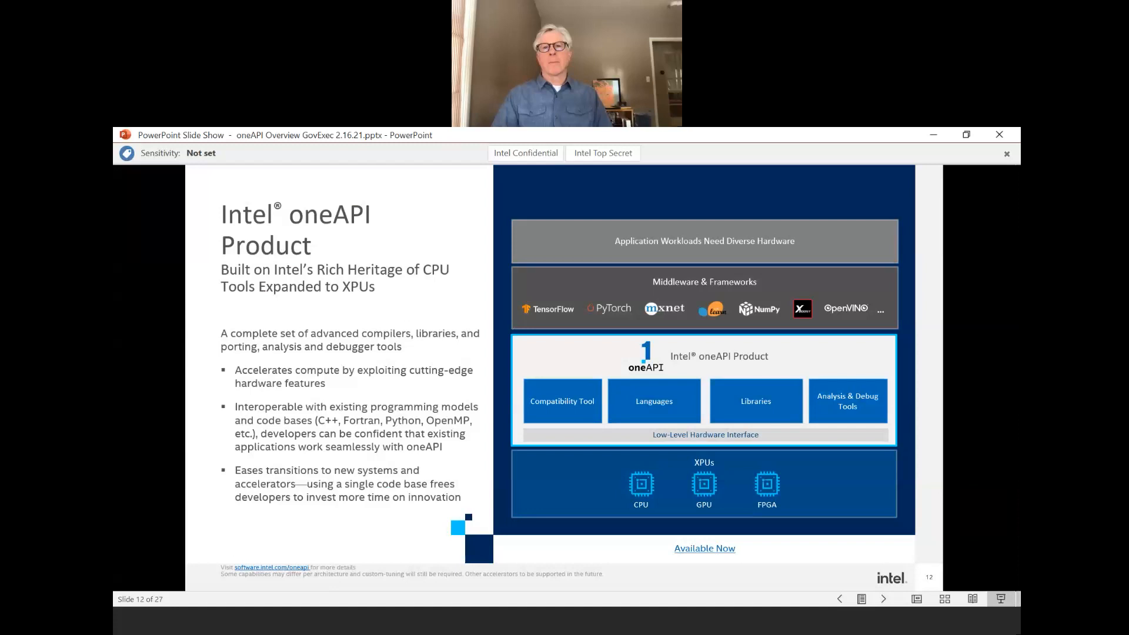
mouse_move(1008, 387)
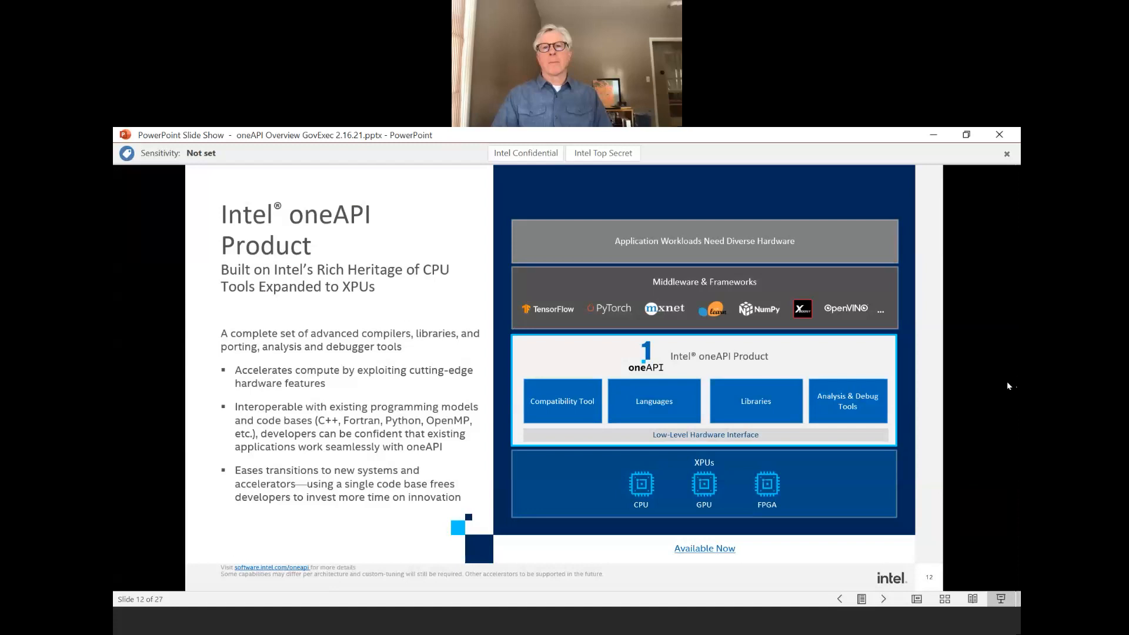
mouse_move(1000, 411)
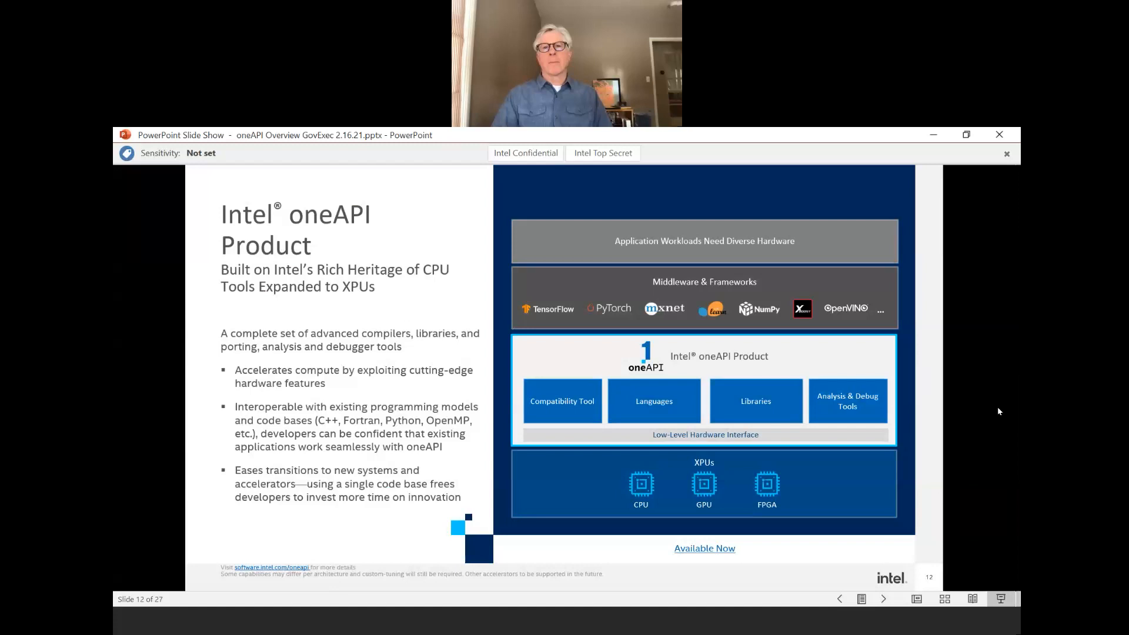
mouse_move(1008, 420)
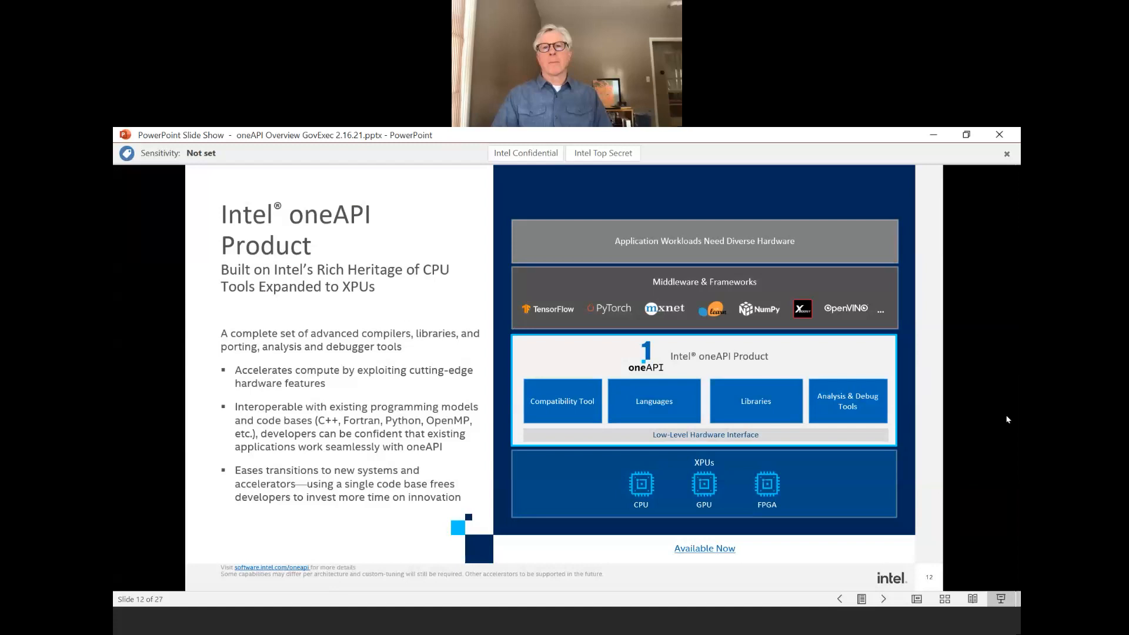
mouse_move(1006, 460)
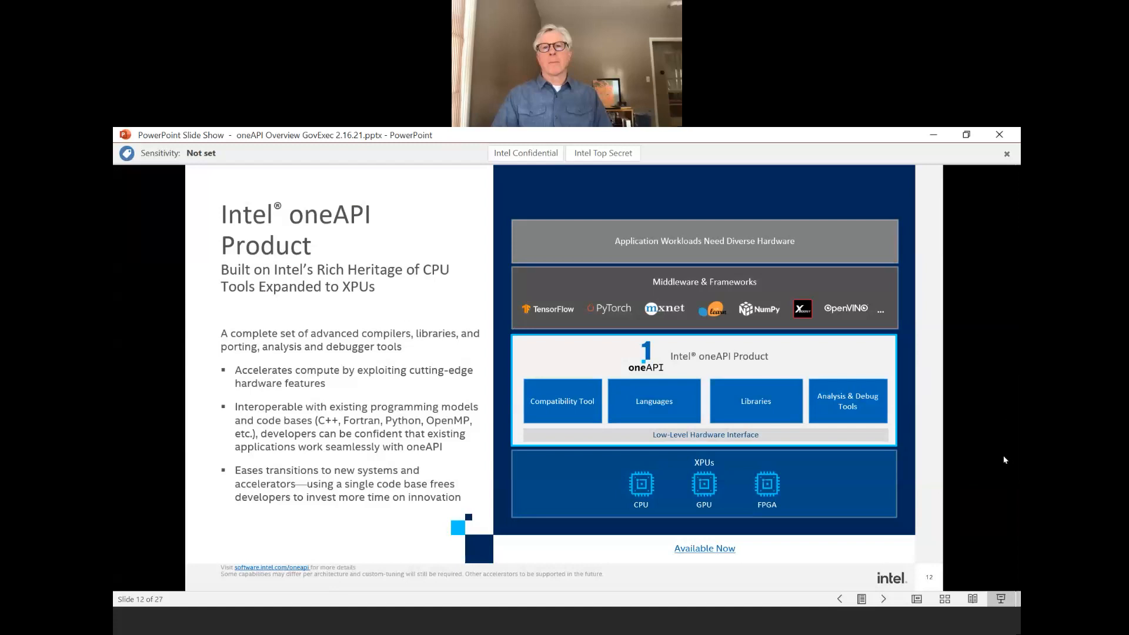
mouse_move(1004, 458)
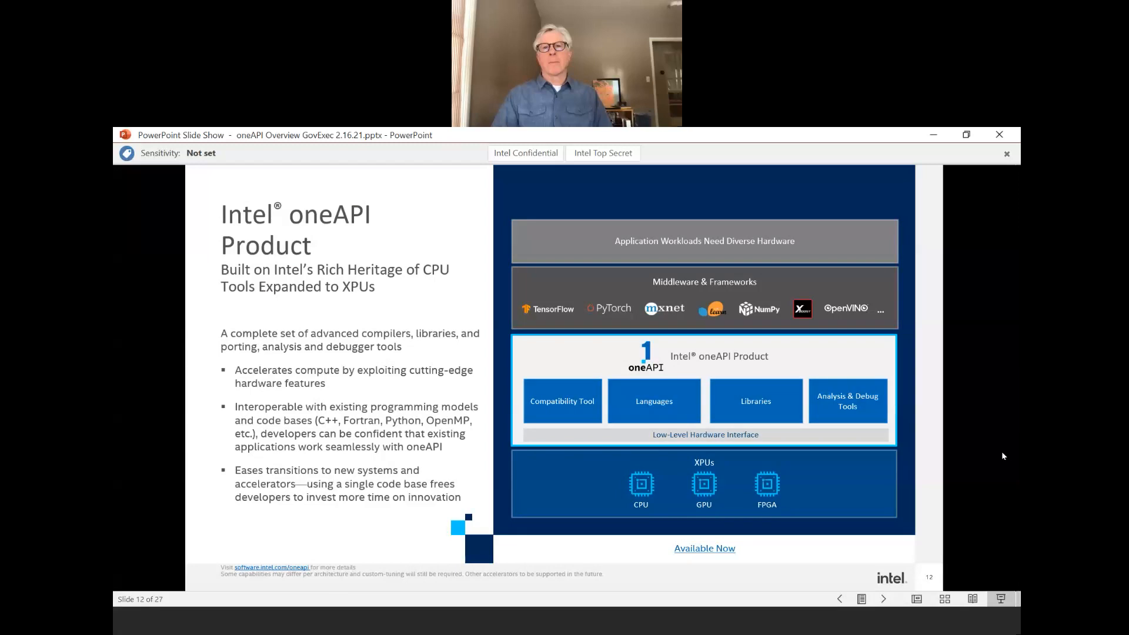
mouse_move(1016, 487)
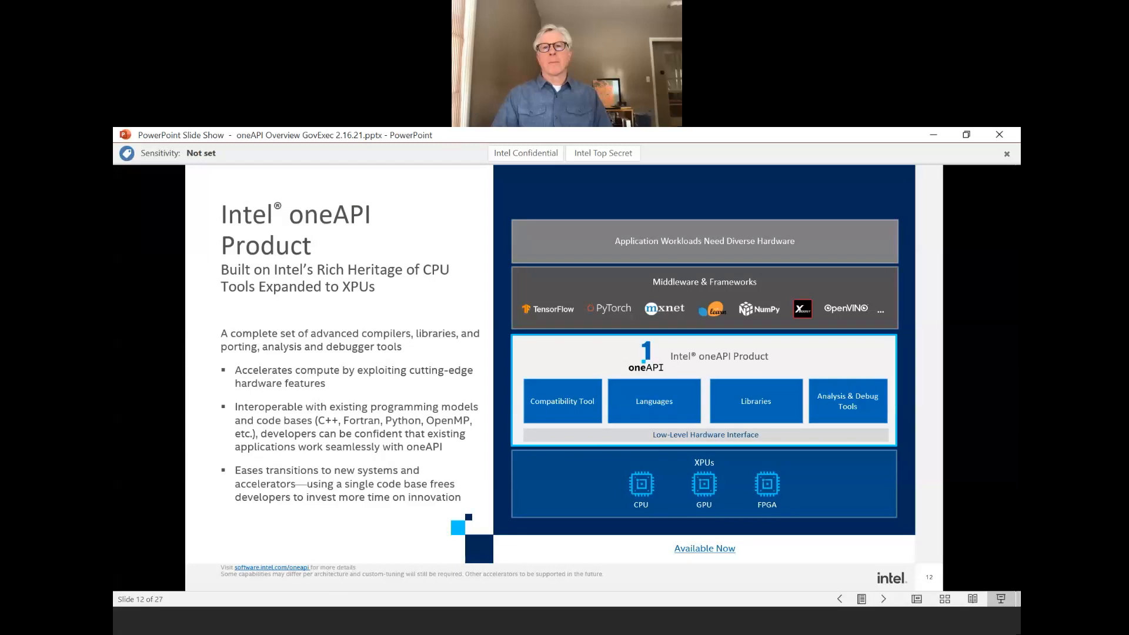
mouse_move(985, 537)
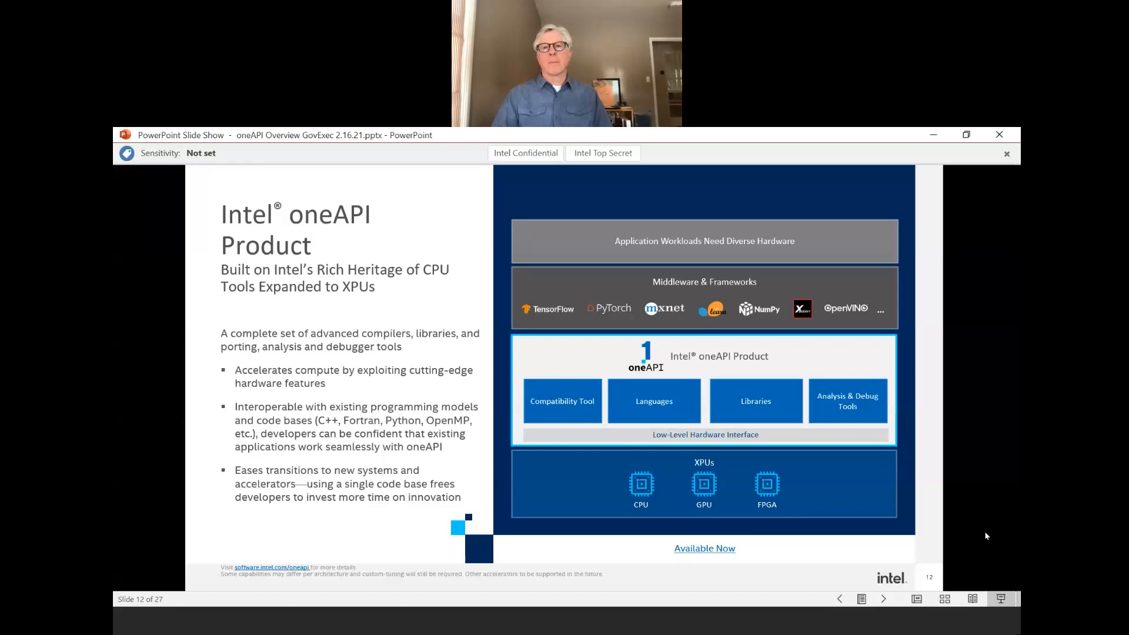
mouse_move(919, 628)
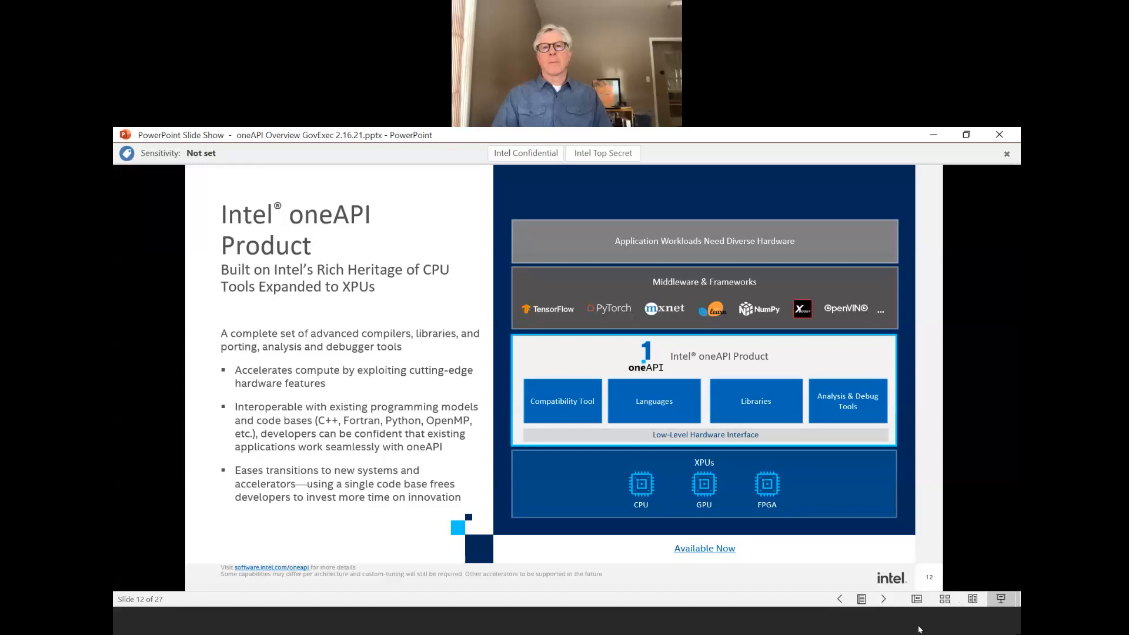
mouse_move(996, 461)
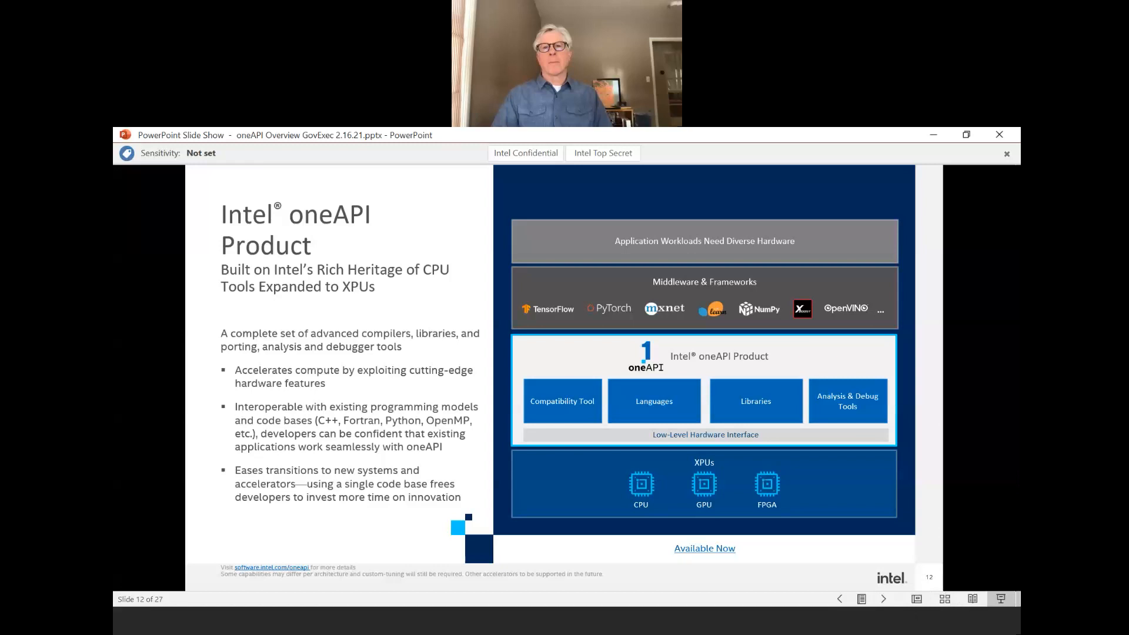
mouse_move(502, 292)
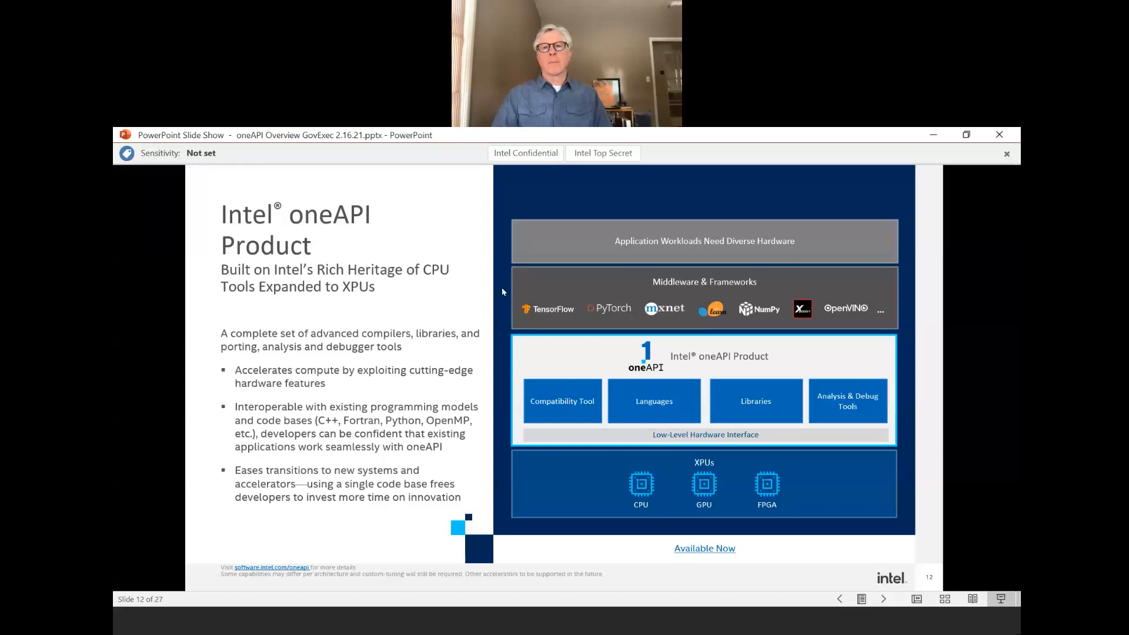
mouse_move(505, 292)
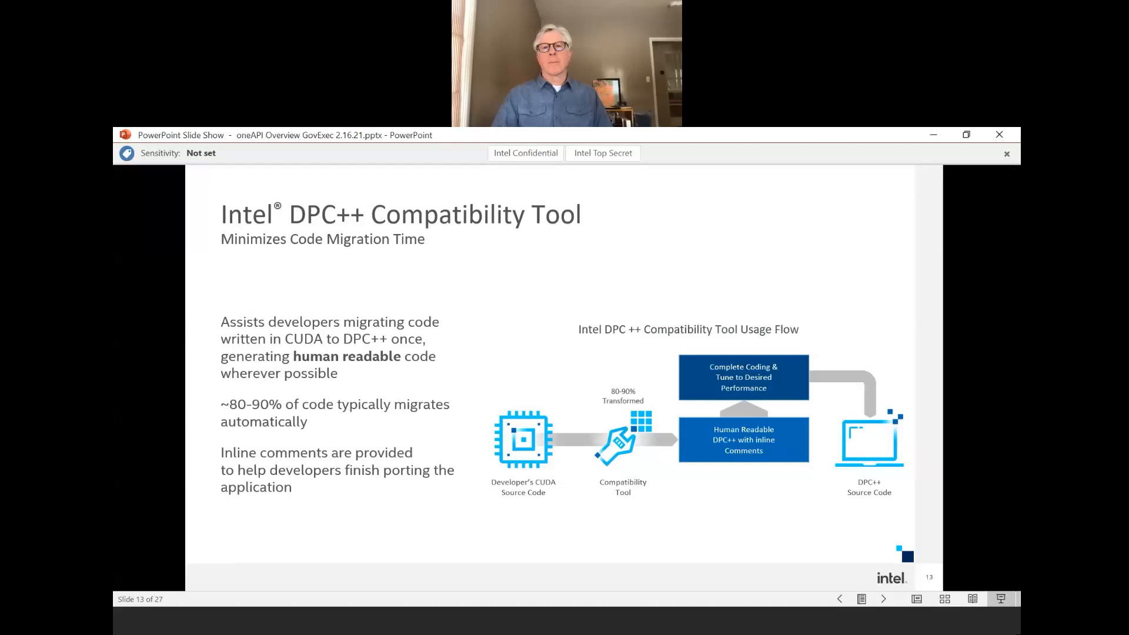
mouse_move(718, 557)
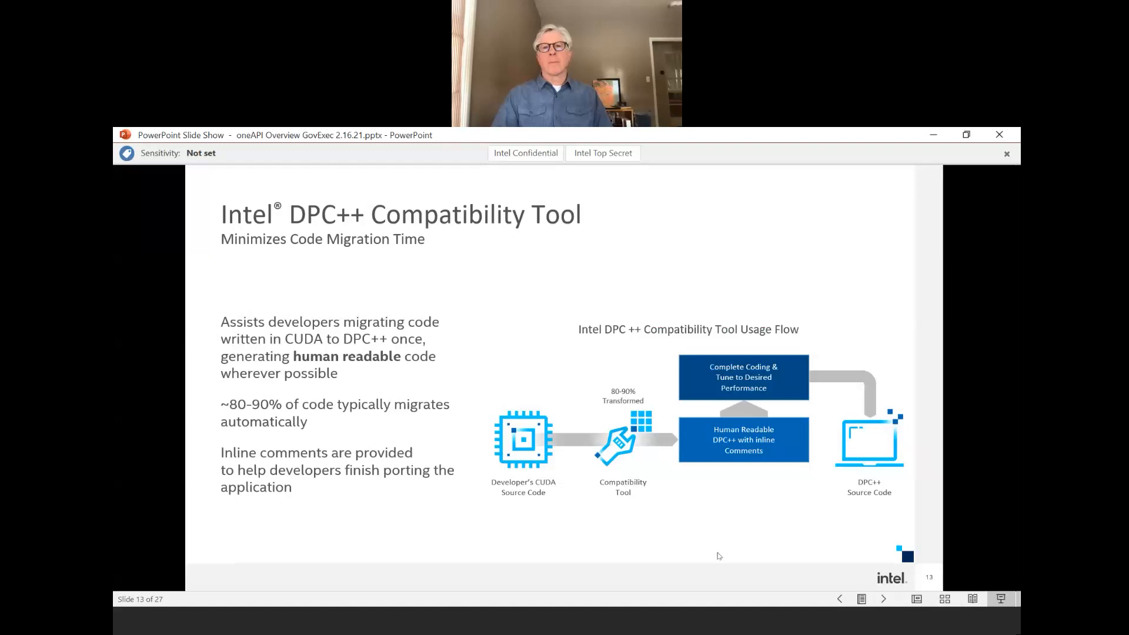
mouse_move(530, 625)
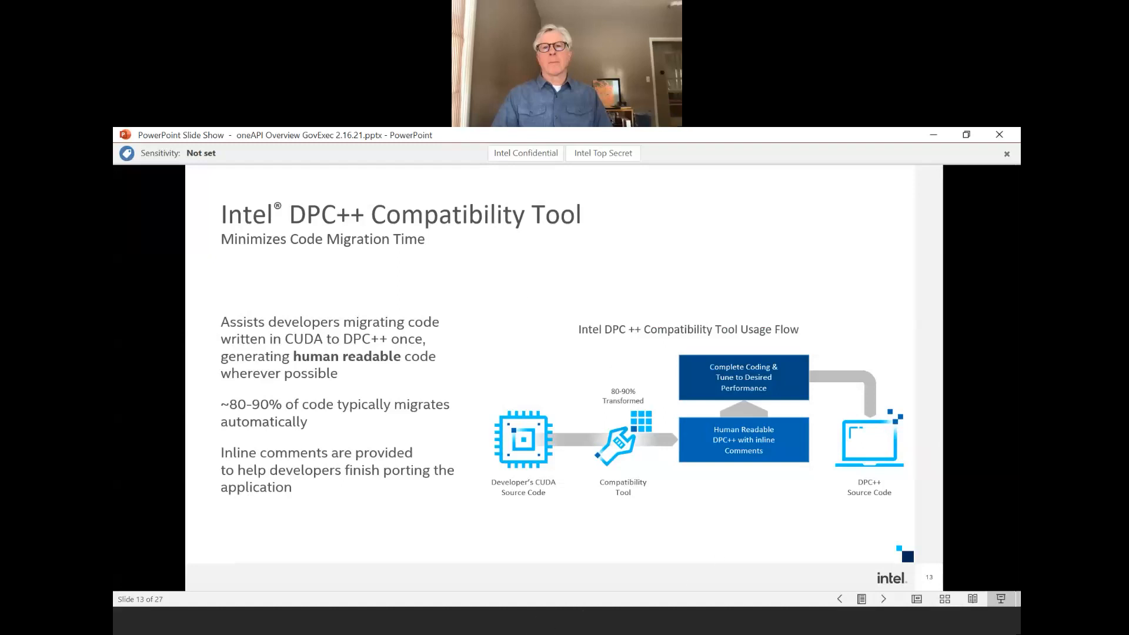
mouse_move(808, 164)
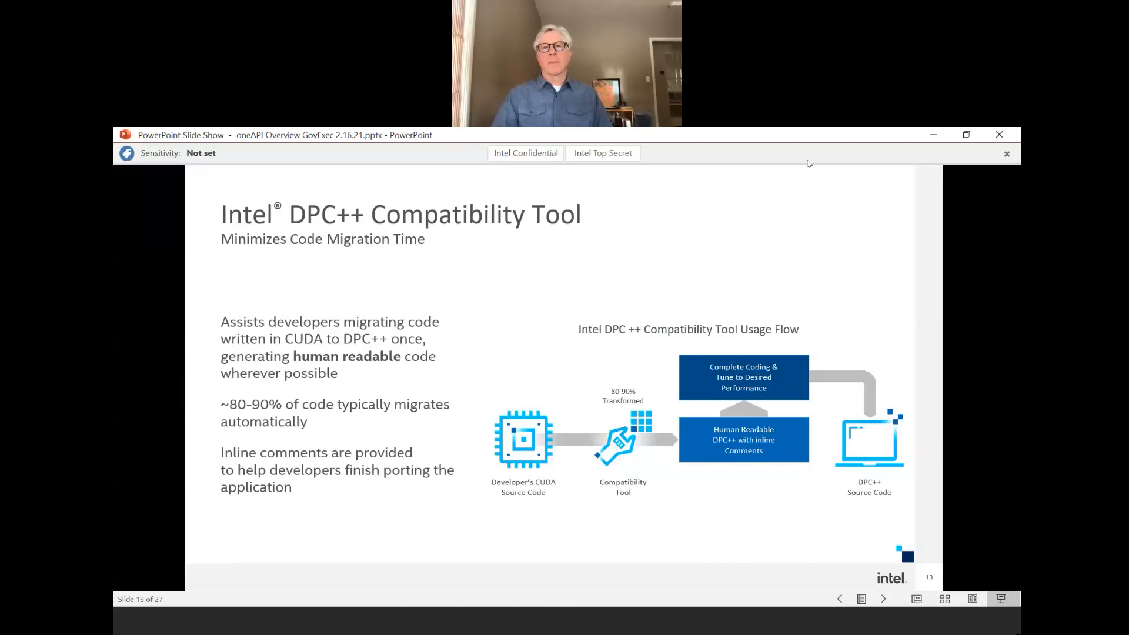
mouse_move(943, 159)
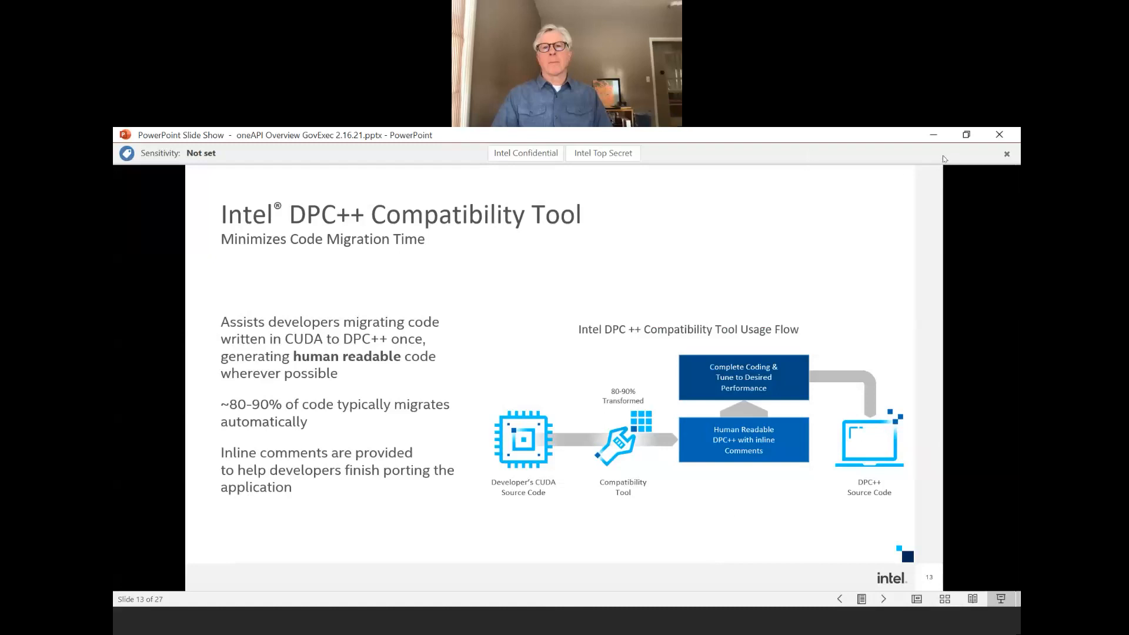
mouse_move(990, 155)
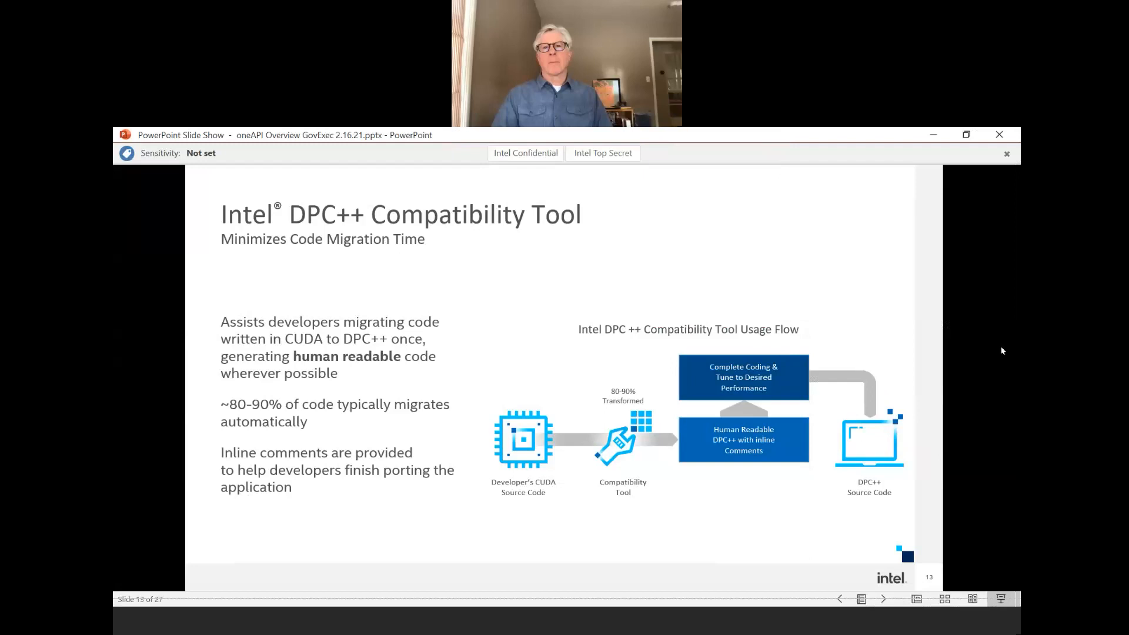
mouse_move(806, 157)
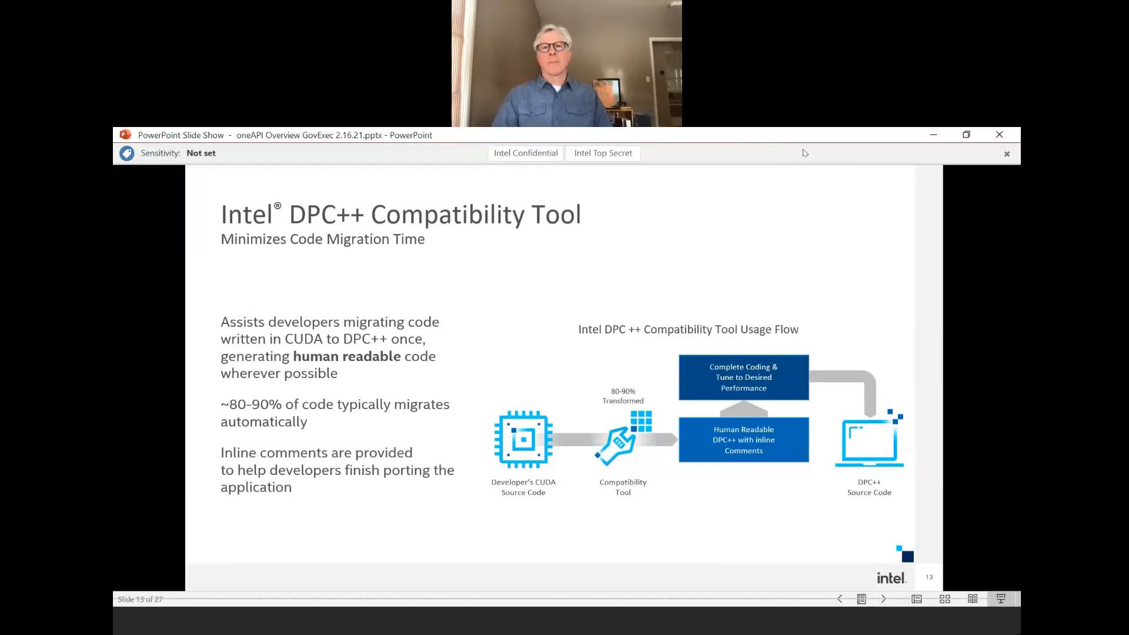
mouse_move(966, 481)
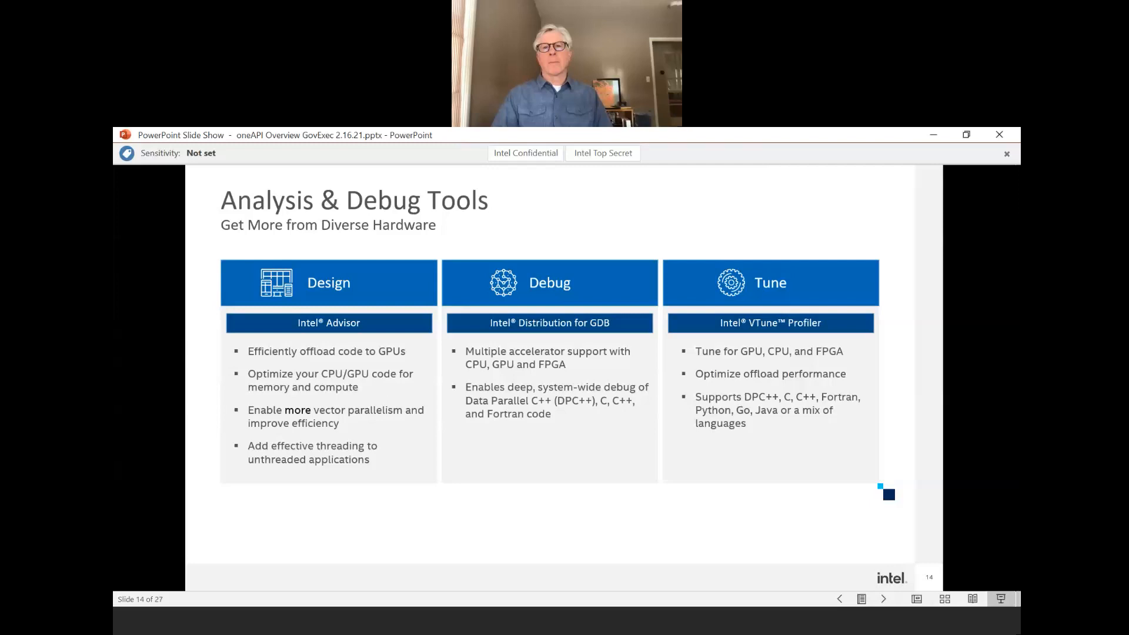
mouse_move(634, 160)
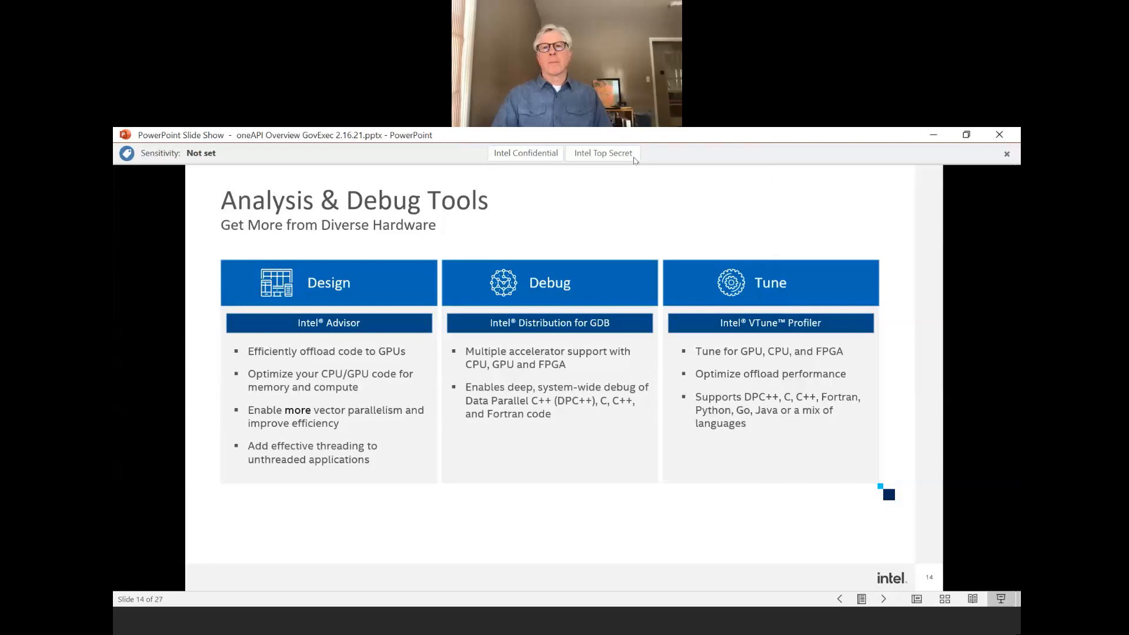
mouse_move(555, 135)
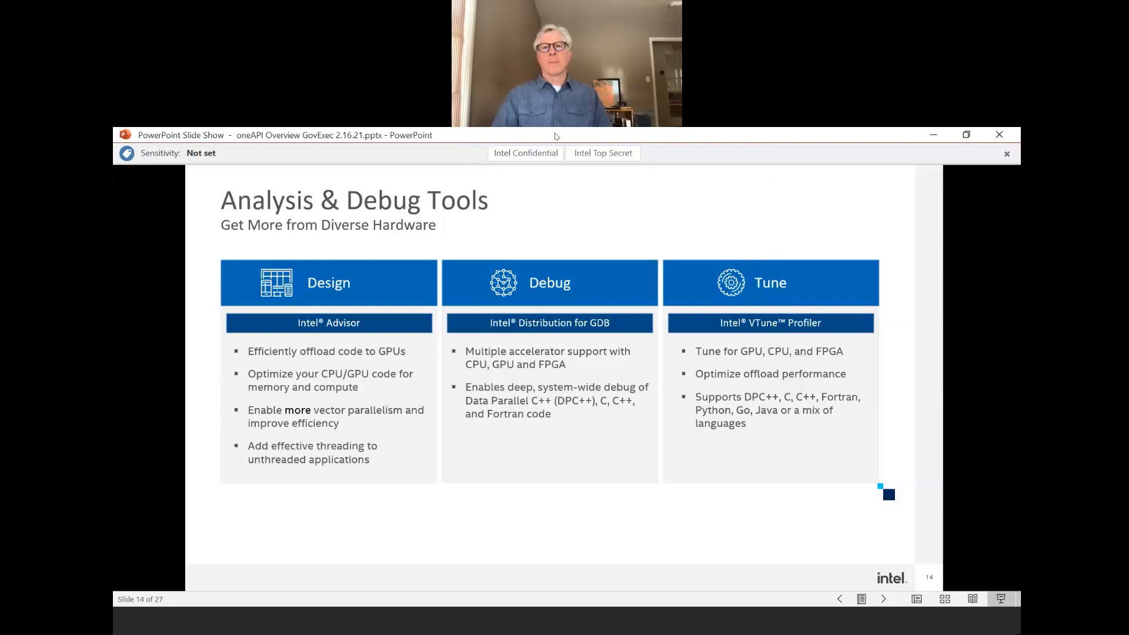
mouse_move(565, 153)
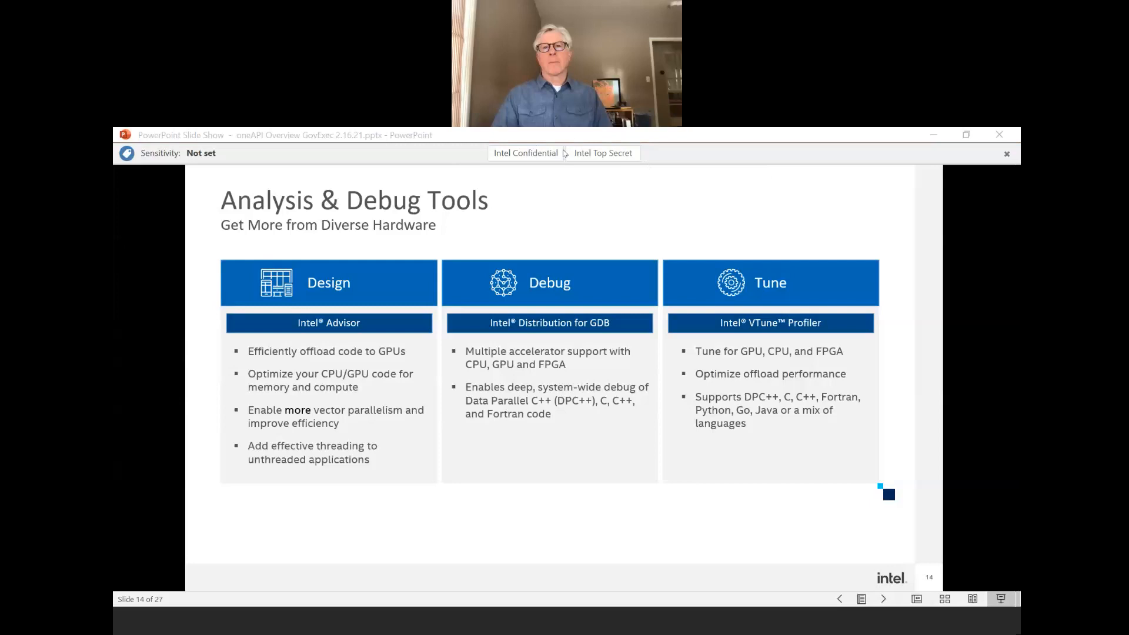
mouse_move(719, 151)
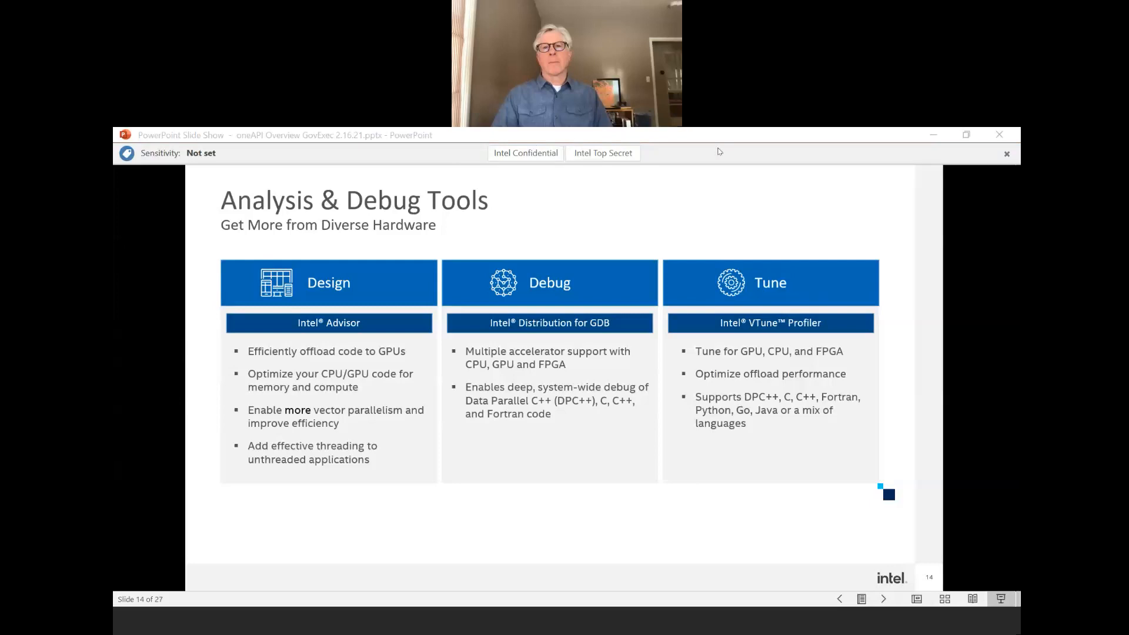
mouse_move(919, 508)
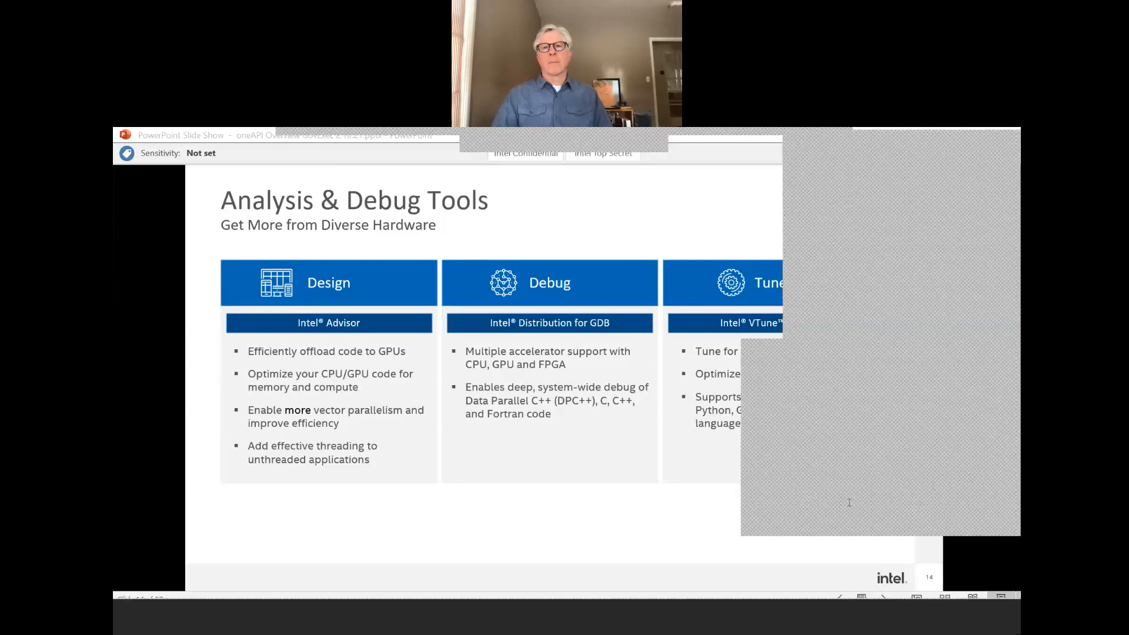
mouse_move(580, 469)
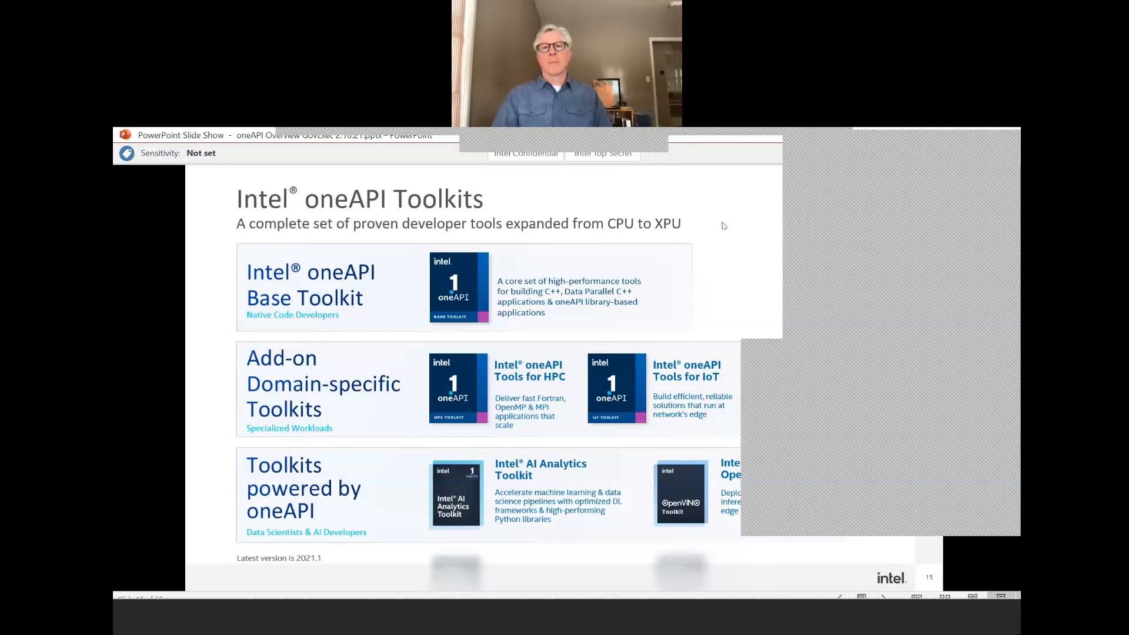
mouse_move(1004, 370)
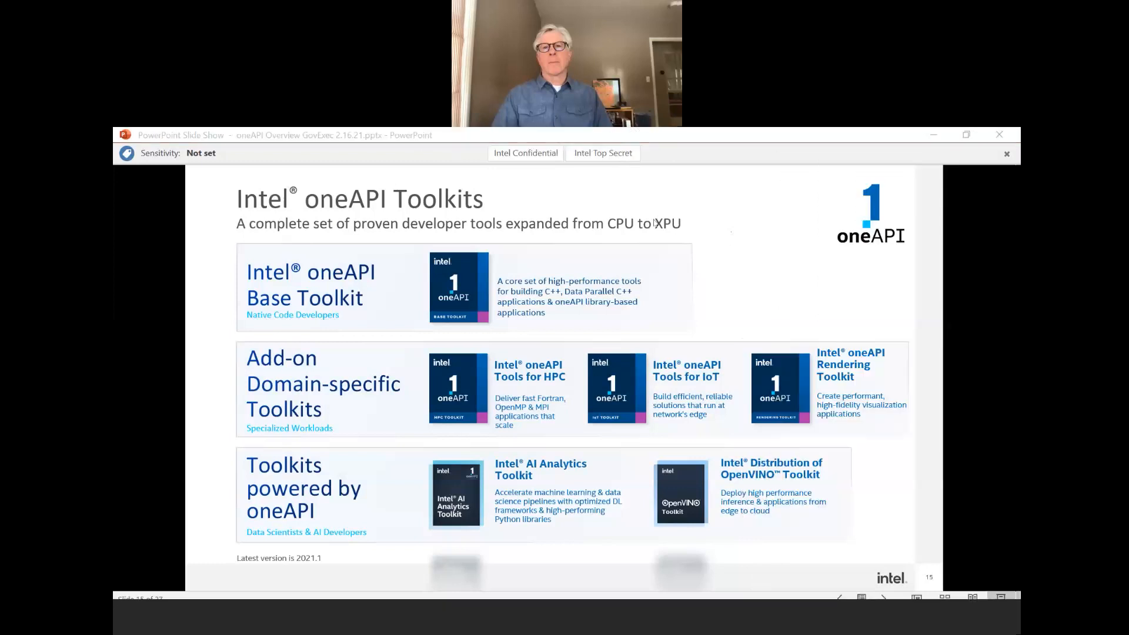
mouse_move(737, 272)
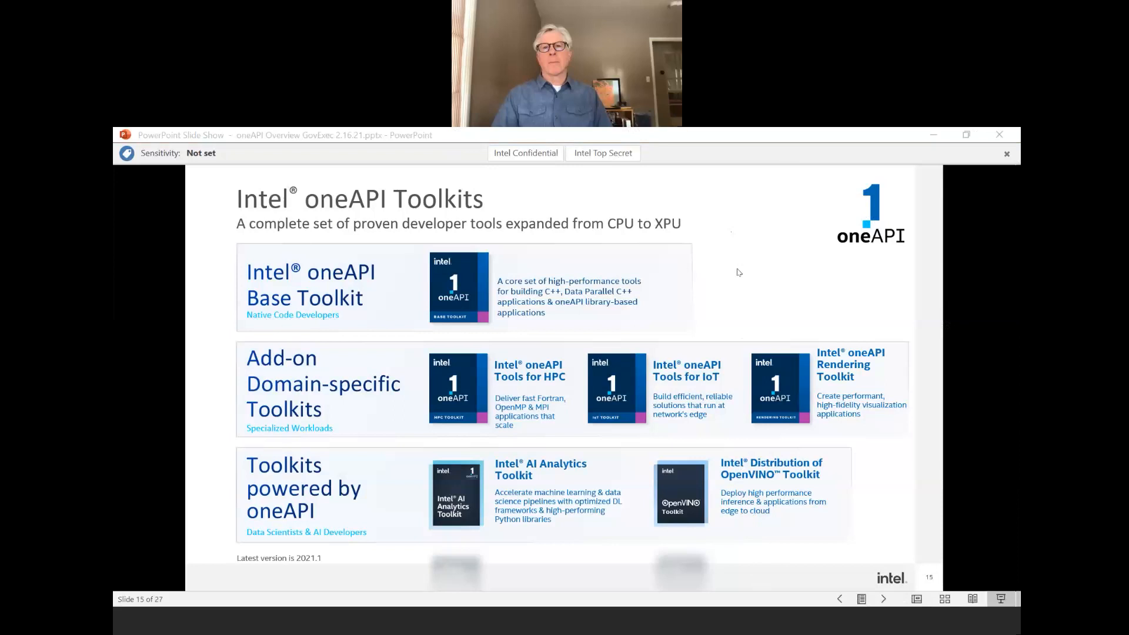
mouse_move(848, 214)
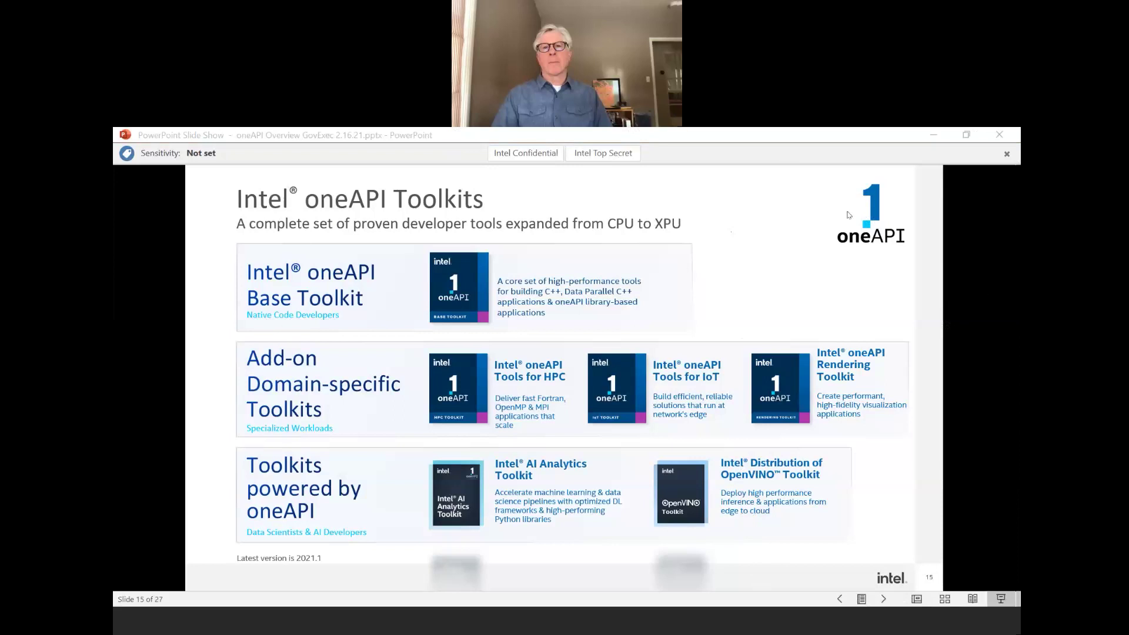
mouse_move(720, 239)
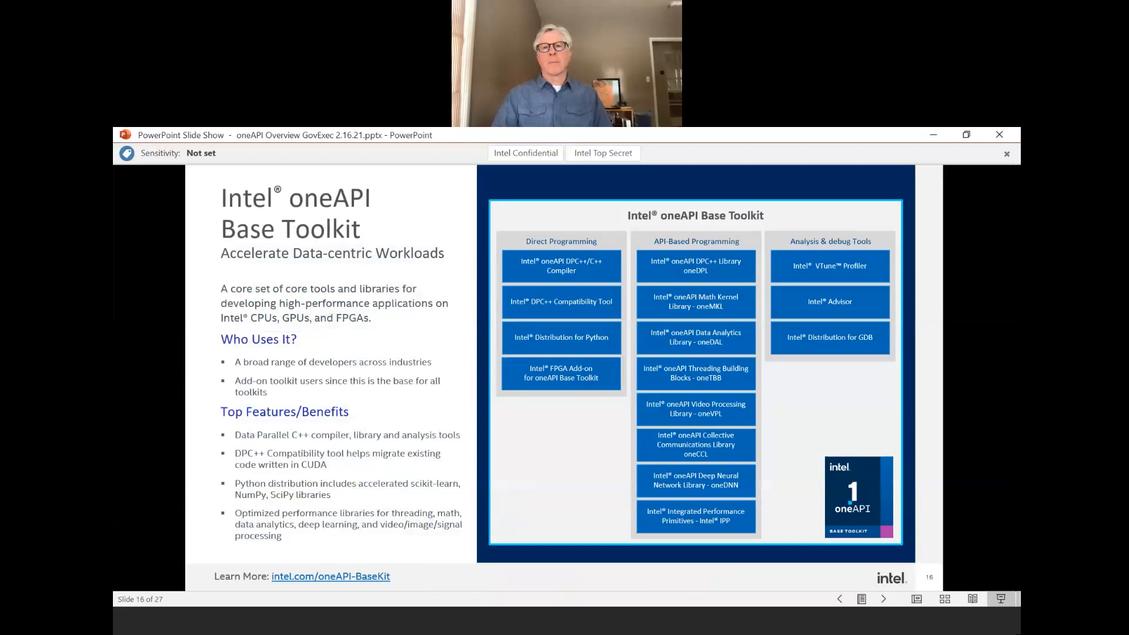
Step back through the Base Toolkit, OpenVINO and AI Analytics slides to the Intel oneAPI Toolkits overview, slide 15.
left_click(838, 599)
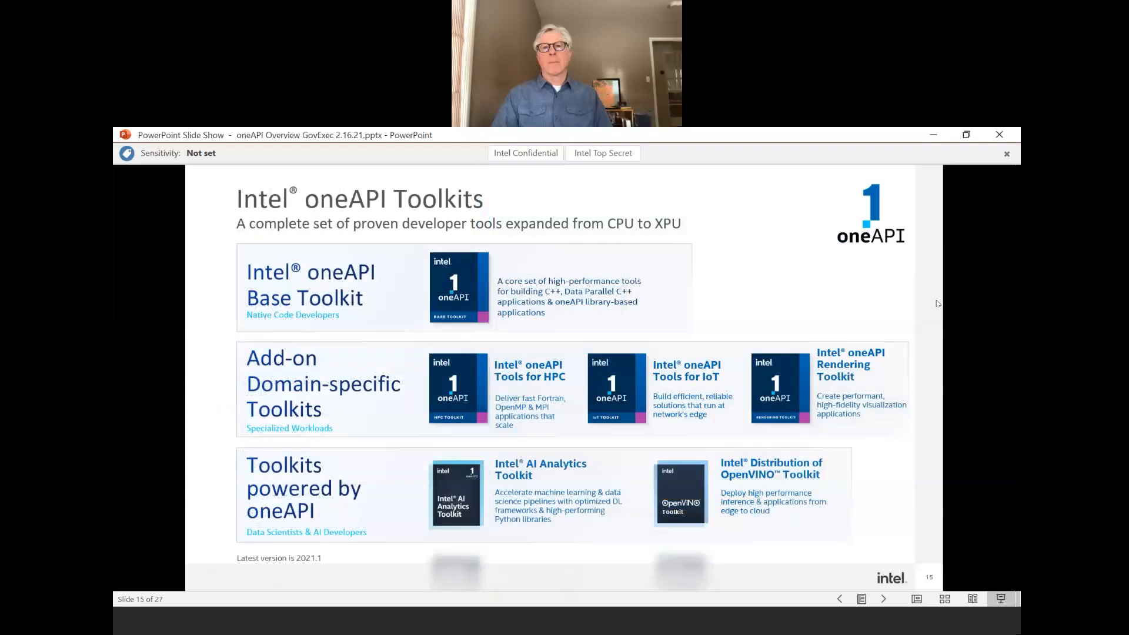
mouse_move(897, 520)
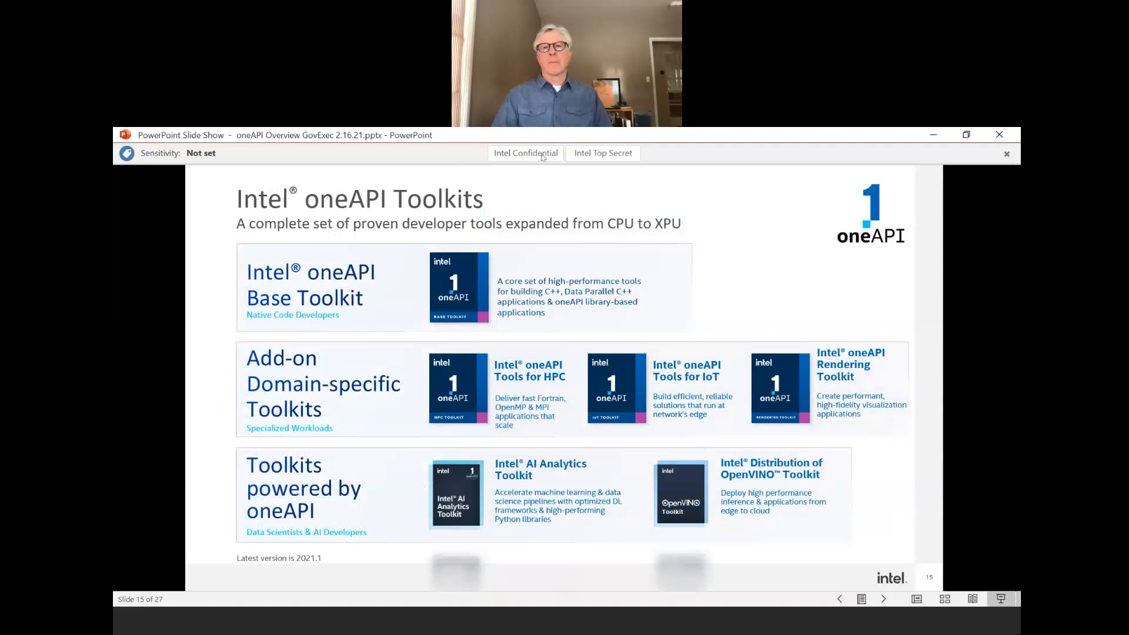
mouse_move(685, 254)
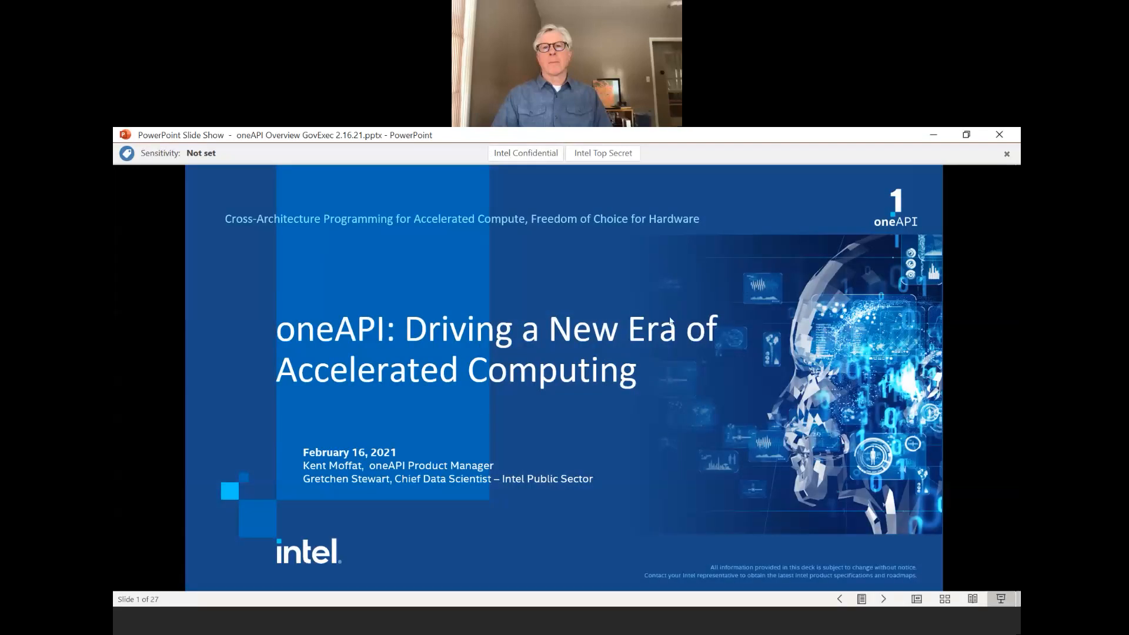
mouse_move(585, 233)
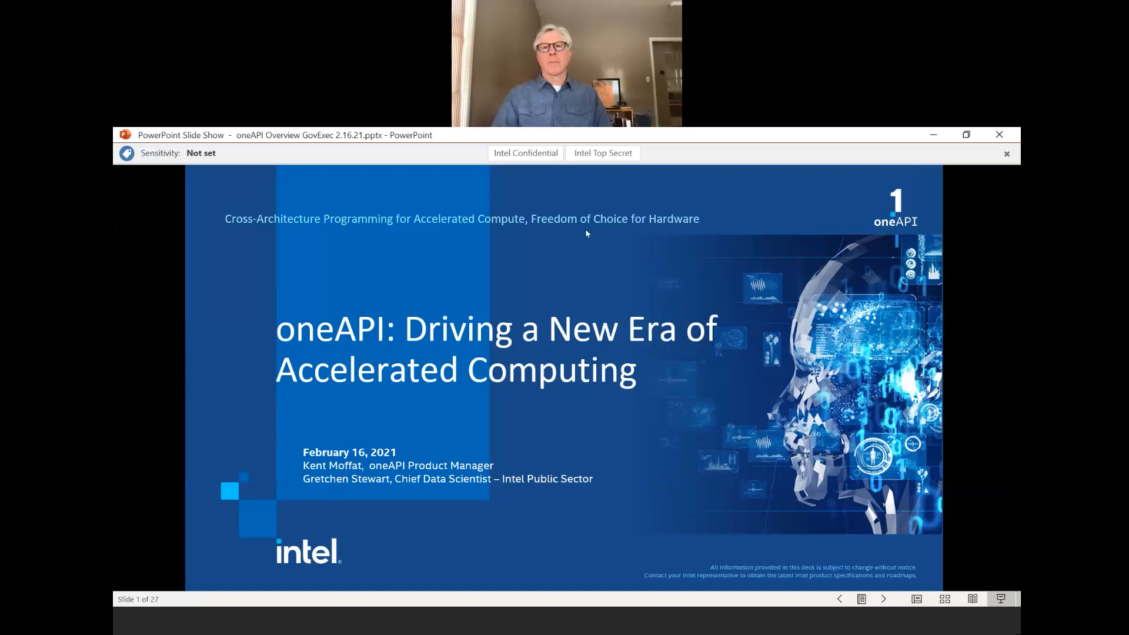
mouse_move(615, 278)
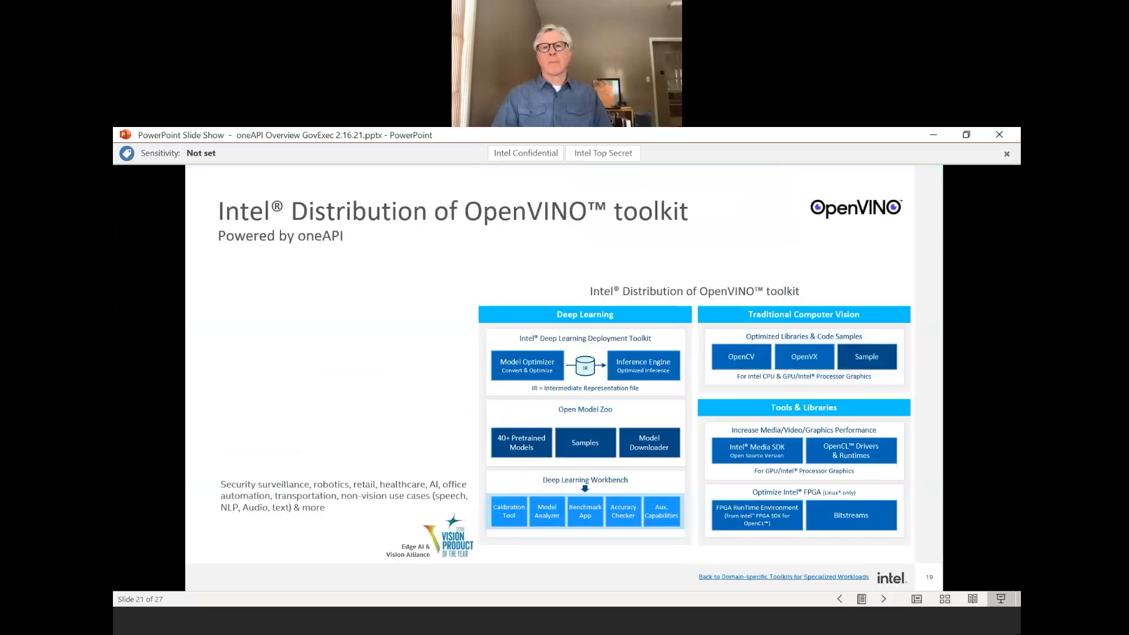
left_click(839, 599)
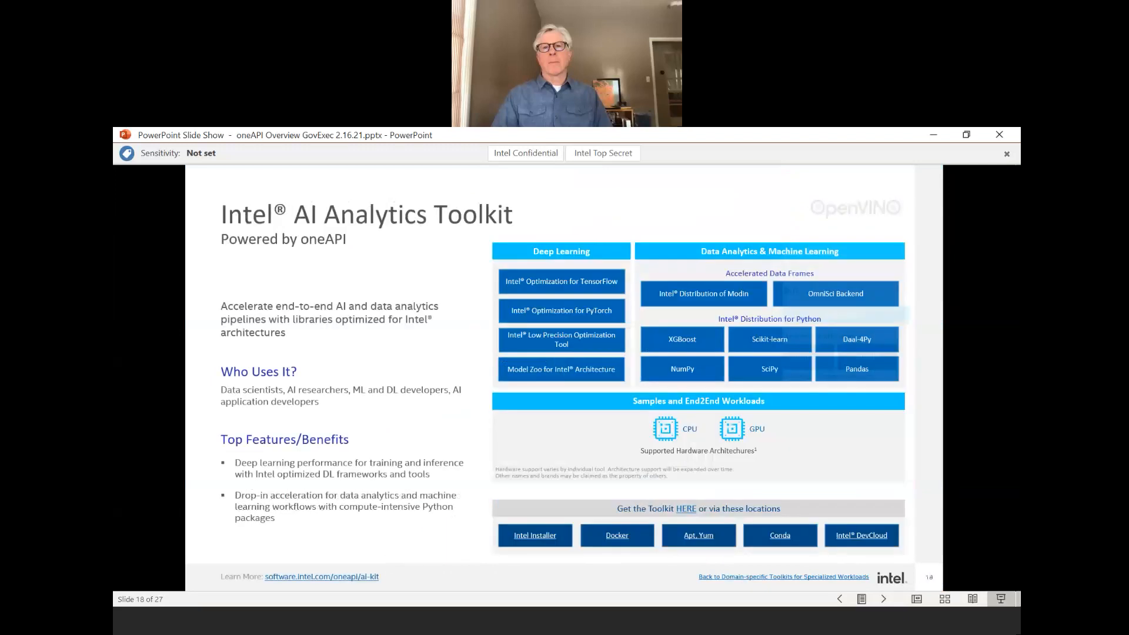
left_click(839, 599)
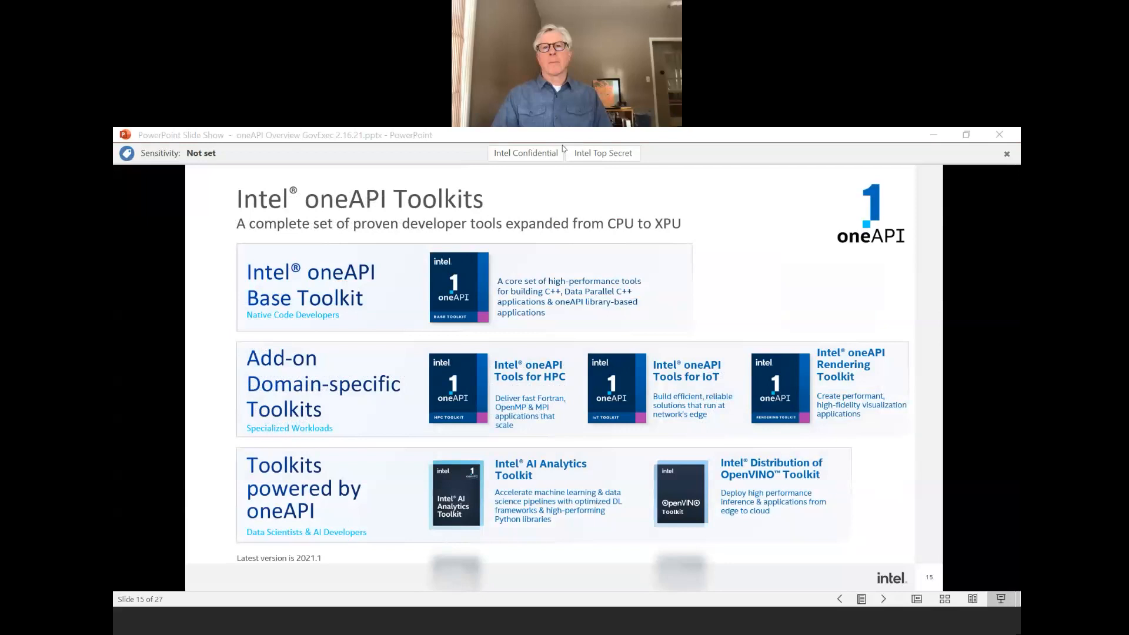
mouse_move(563, 148)
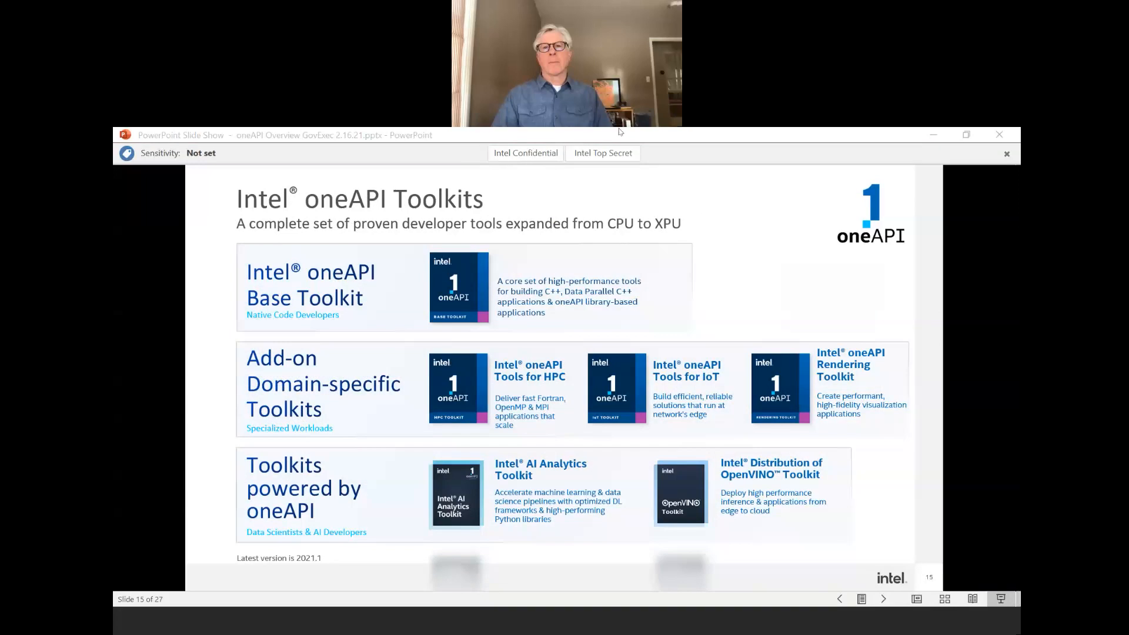
mouse_move(618, 149)
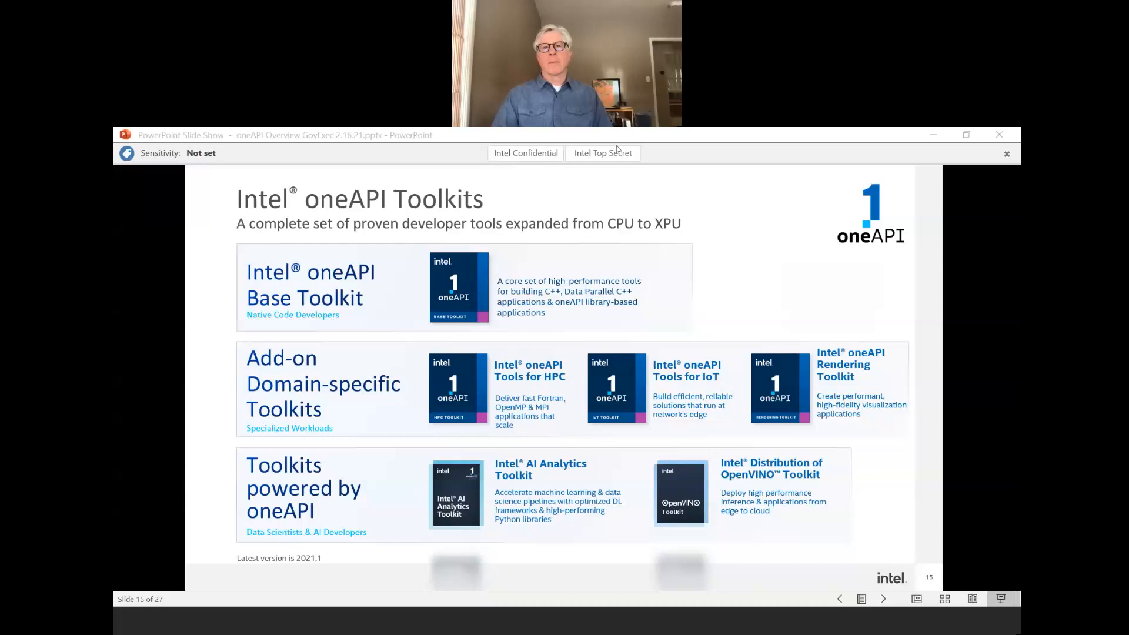
mouse_move(682, 266)
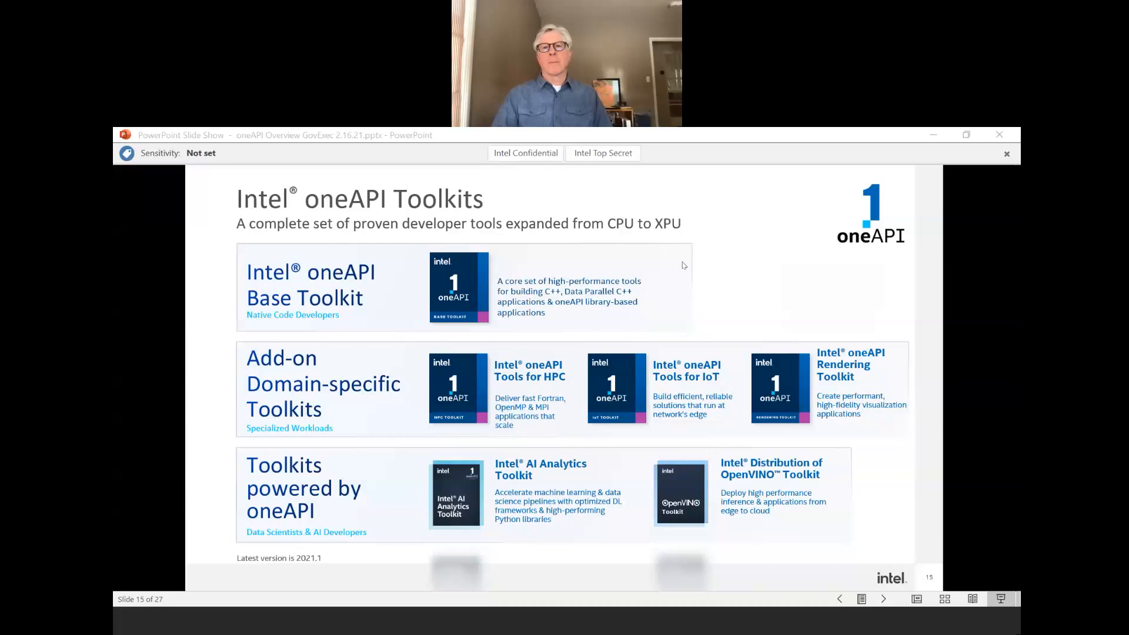
mouse_move(612, 149)
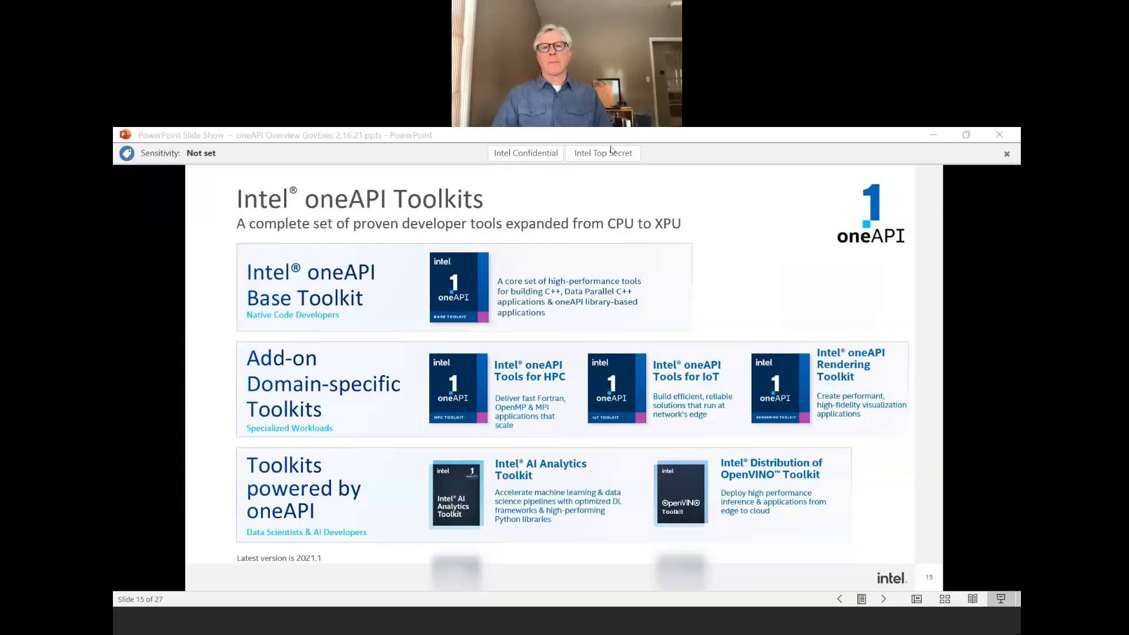
mouse_move(611, 150)
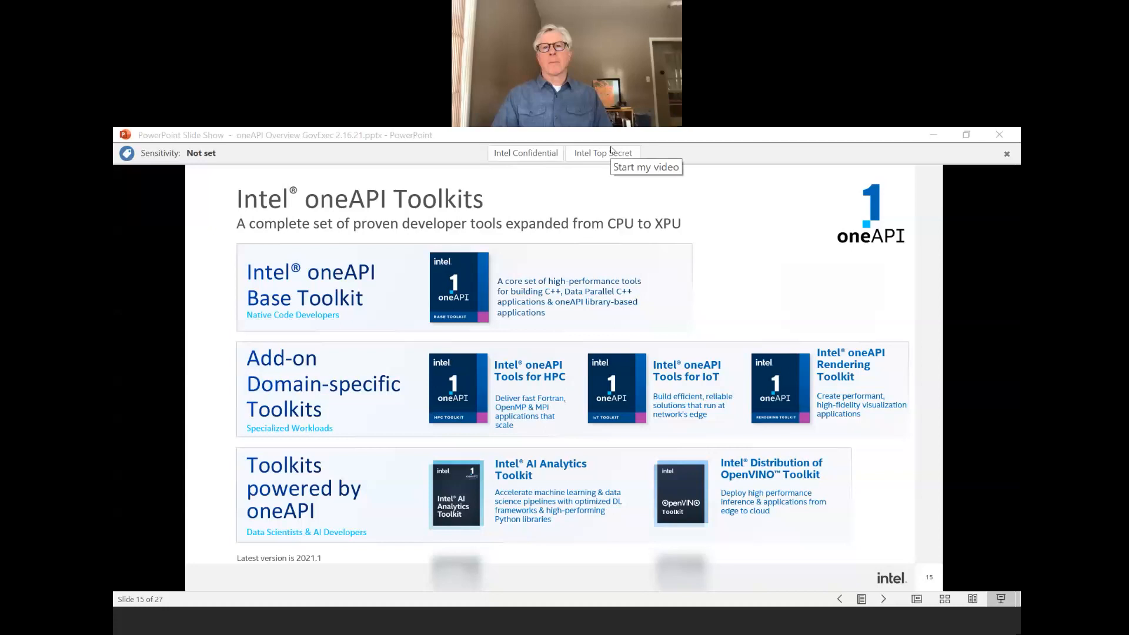
mouse_move(612, 149)
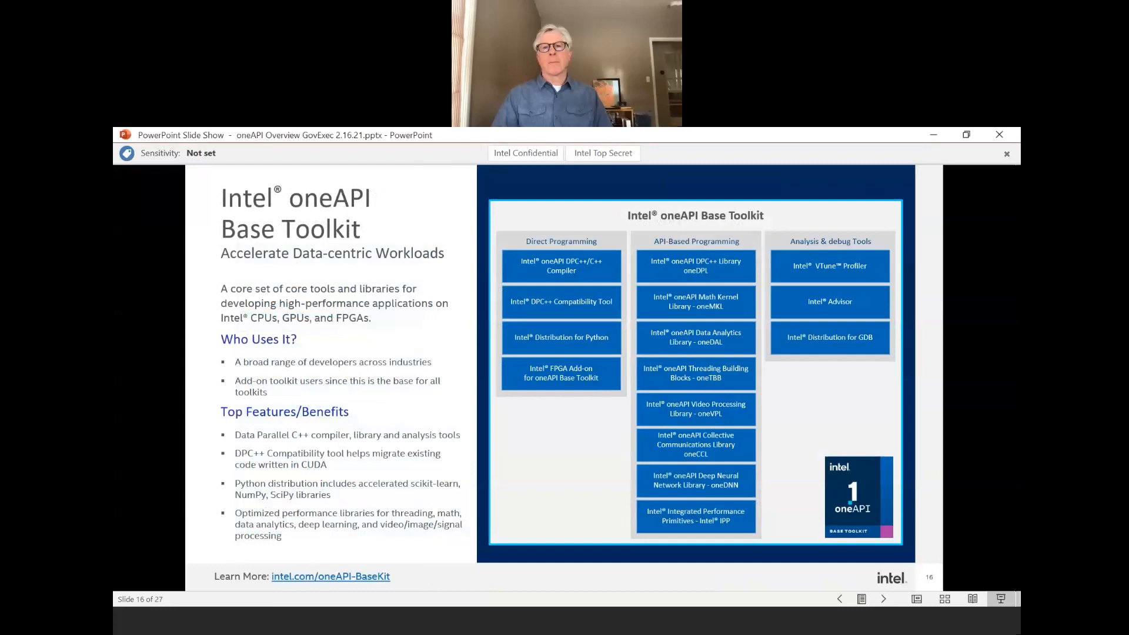
mouse_move(798, 453)
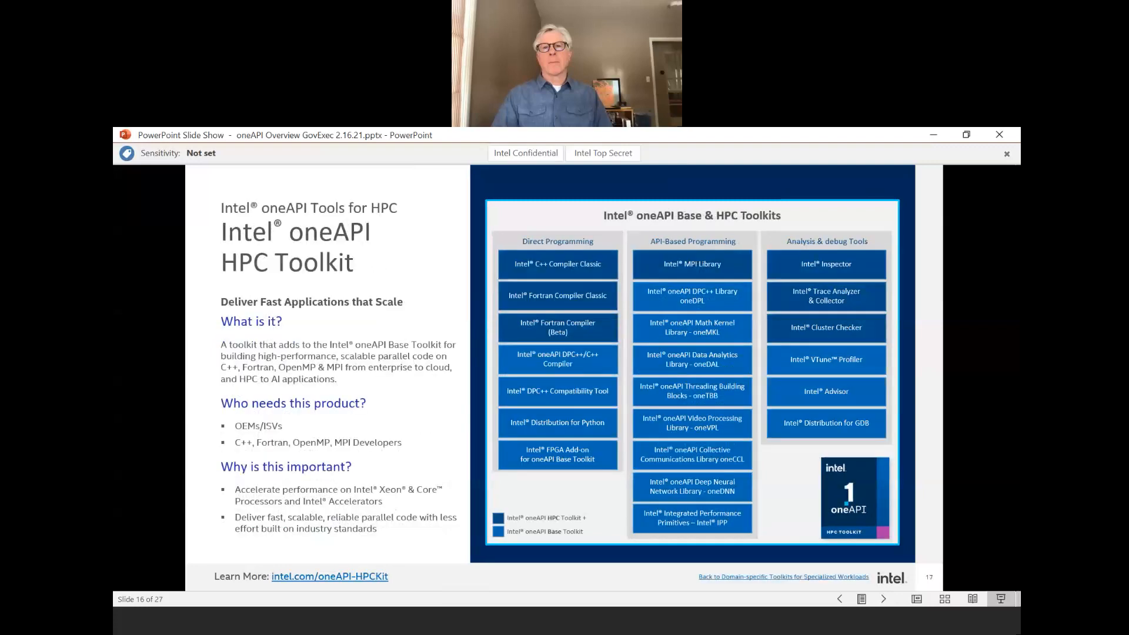
Advance the show to slide 17, the Intel oneAPI HPC Toolkit overview with the Base & HPC Toolkits grid.
left_click(883, 599)
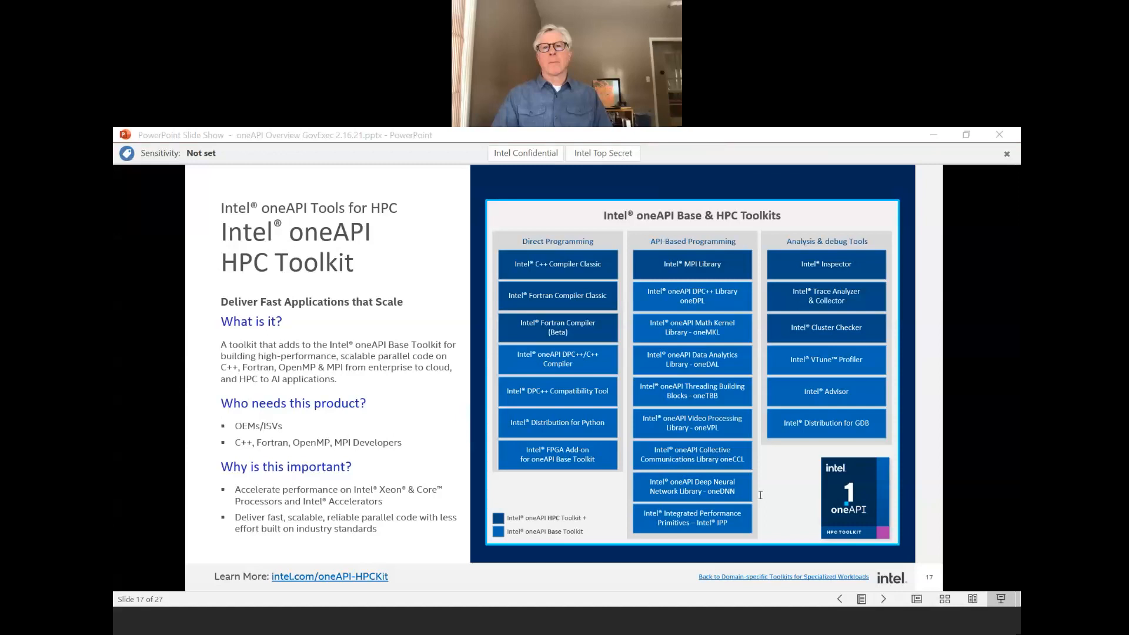
mouse_move(838, 502)
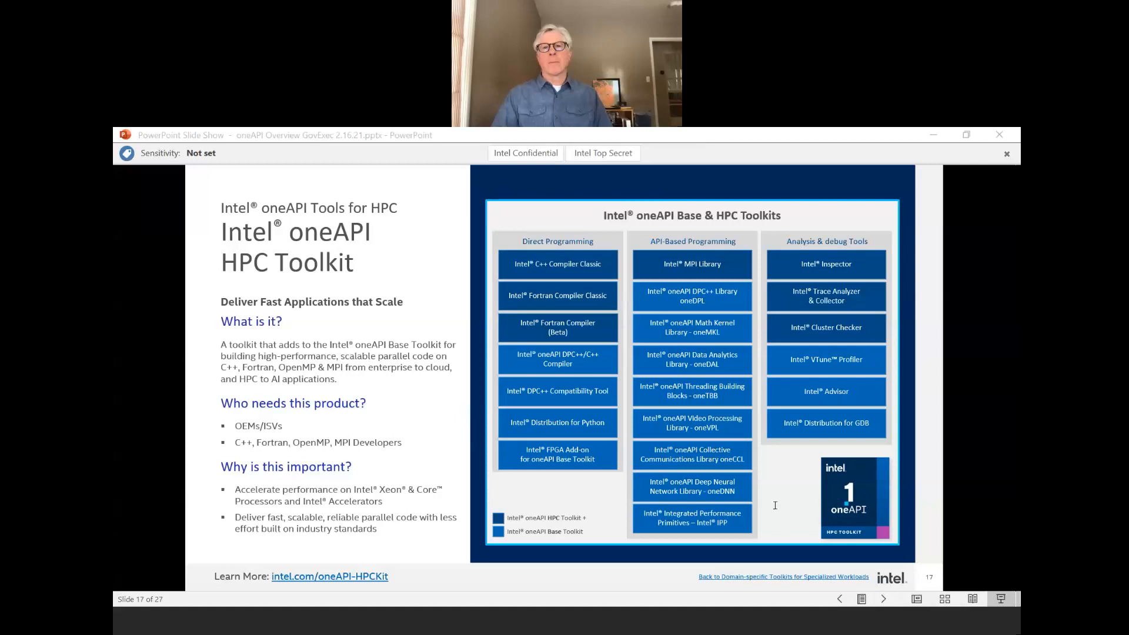
mouse_move(785, 495)
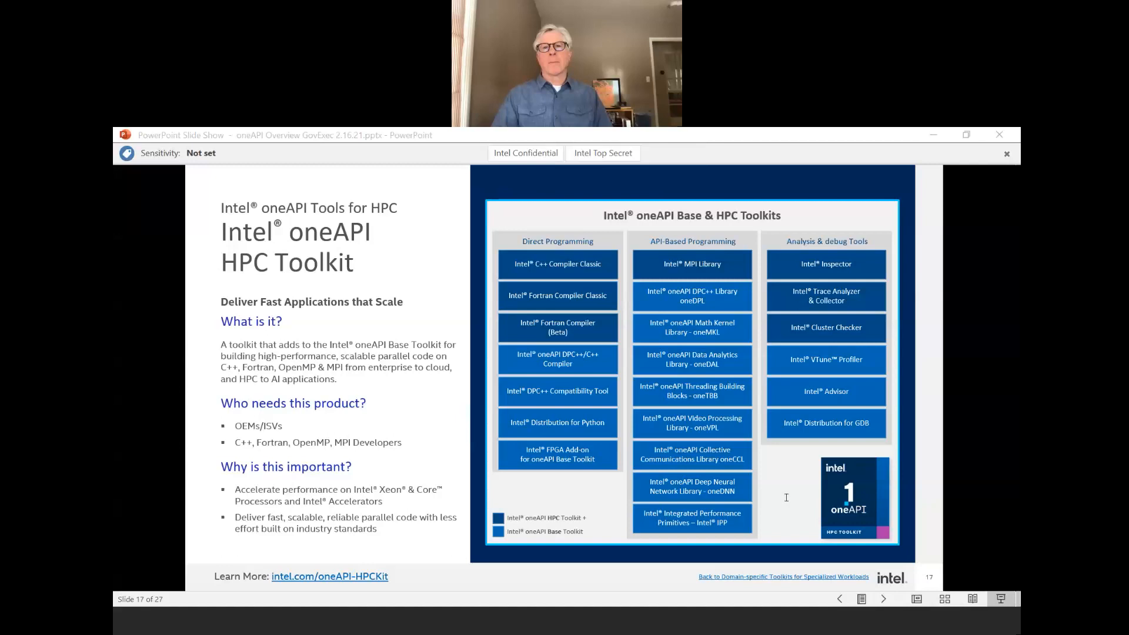
mouse_move(461, 580)
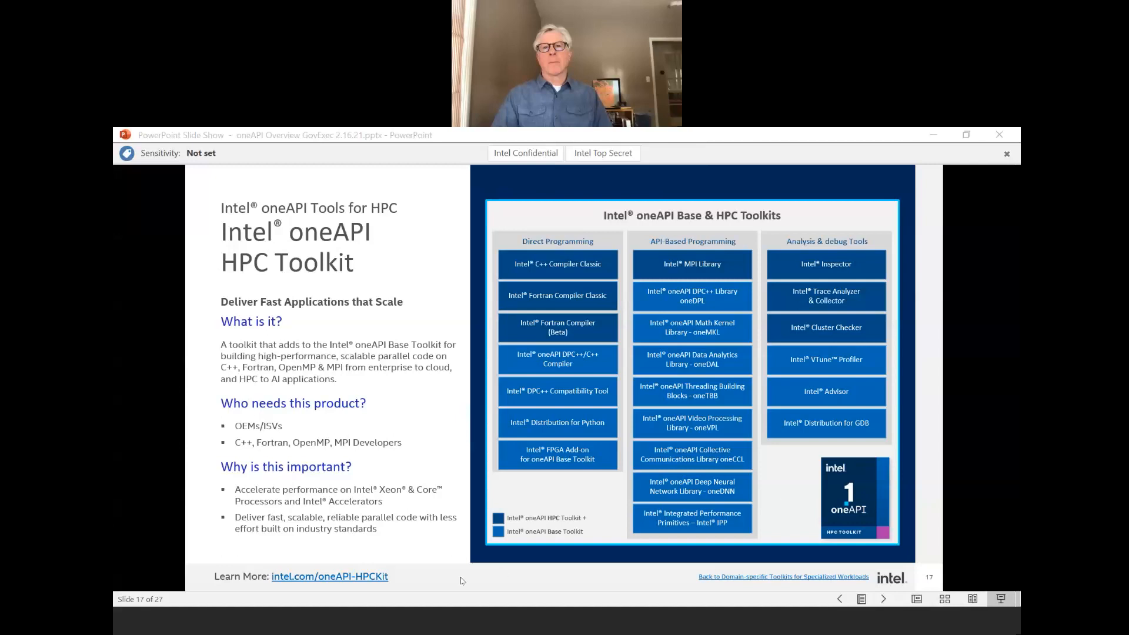
mouse_move(480, 572)
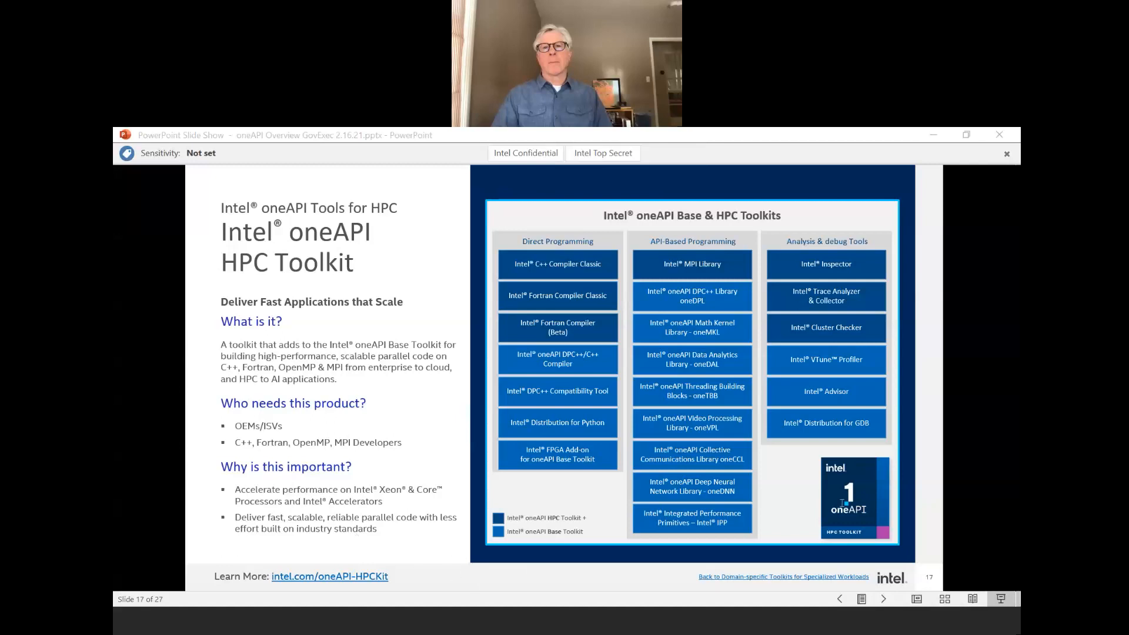
mouse_move(901, 367)
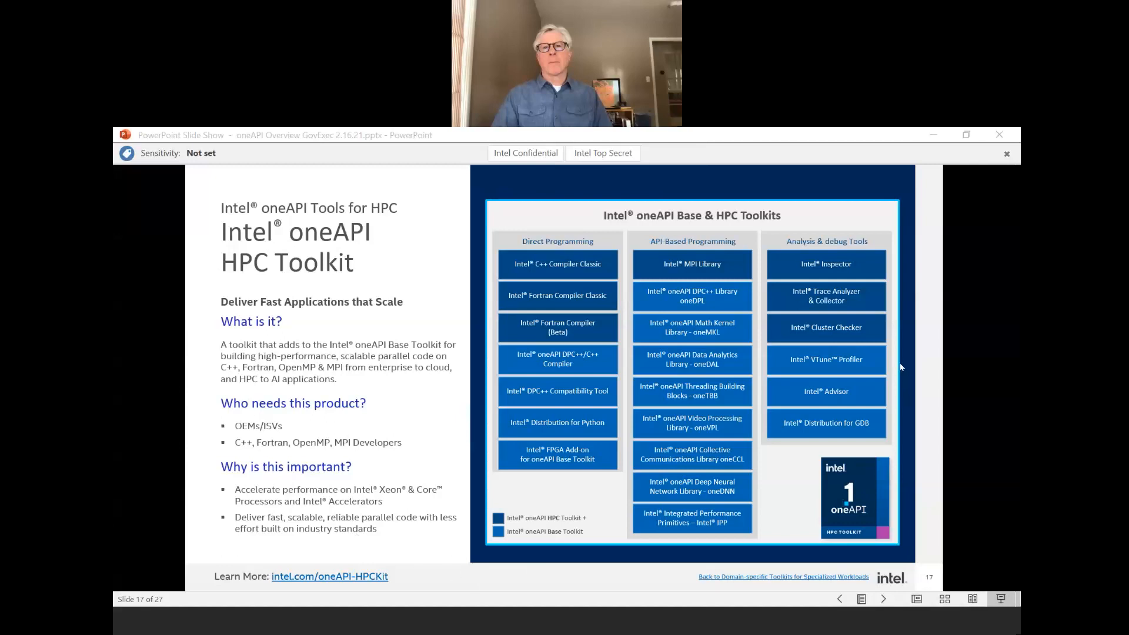
mouse_move(954, 440)
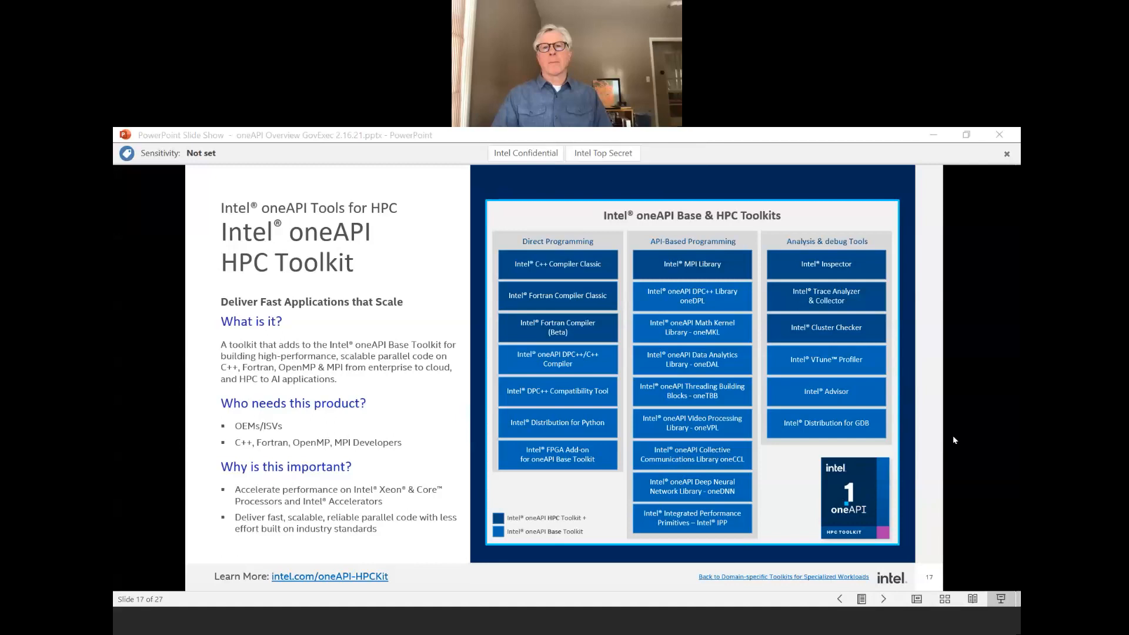
mouse_move(945, 454)
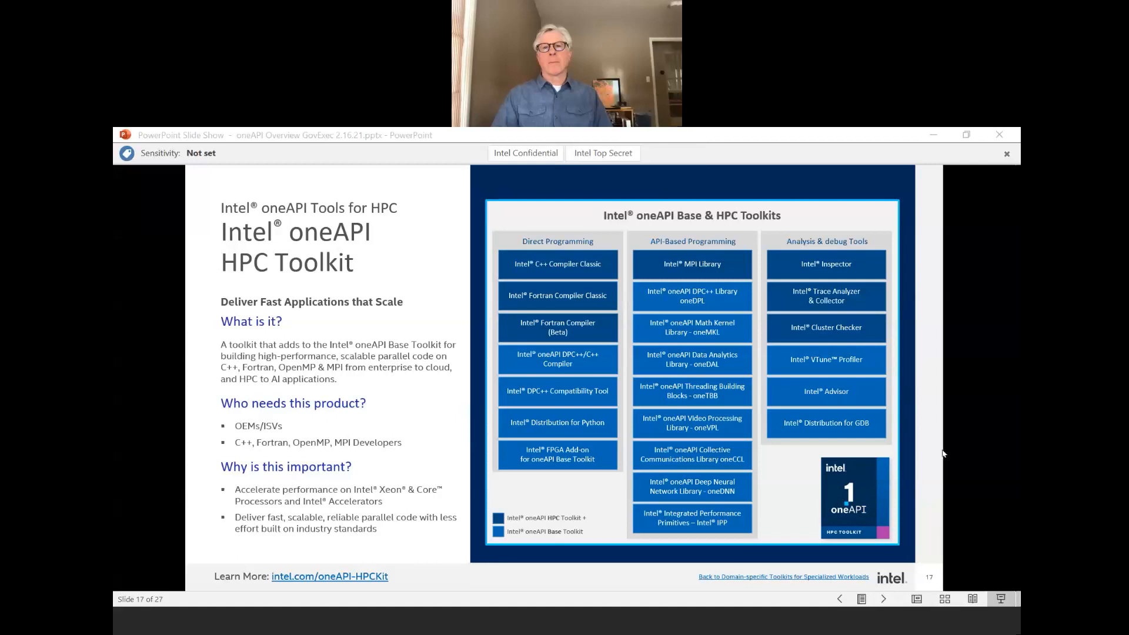
mouse_move(943, 467)
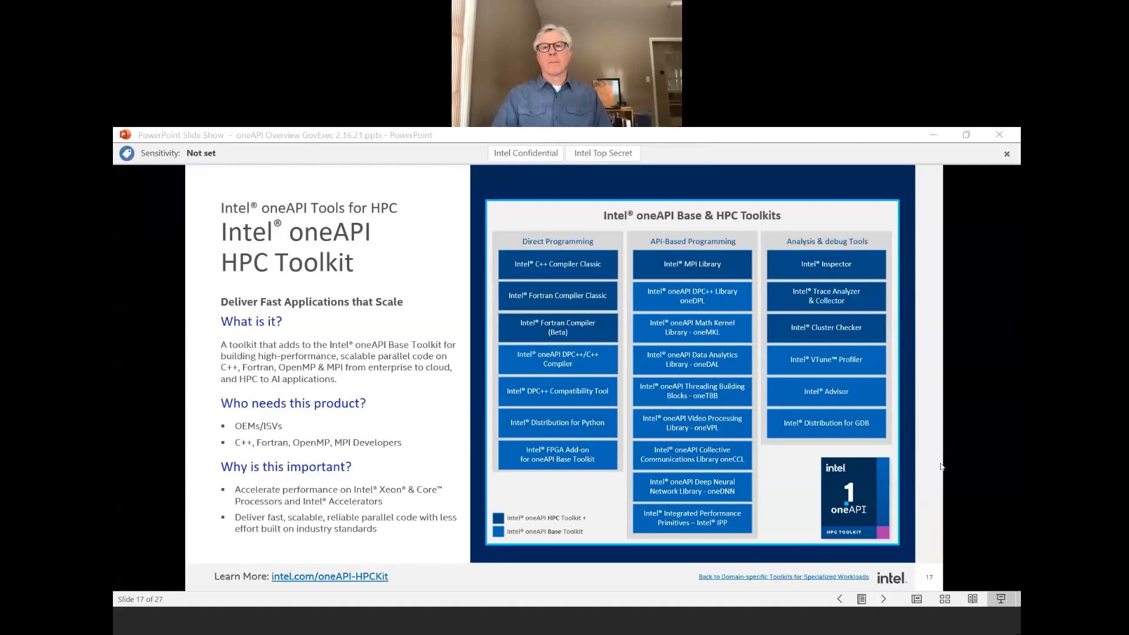
mouse_move(917, 472)
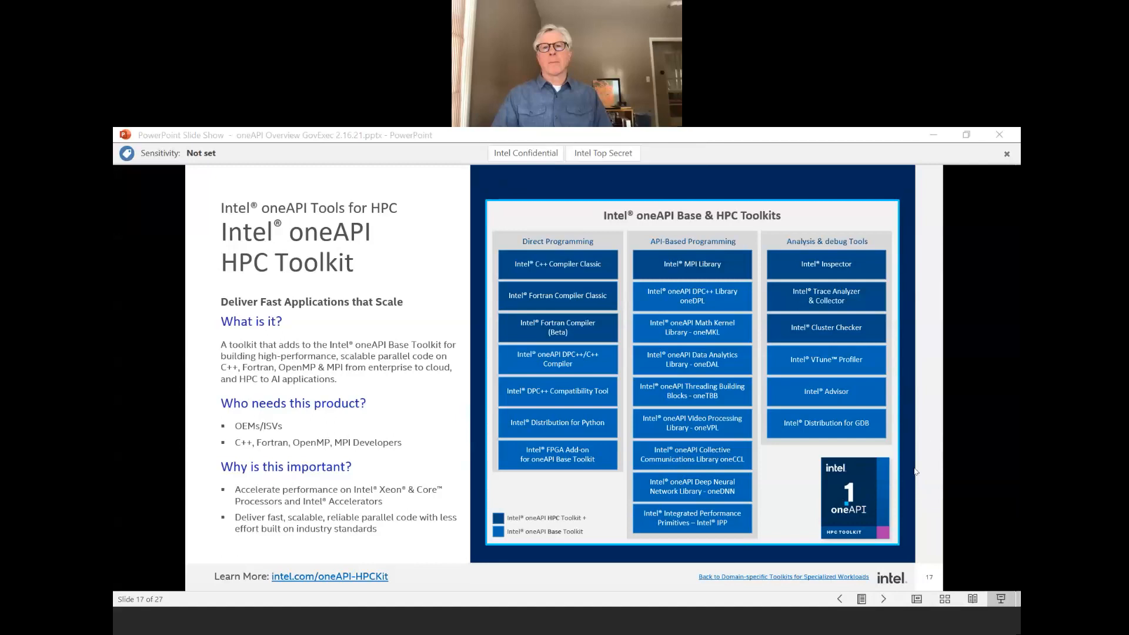
mouse_move(623, 147)
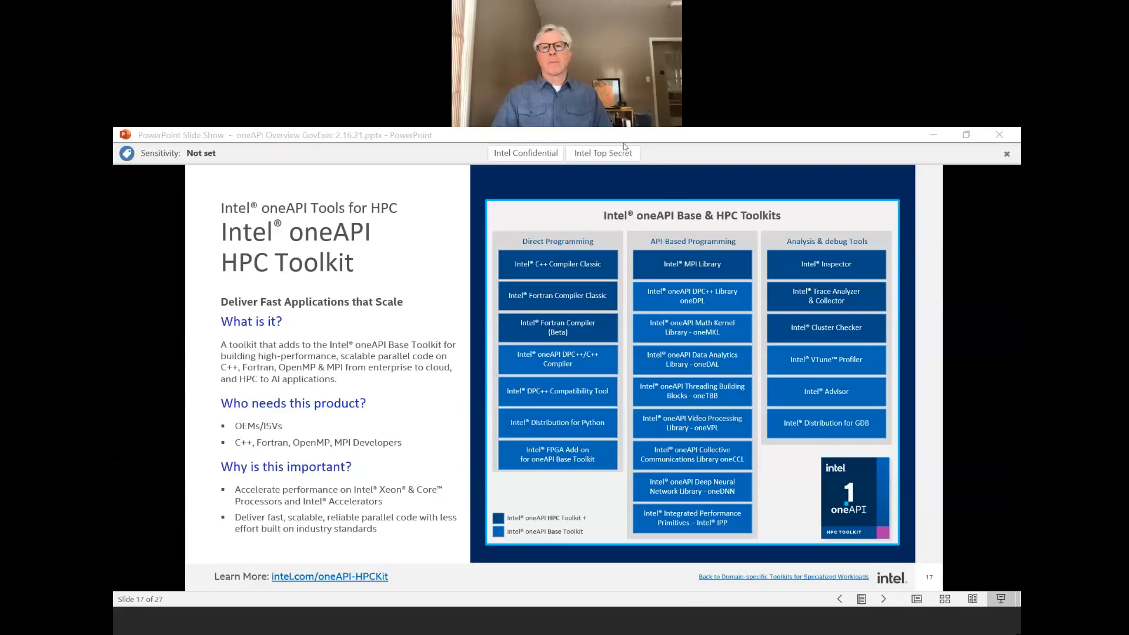
mouse_move(675, 142)
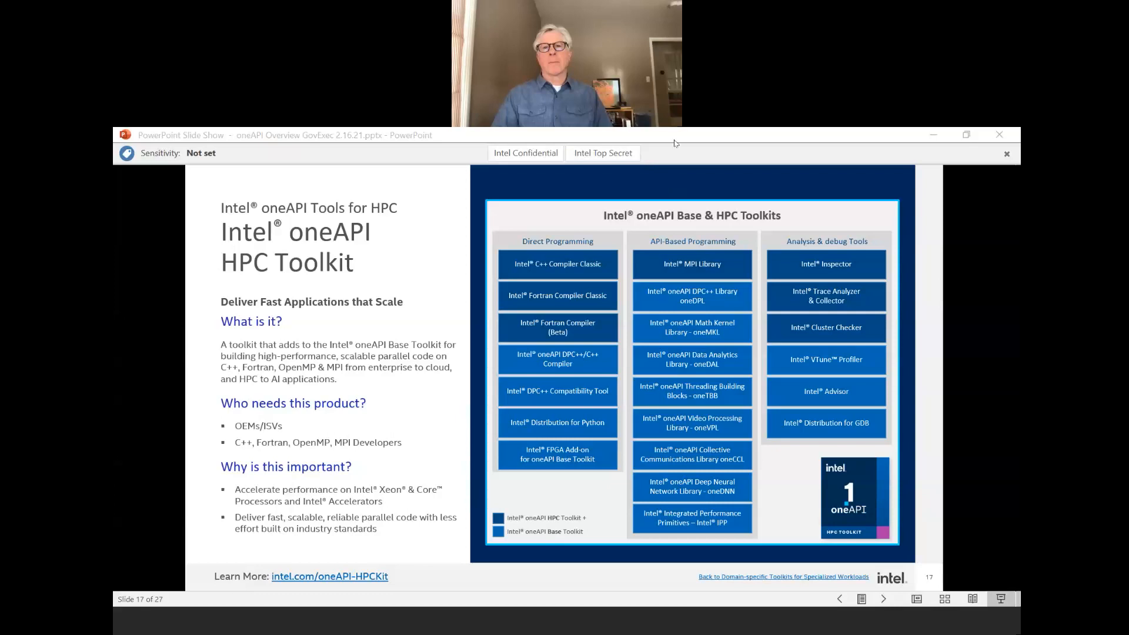
mouse_move(667, 148)
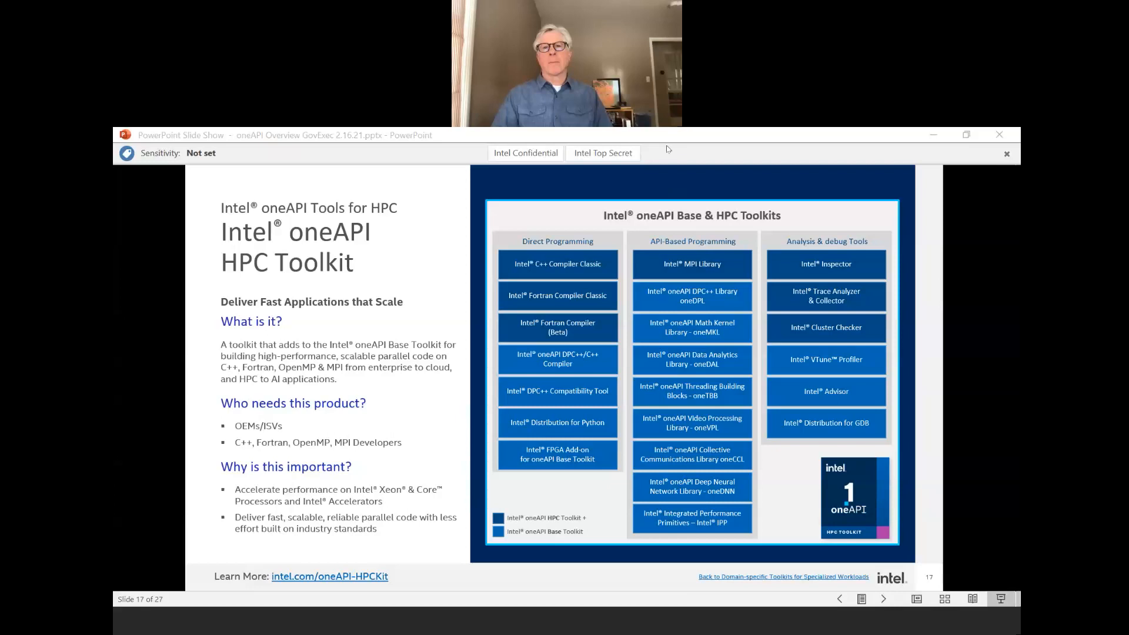
mouse_move(666, 425)
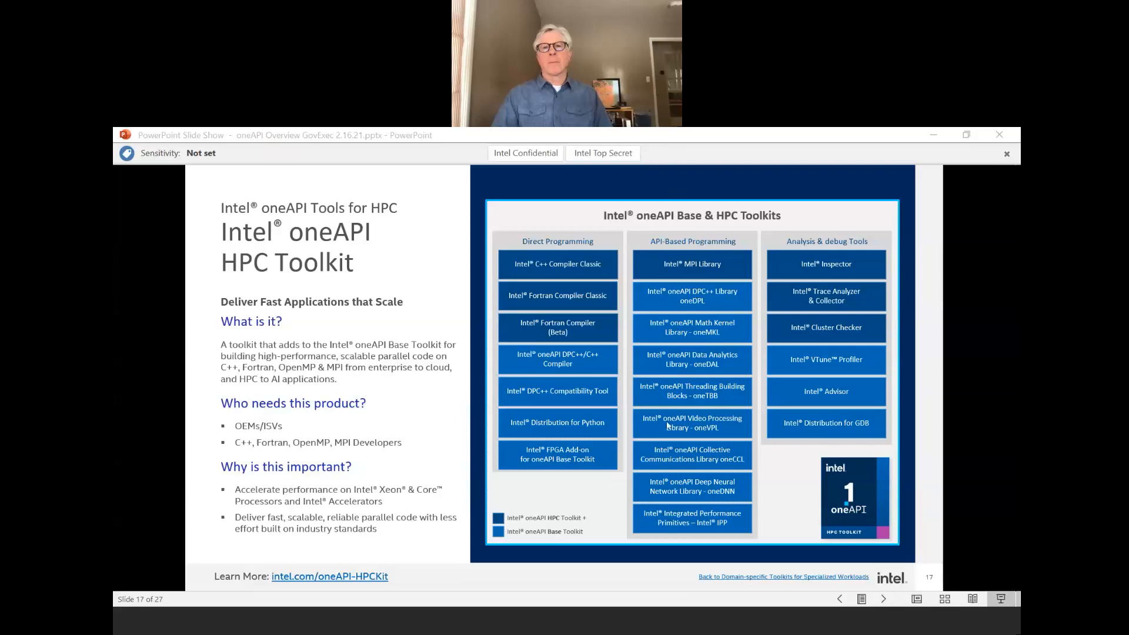
mouse_move(425, 410)
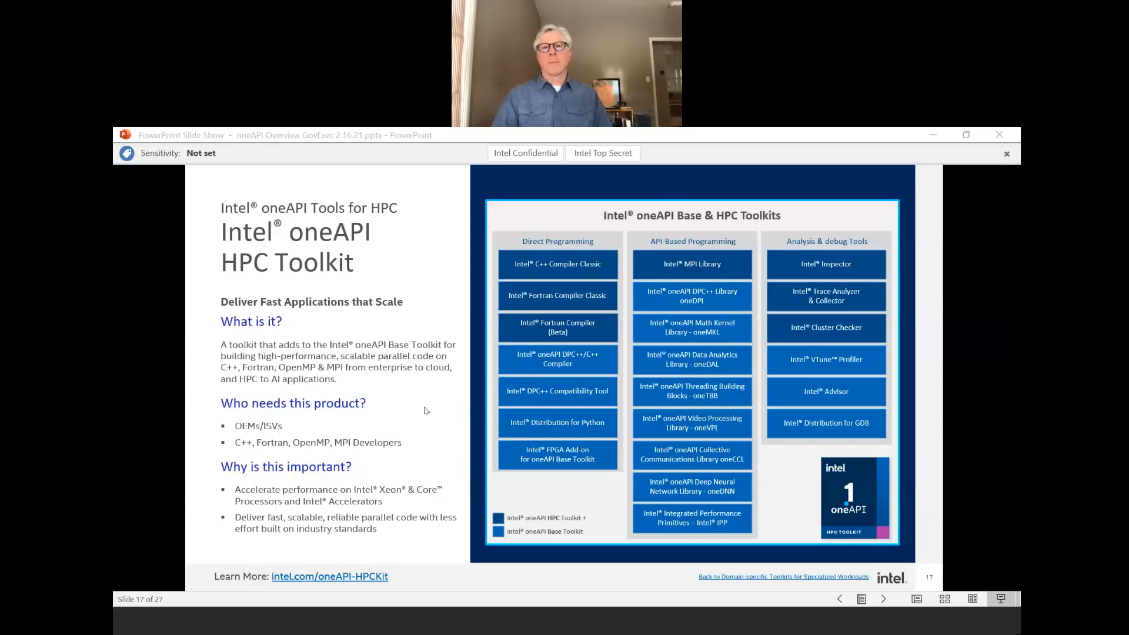
mouse_move(421, 411)
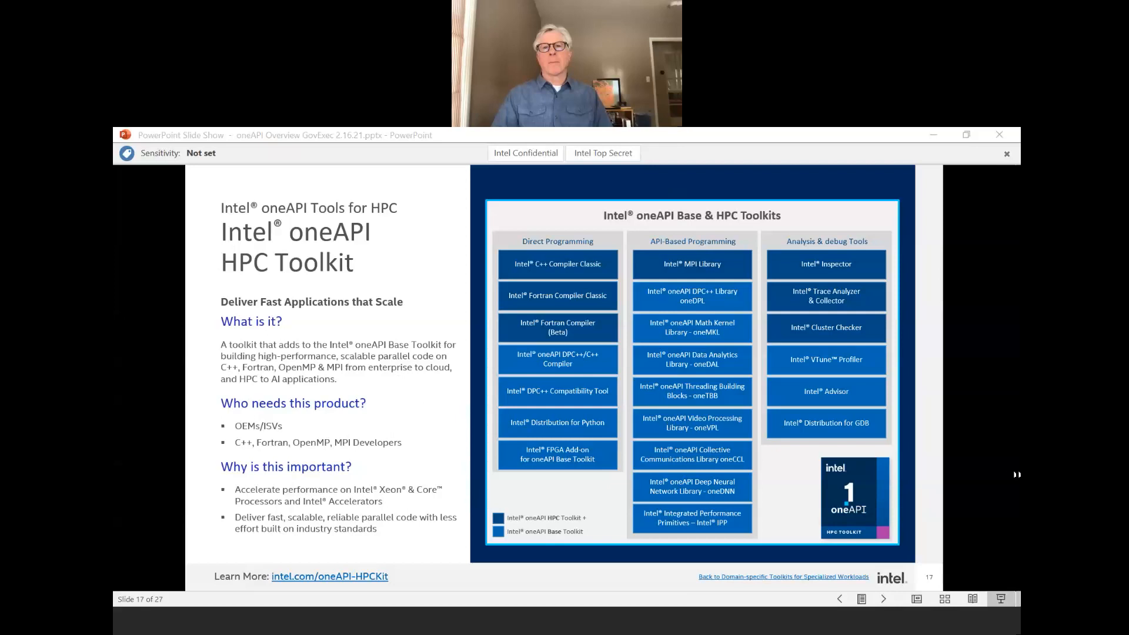
mouse_move(429, 400)
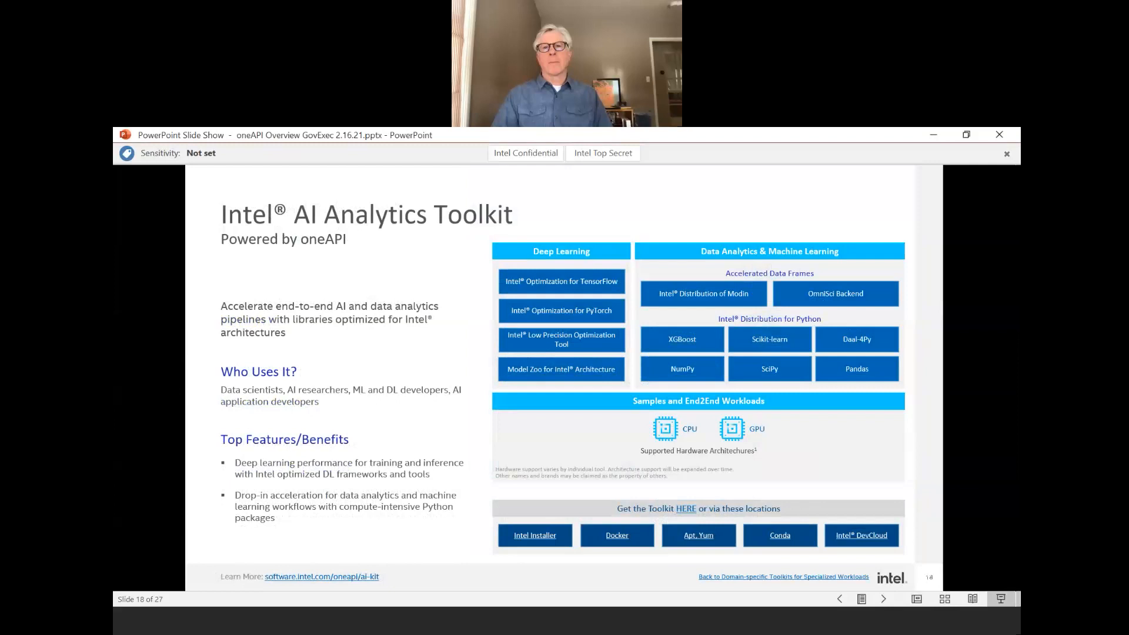
mouse_move(432, 373)
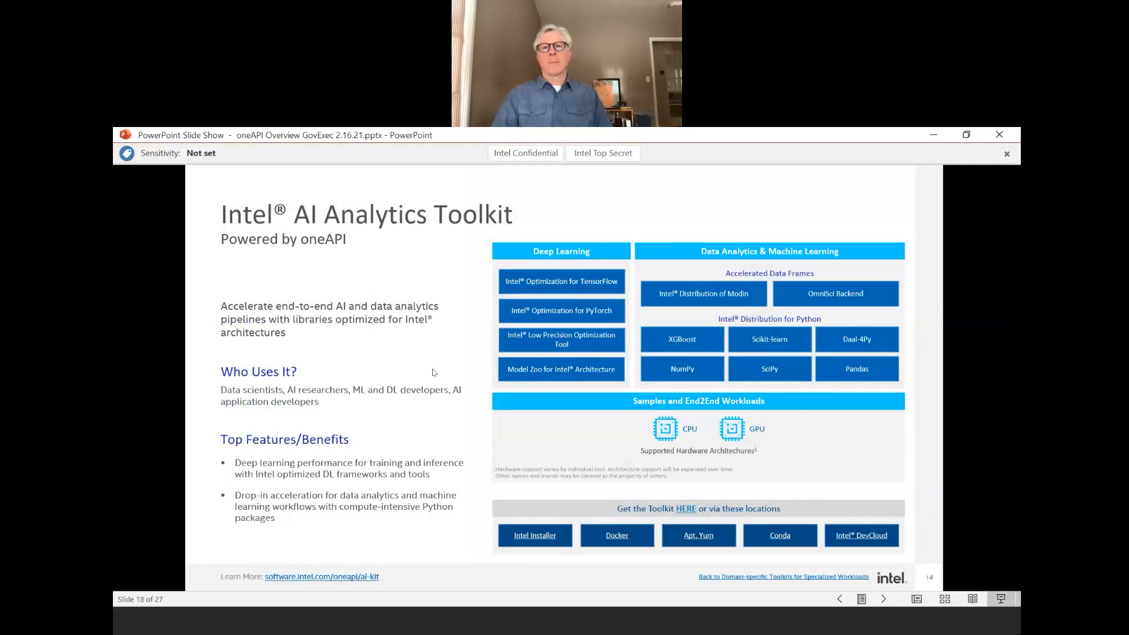
mouse_move(451, 354)
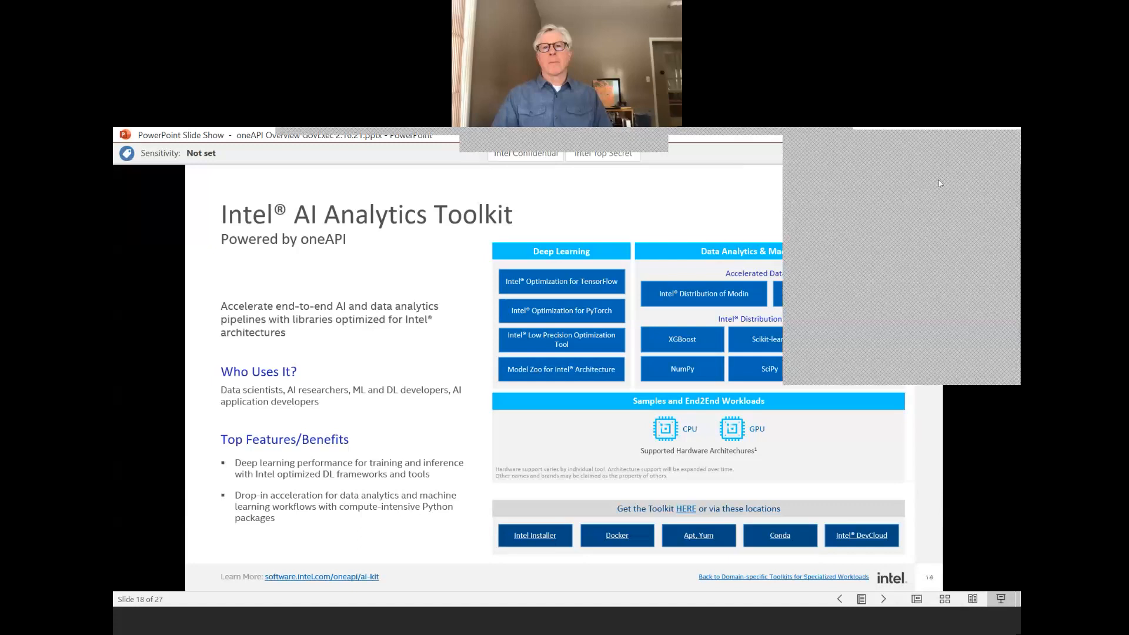
mouse_move(976, 428)
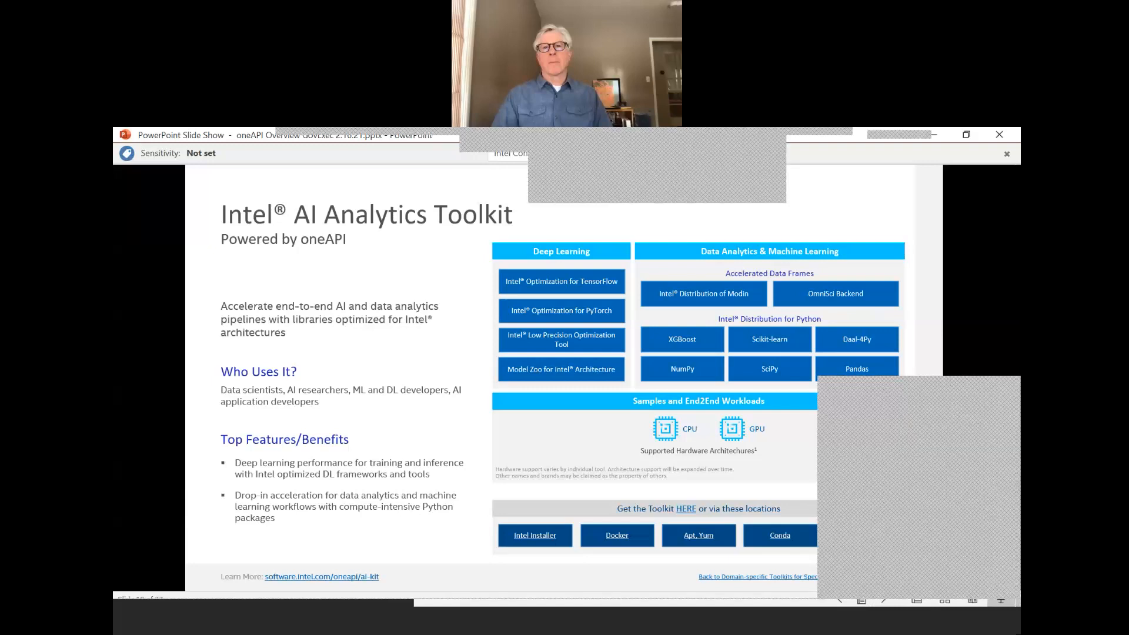
mouse_move(967, 354)
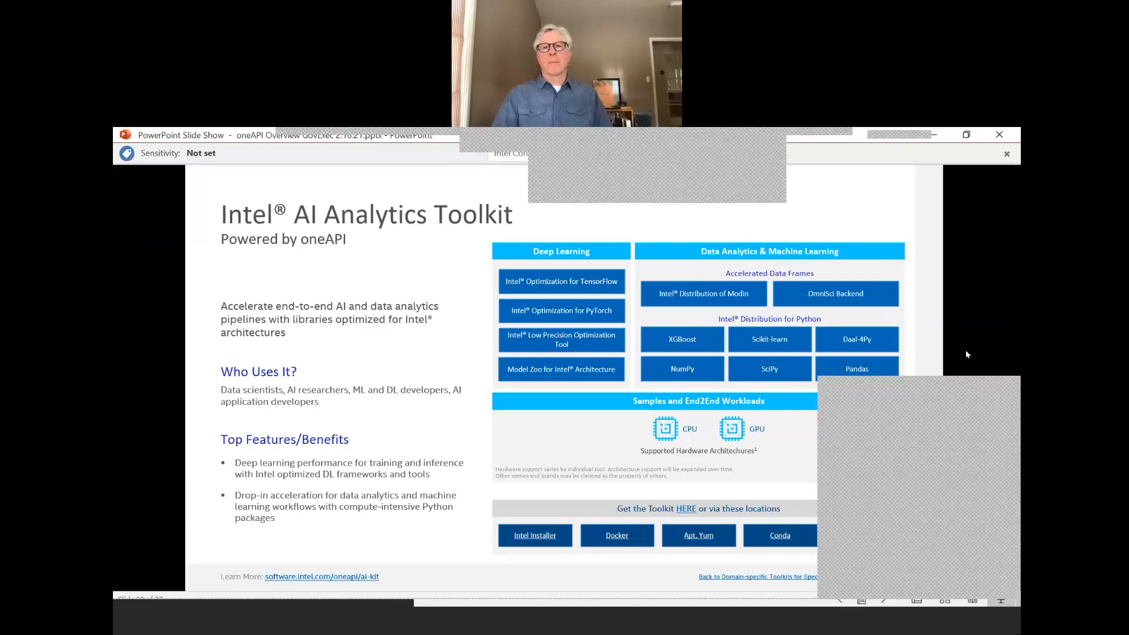
mouse_move(977, 230)
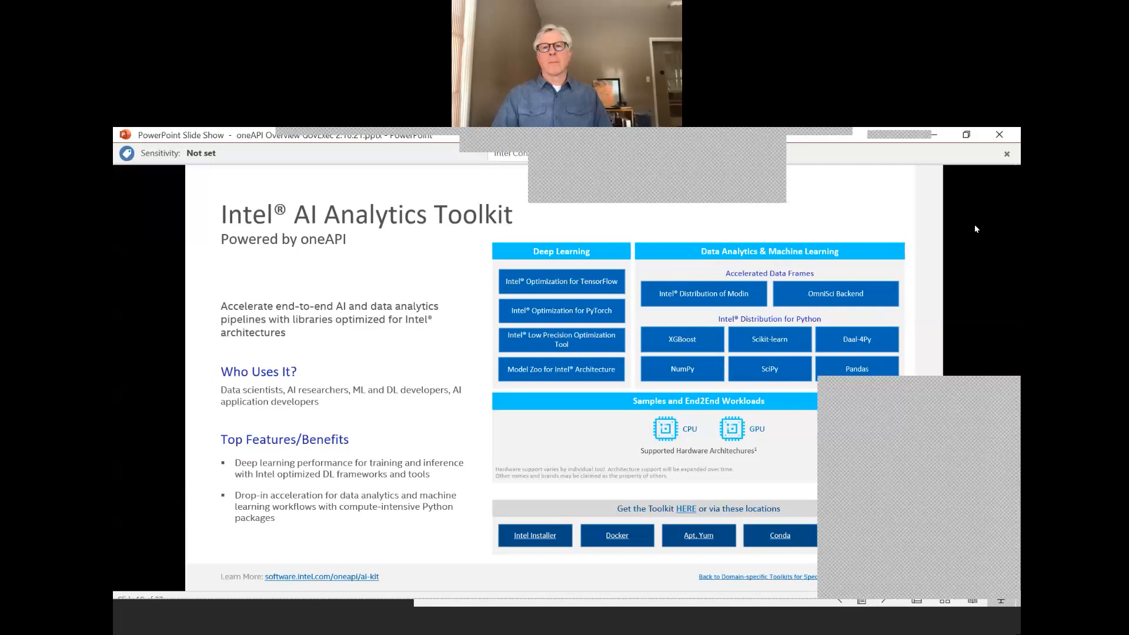
mouse_move(977, 217)
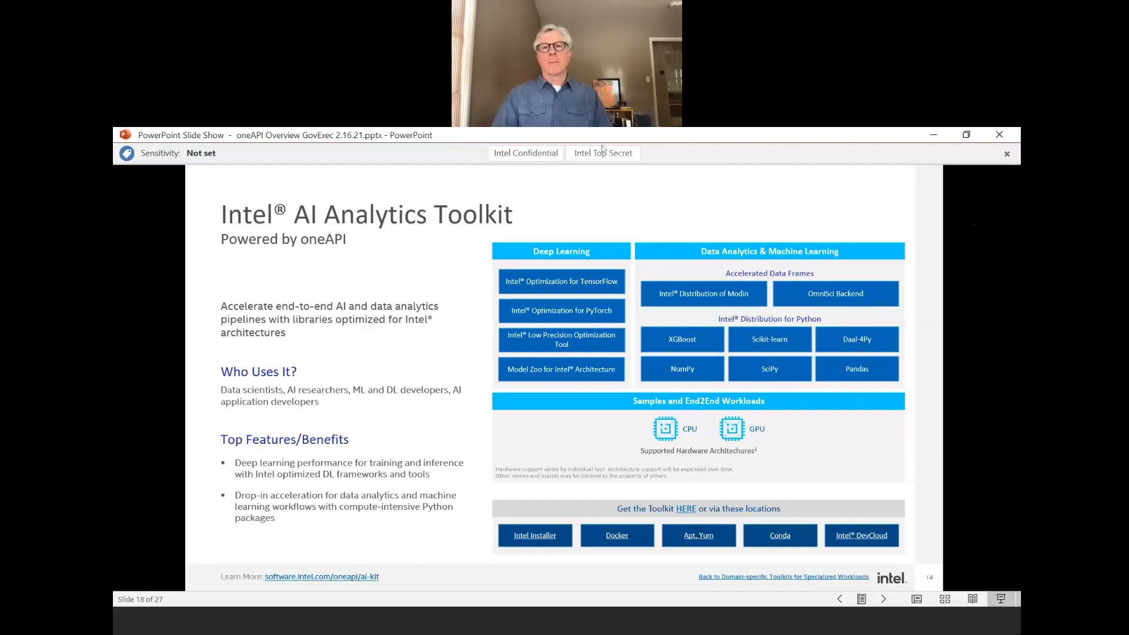
mouse_move(720, 143)
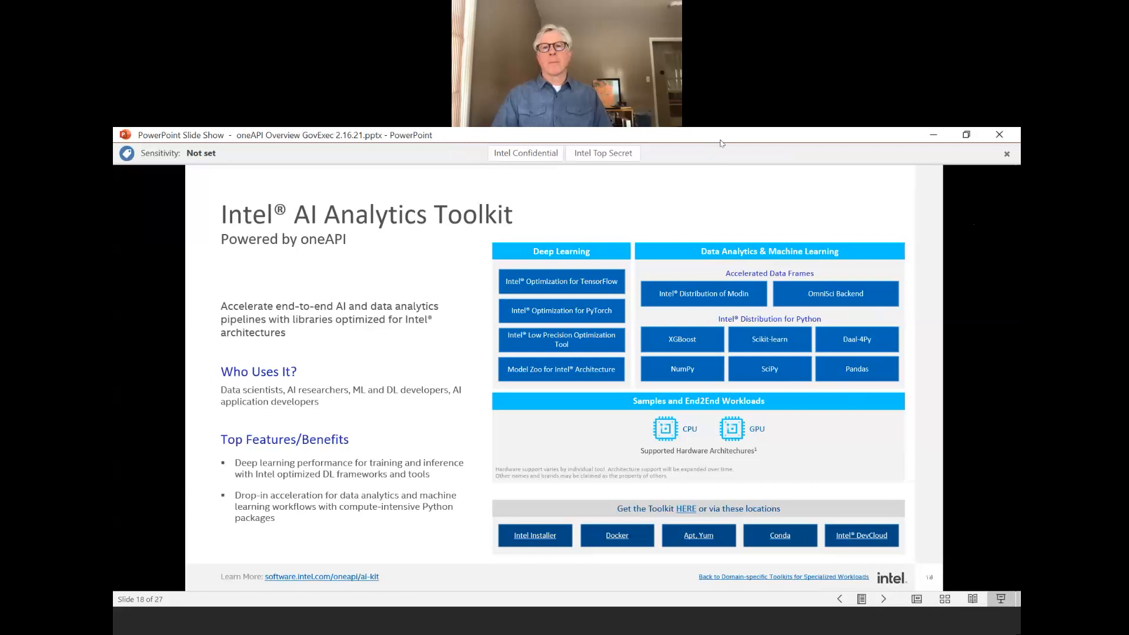
mouse_move(828, 519)
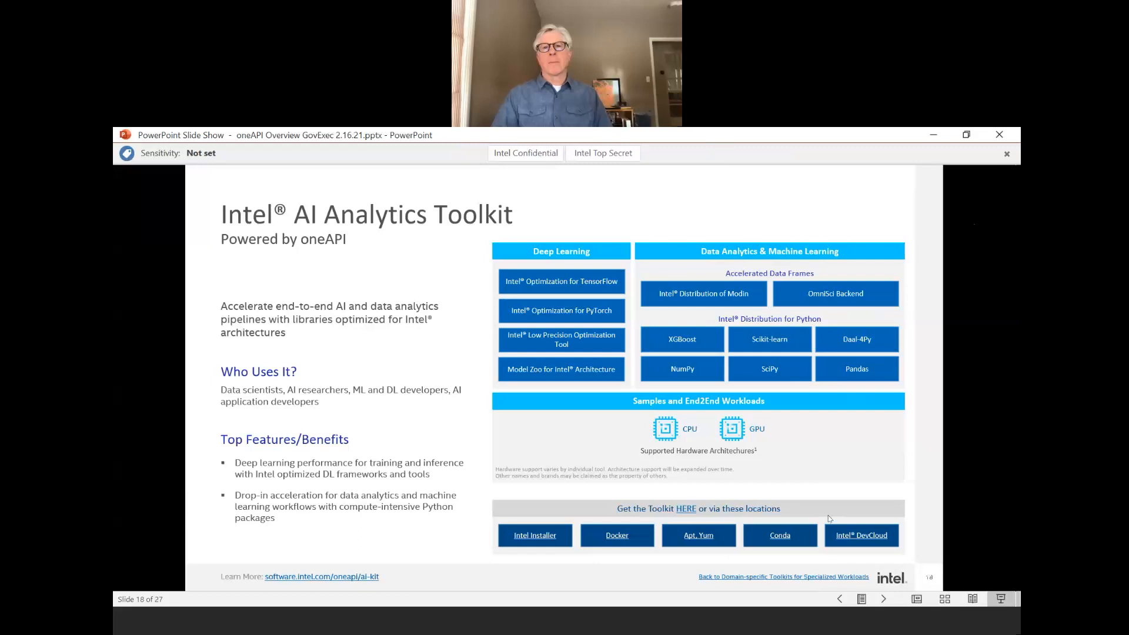
Advance past the AI Analytics Toolkit slide to slide 19, Intel Distribution of OpenVINO toolkit.
left_click(883, 599)
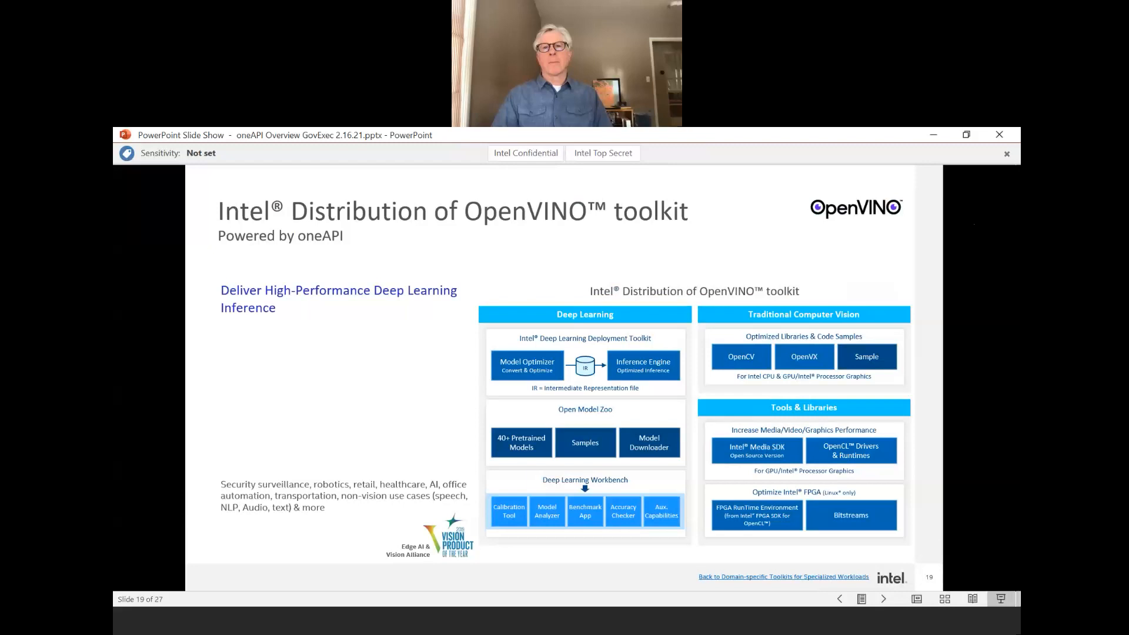
mouse_move(610, 574)
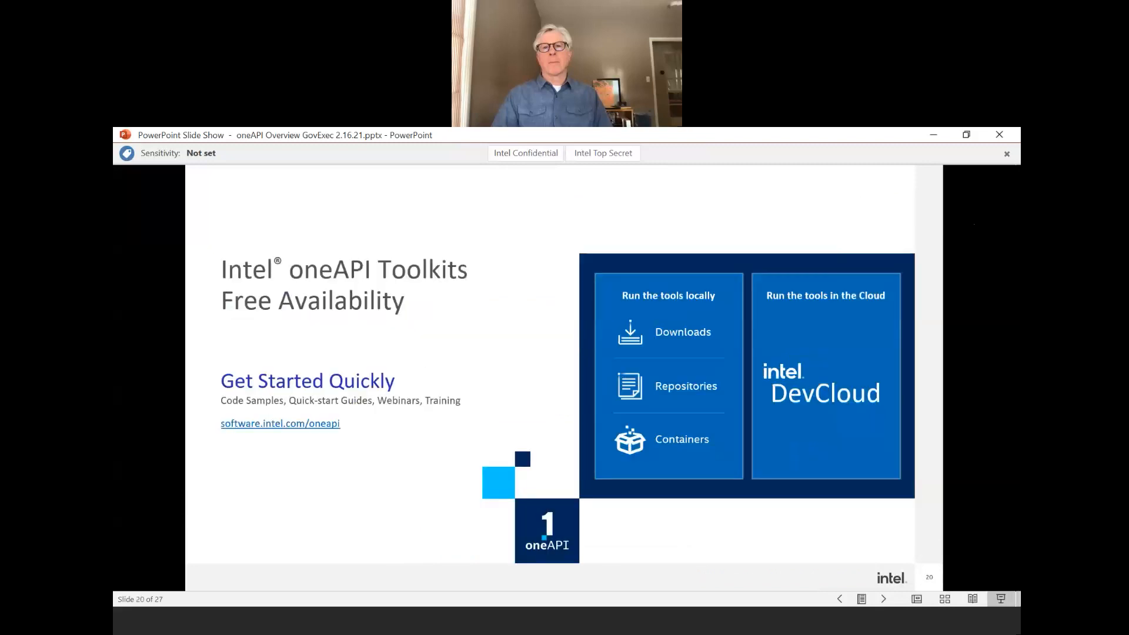
mouse_move(434, 502)
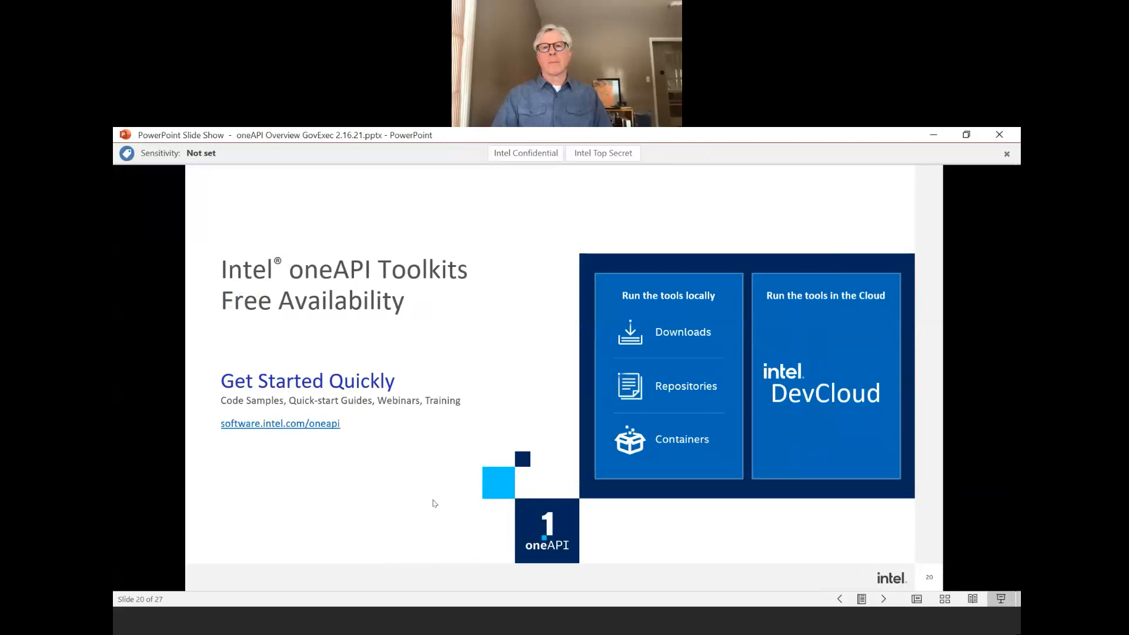
mouse_move(432, 501)
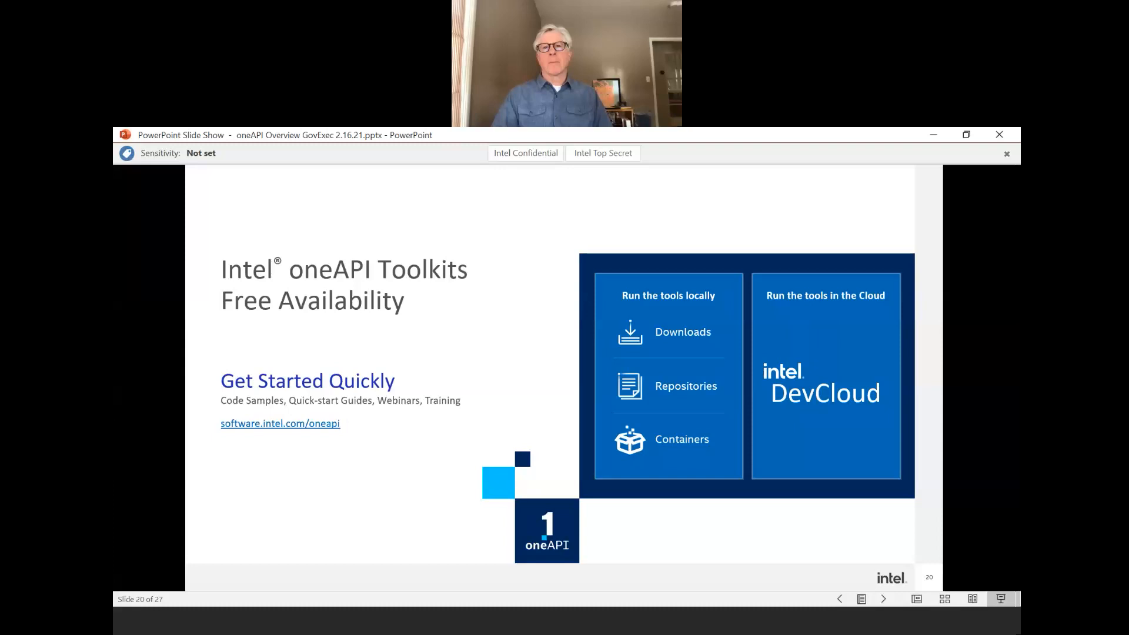
mouse_move(691, 534)
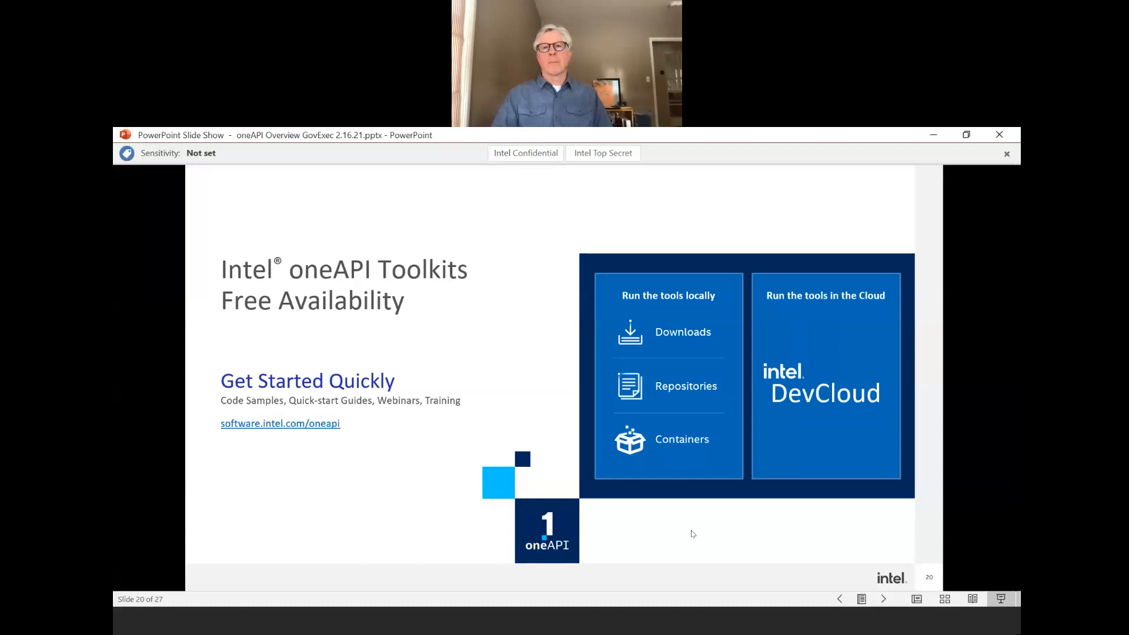
mouse_move(704, 544)
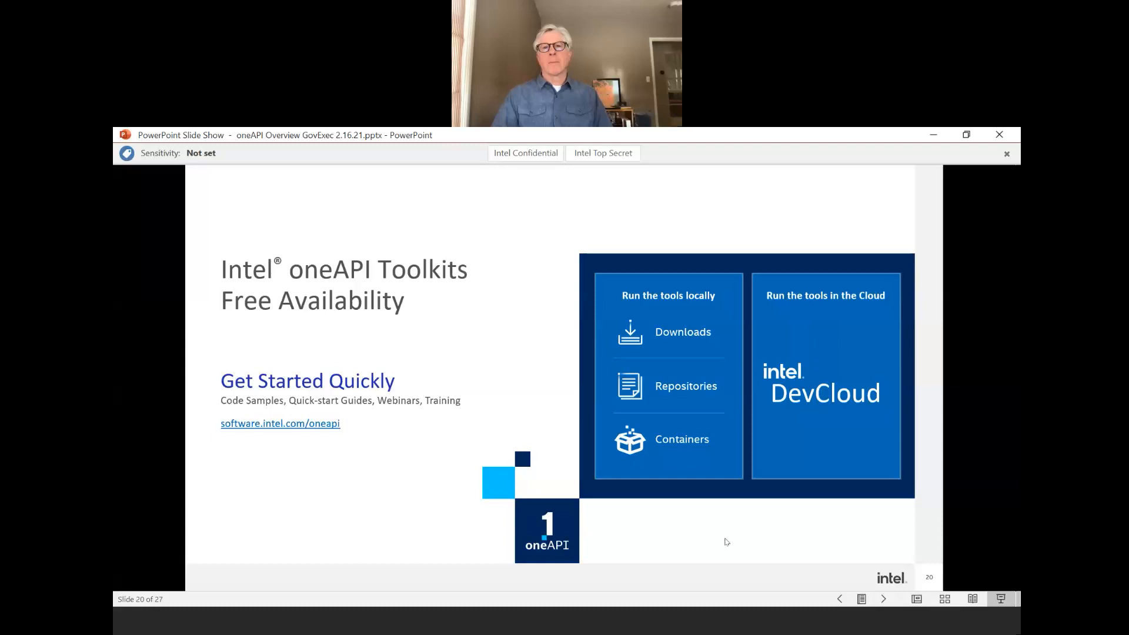
Advance past the Free Availability slide to slide 21, Commercial Toolkits Deliver Priority Support.
left_click(883, 598)
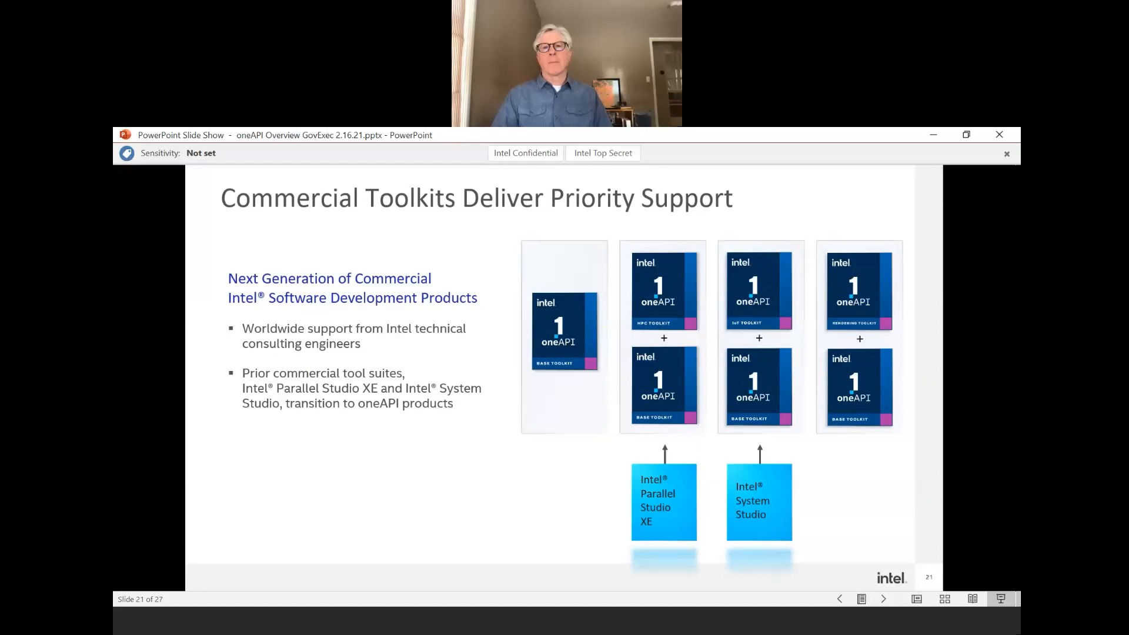
mouse_move(884, 527)
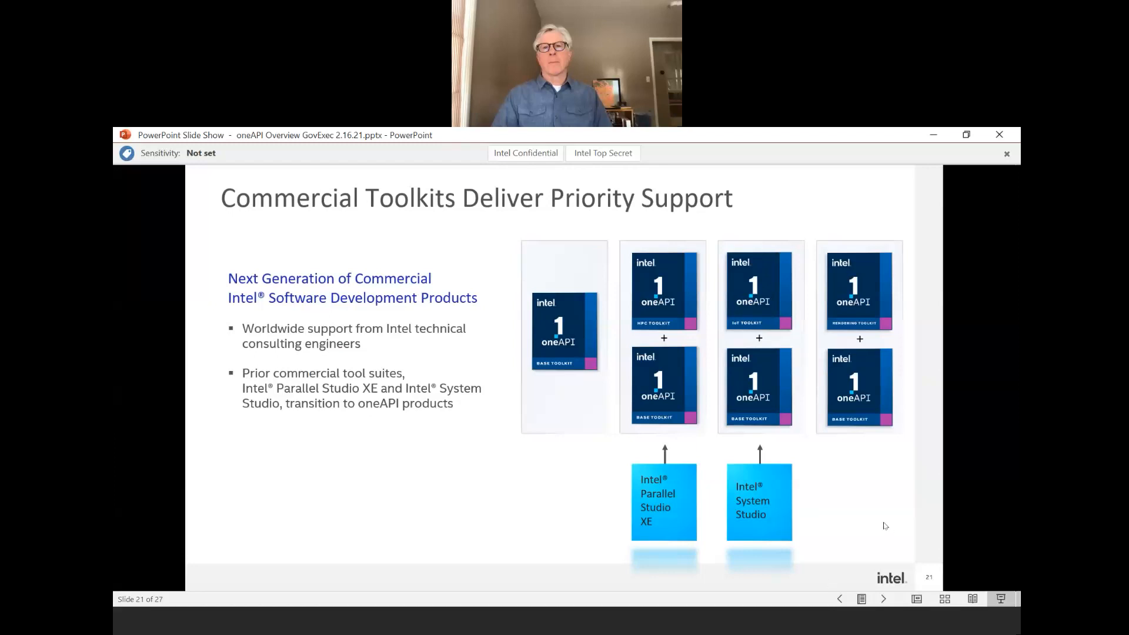
mouse_move(941, 522)
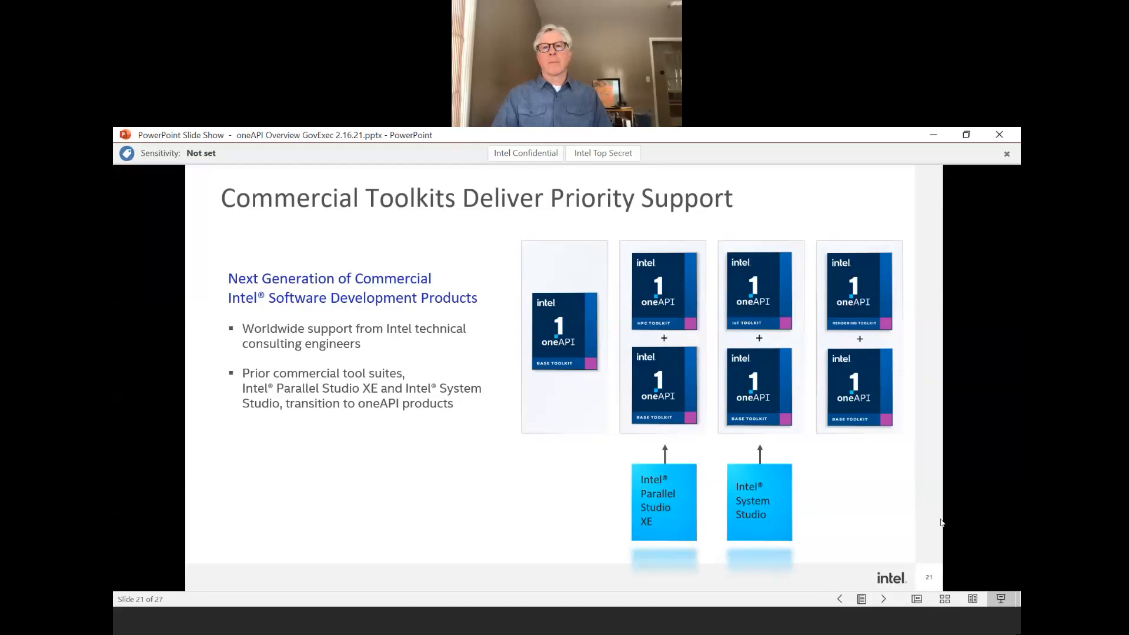
mouse_move(958, 527)
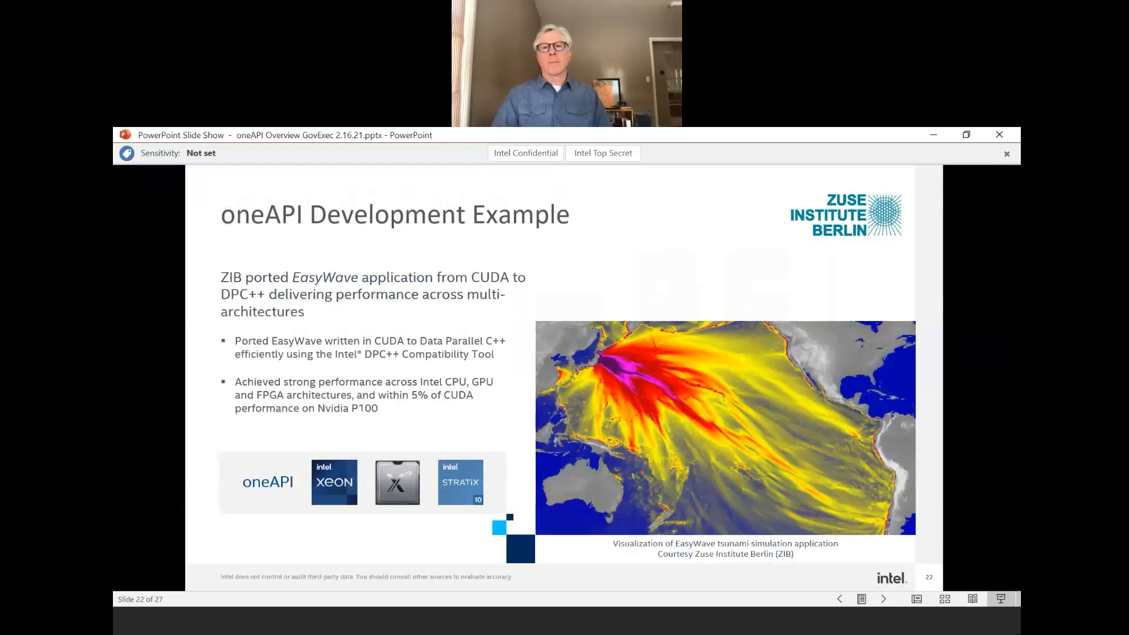
mouse_move(807, 546)
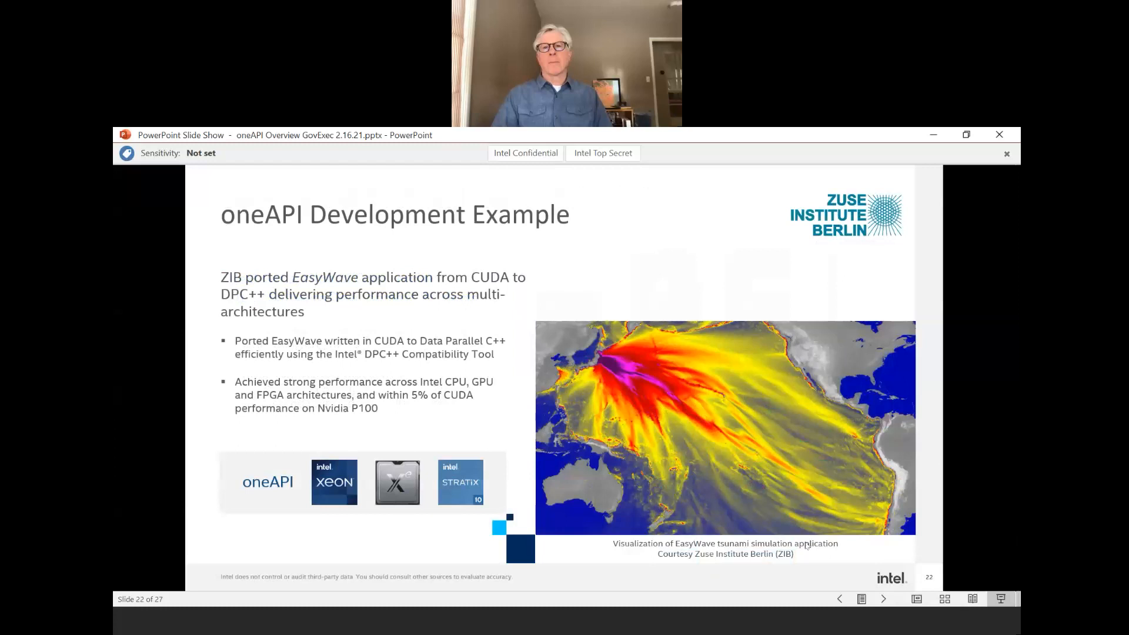
mouse_move(580, 583)
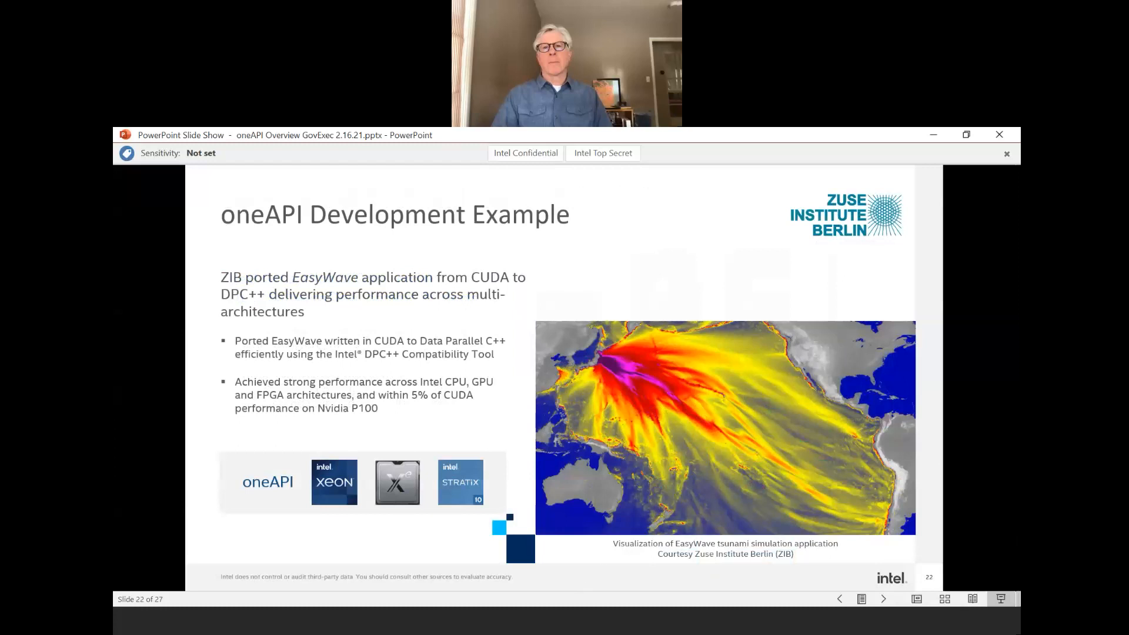
mouse_move(583, 573)
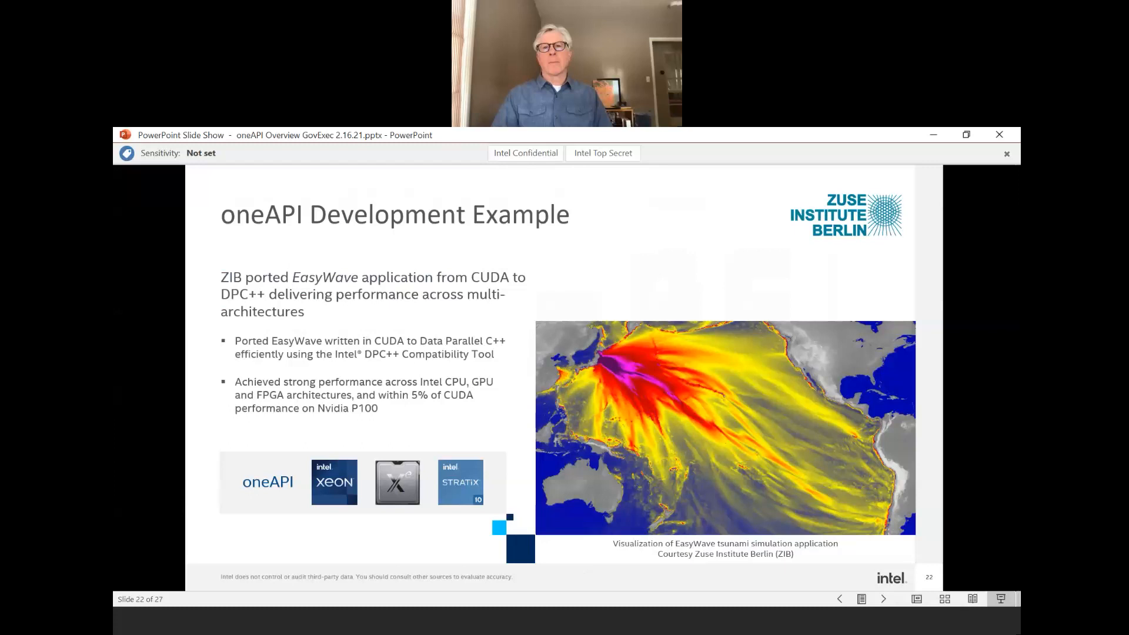
mouse_move(593, 584)
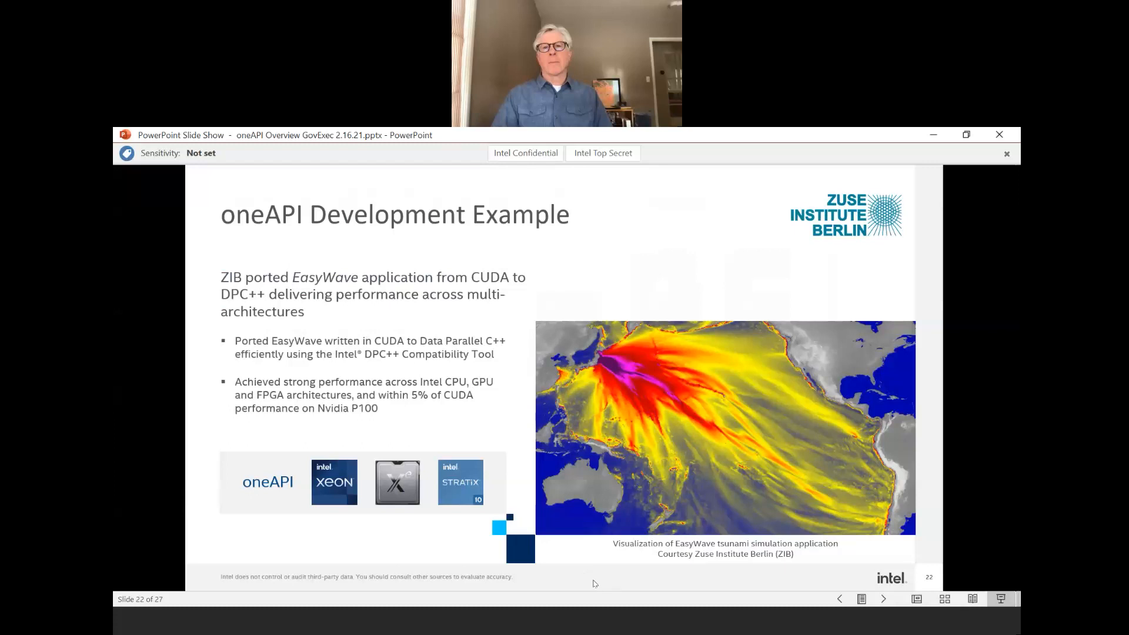
mouse_move(584, 588)
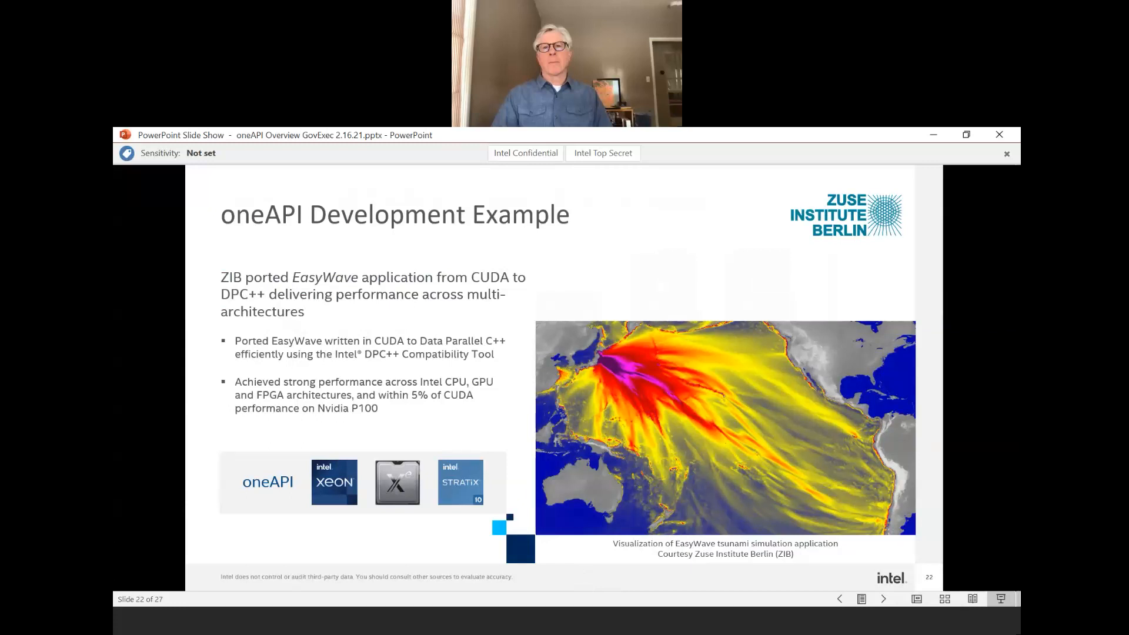
mouse_move(652, 598)
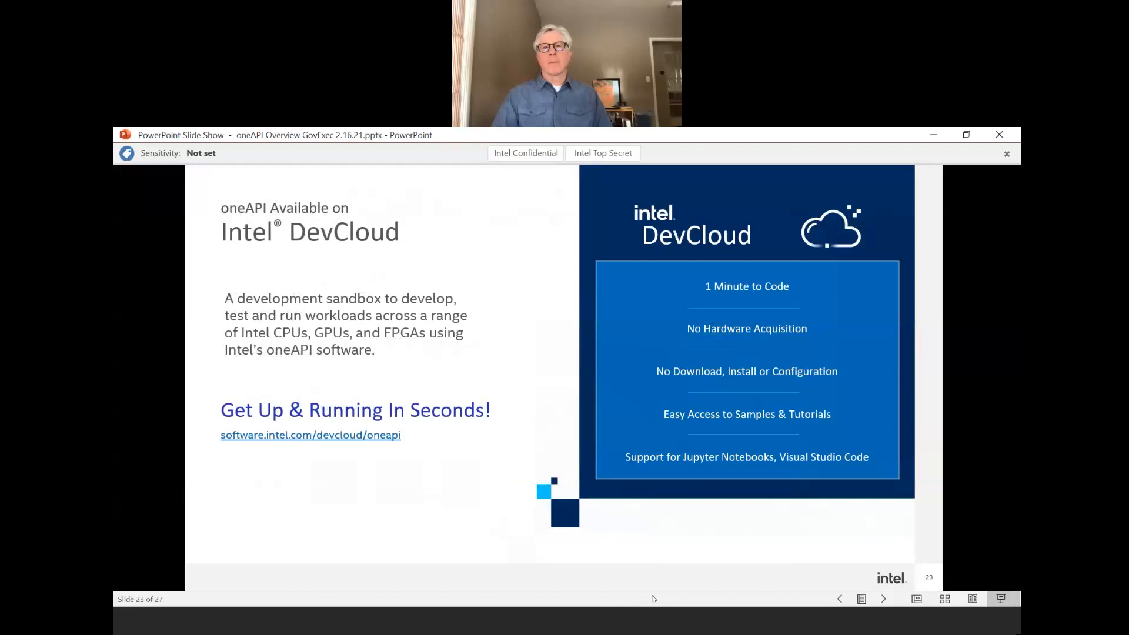
mouse_move(523, 296)
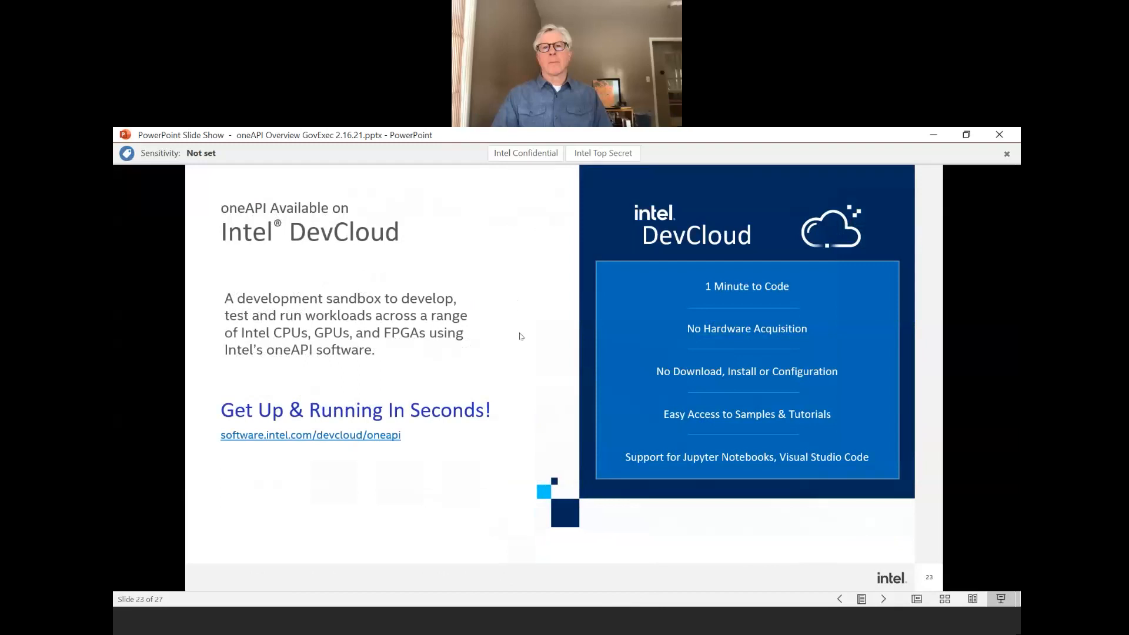
mouse_move(530, 294)
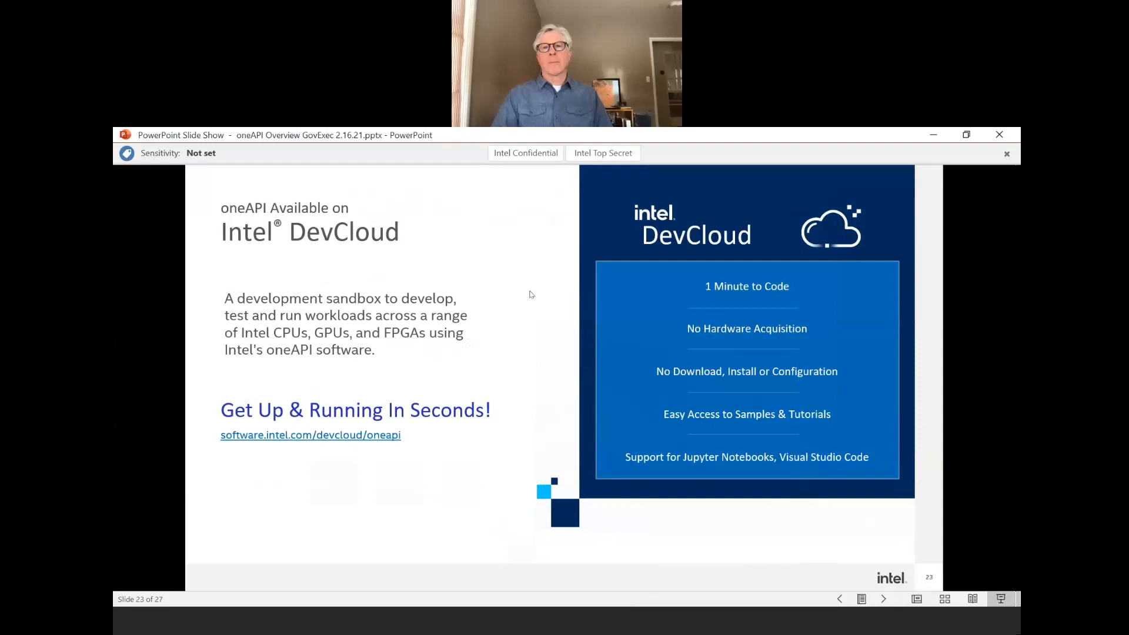
mouse_move(524, 293)
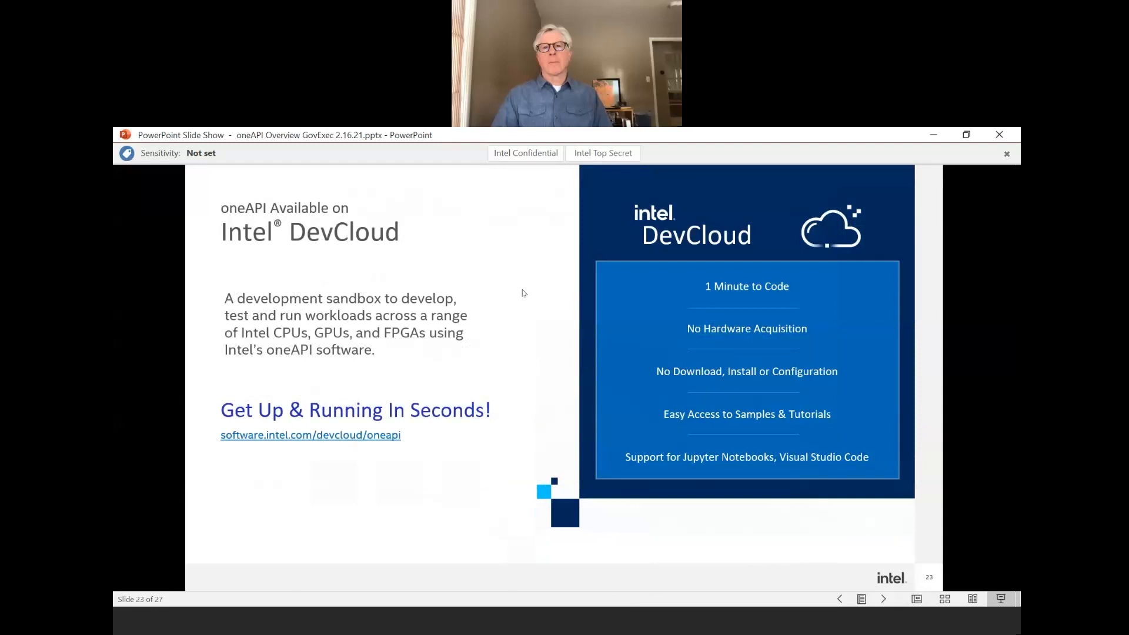
mouse_move(564, 146)
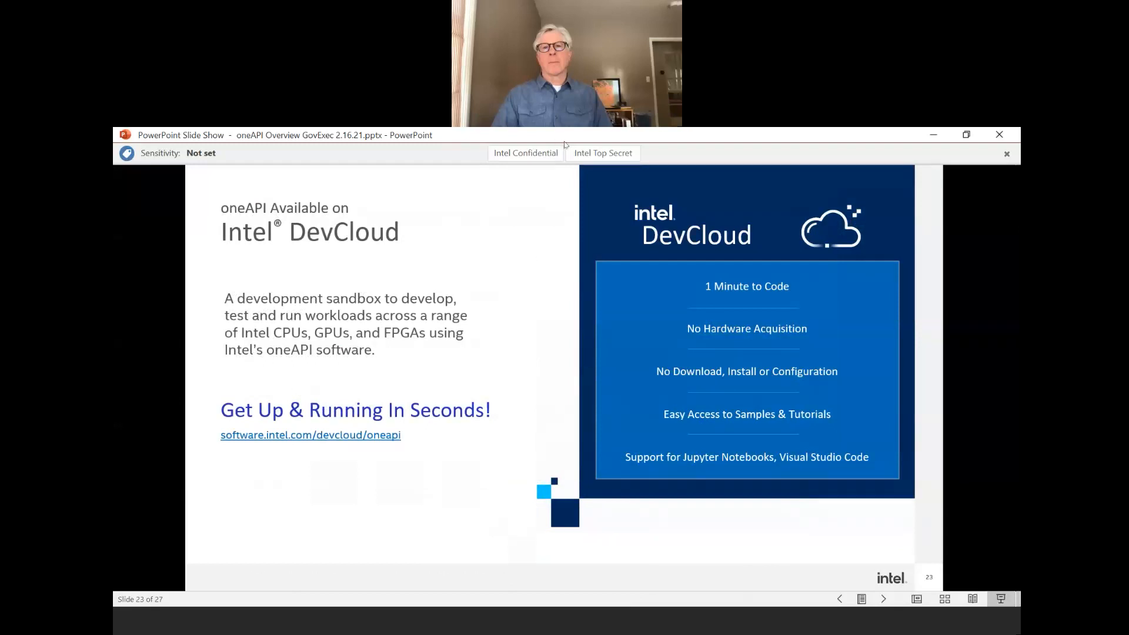
mouse_move(534, 271)
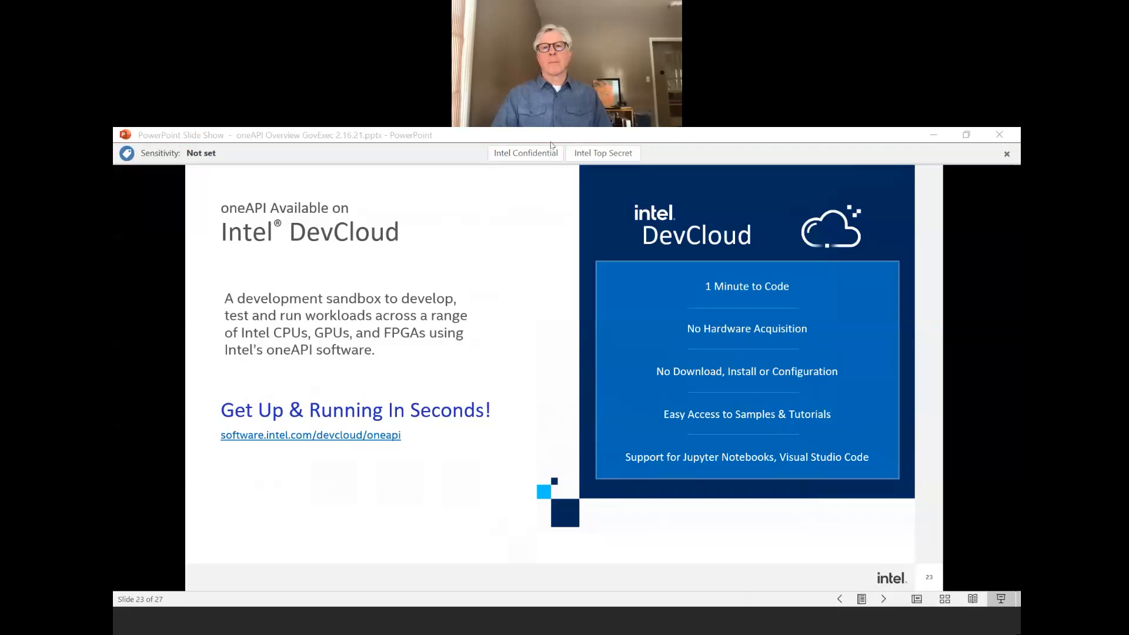
mouse_move(573, 150)
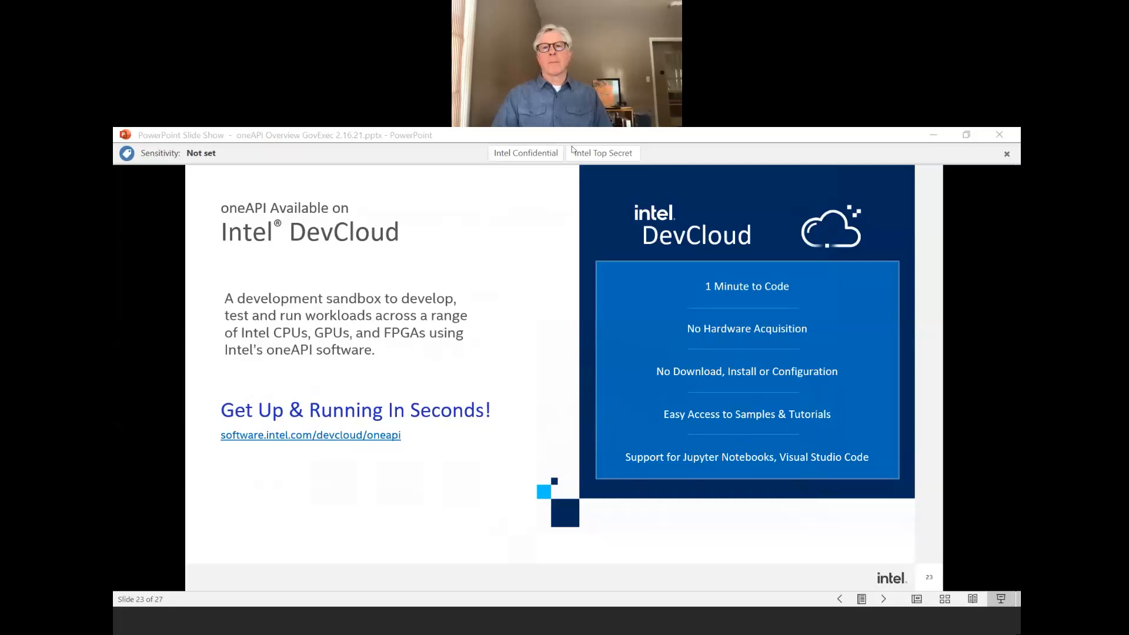
mouse_move(623, 293)
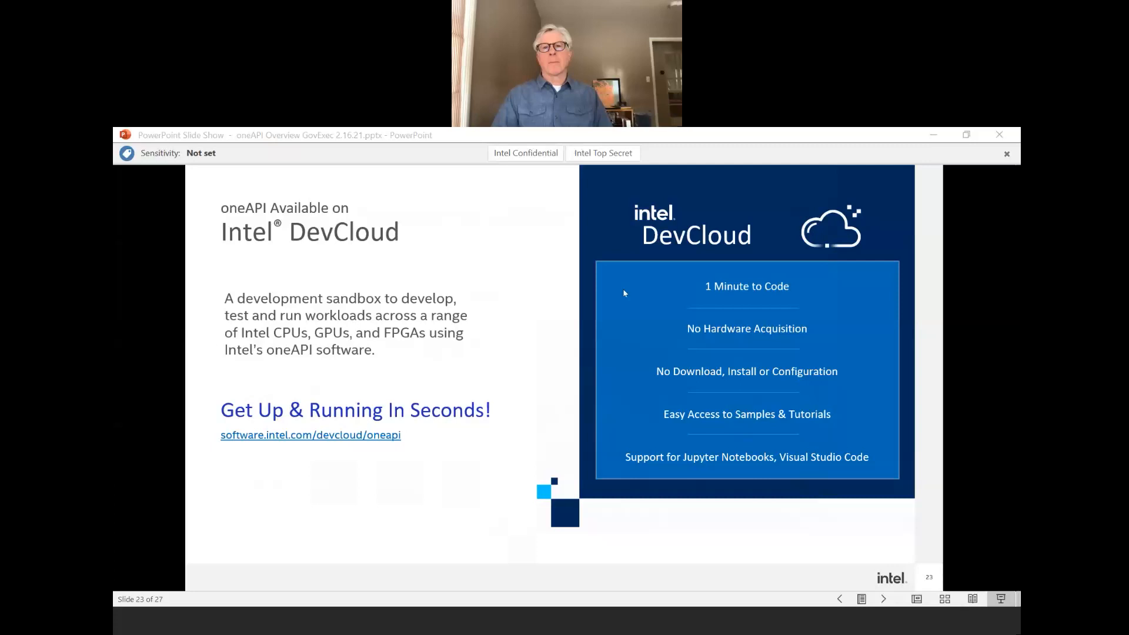
mouse_move(689, 528)
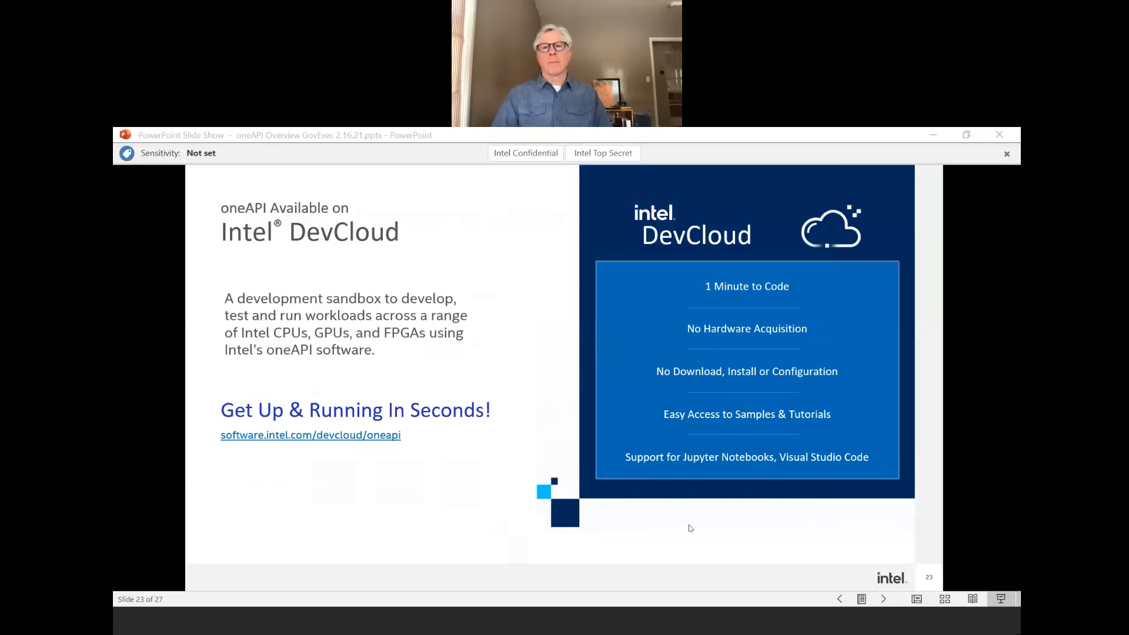
mouse_move(543, 388)
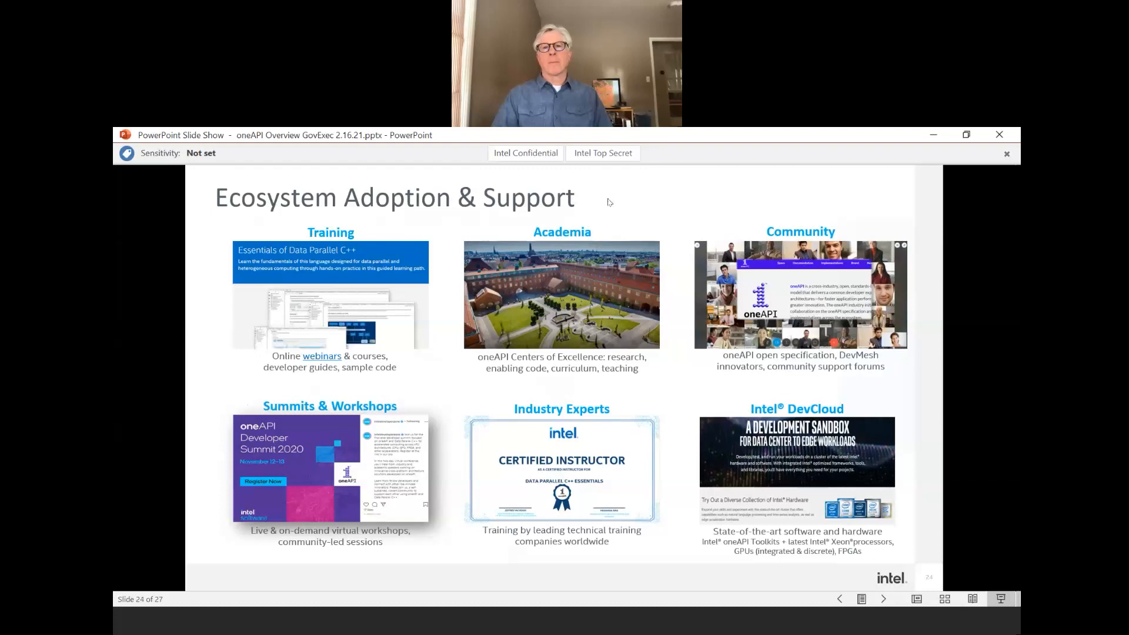
mouse_move(705, 220)
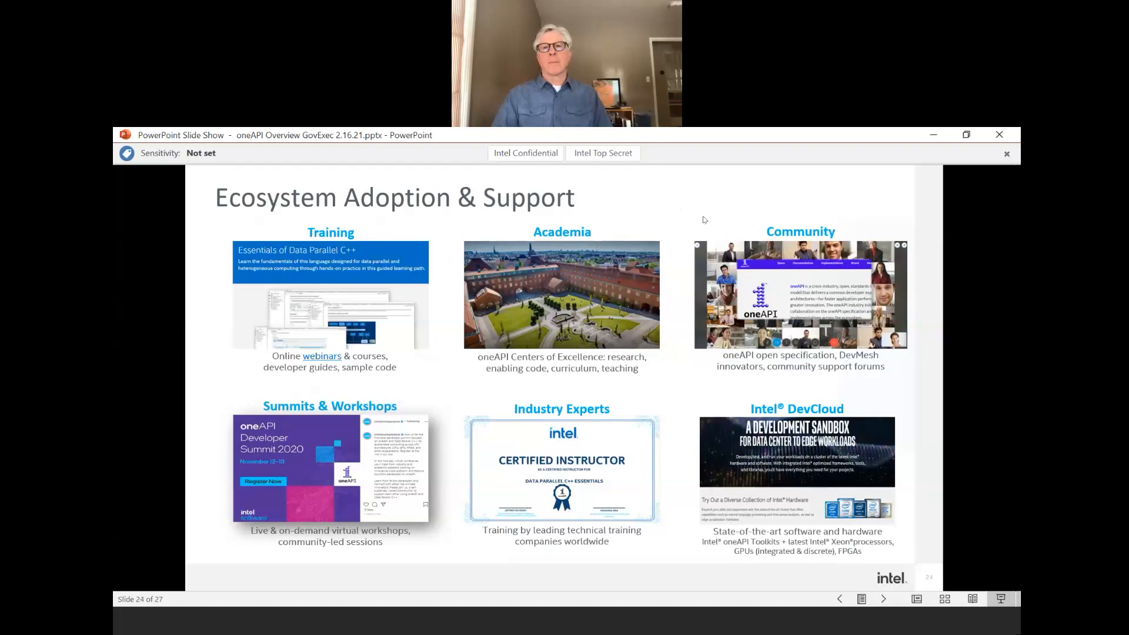
mouse_move(691, 216)
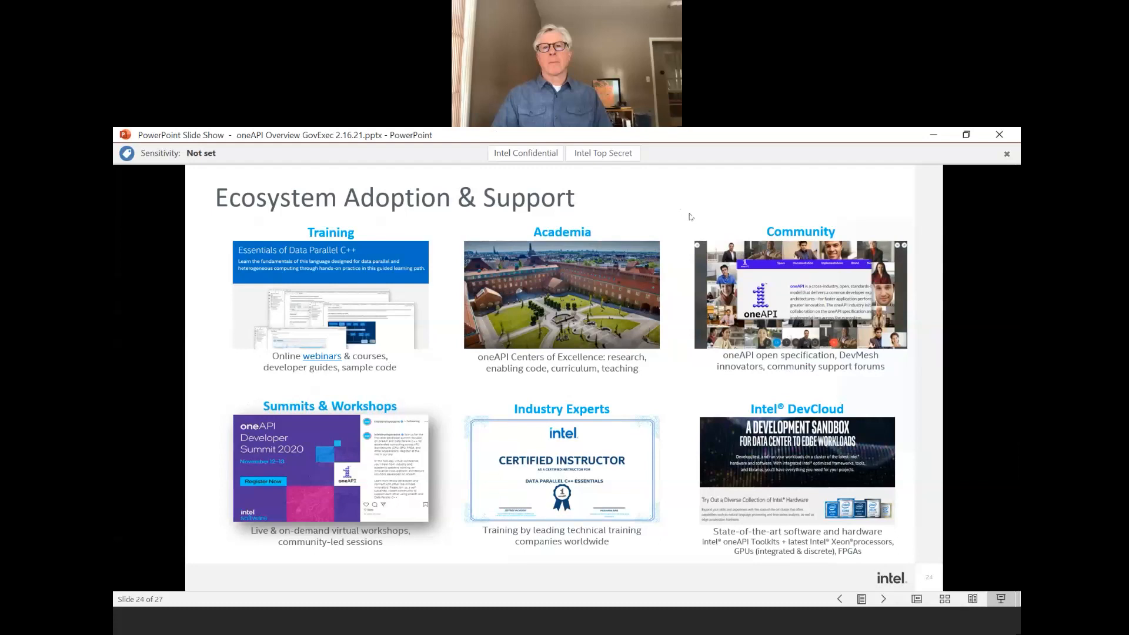
mouse_move(672, 210)
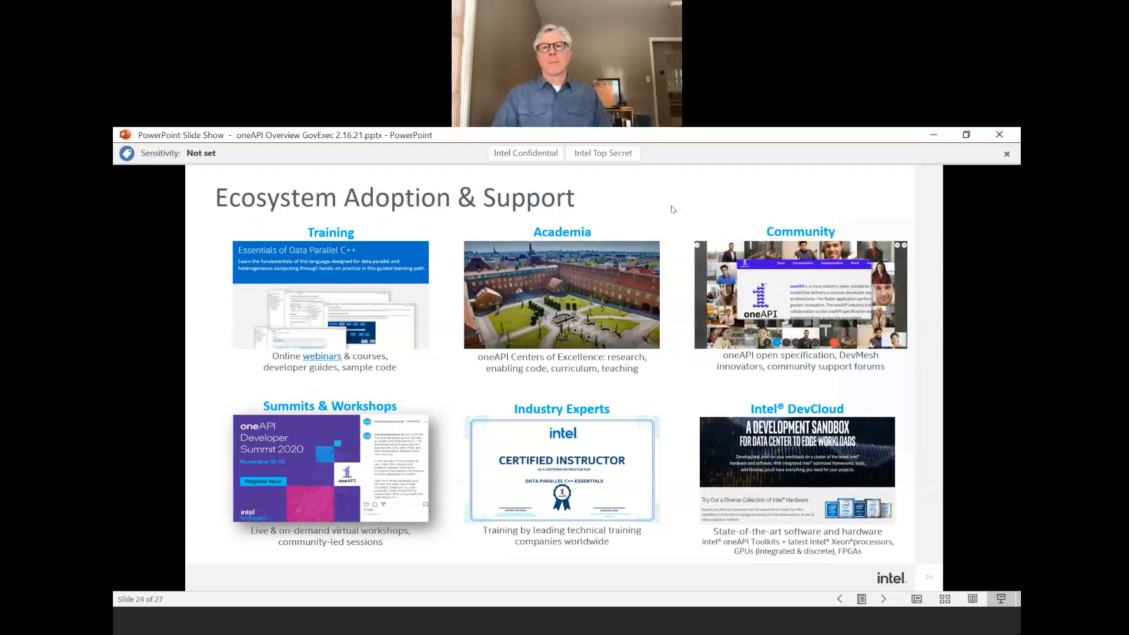
mouse_move(562, 156)
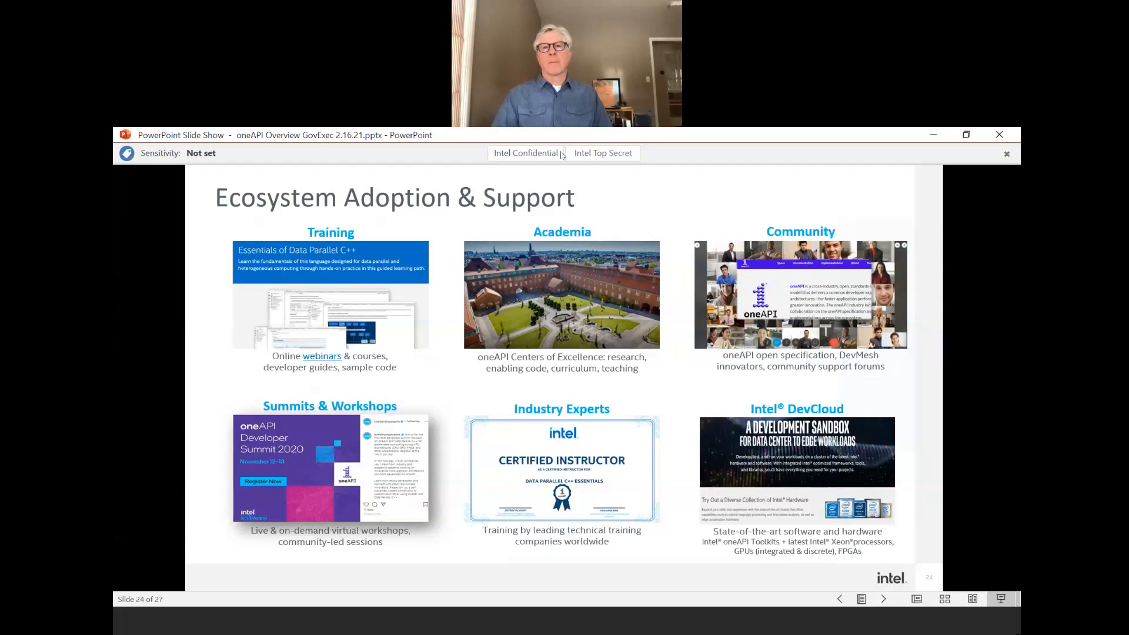
mouse_move(568, 153)
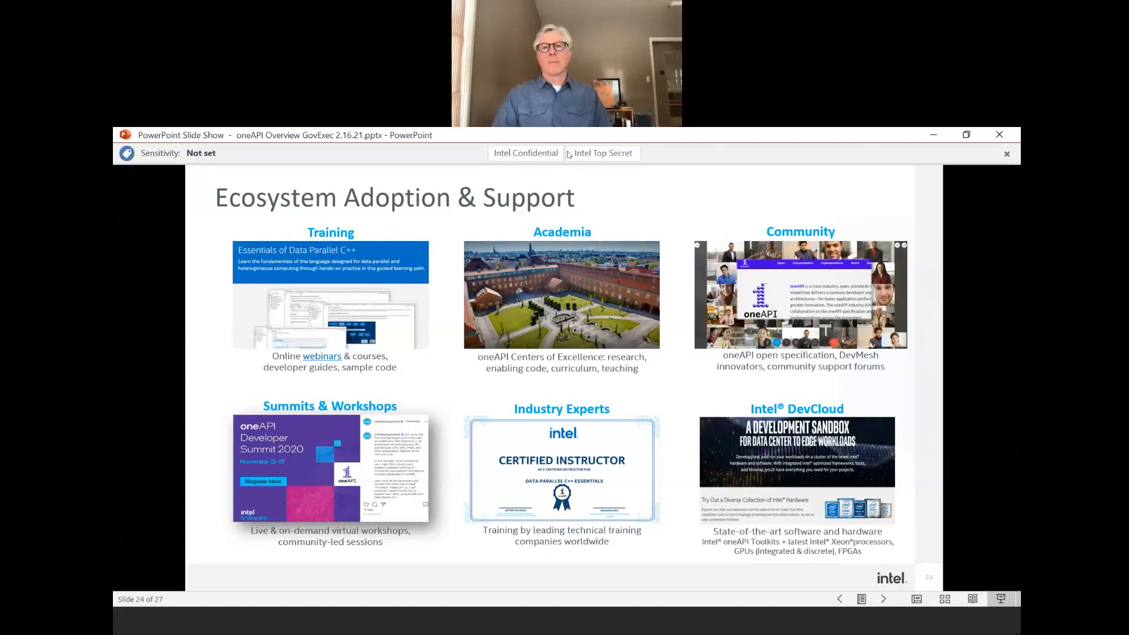
mouse_move(672, 220)
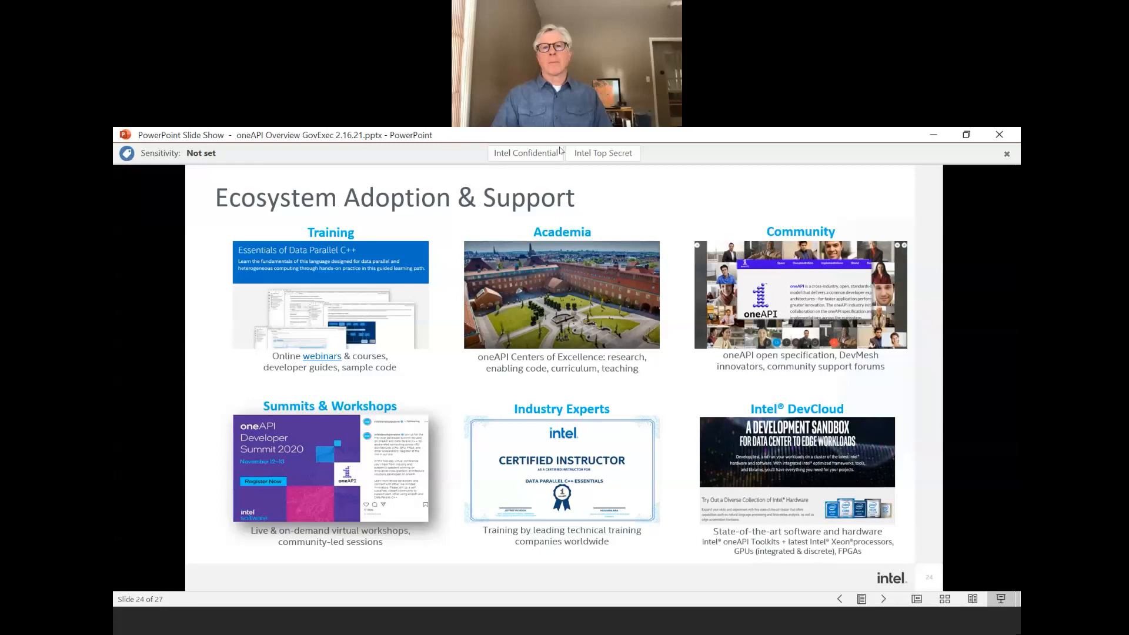
mouse_move(657, 487)
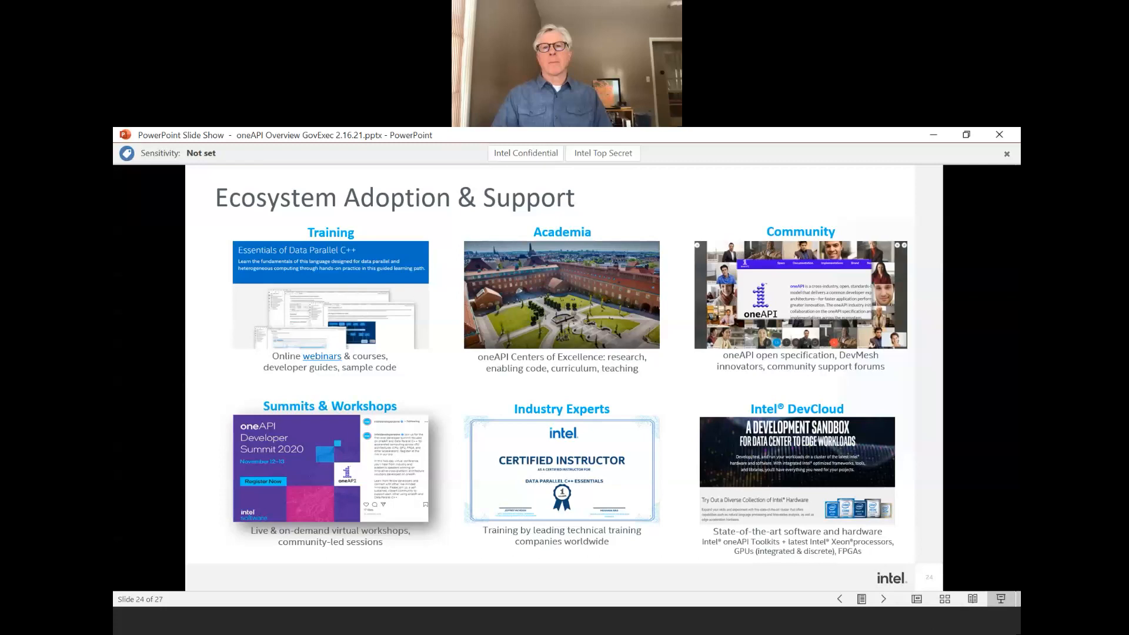
mouse_move(149, 483)
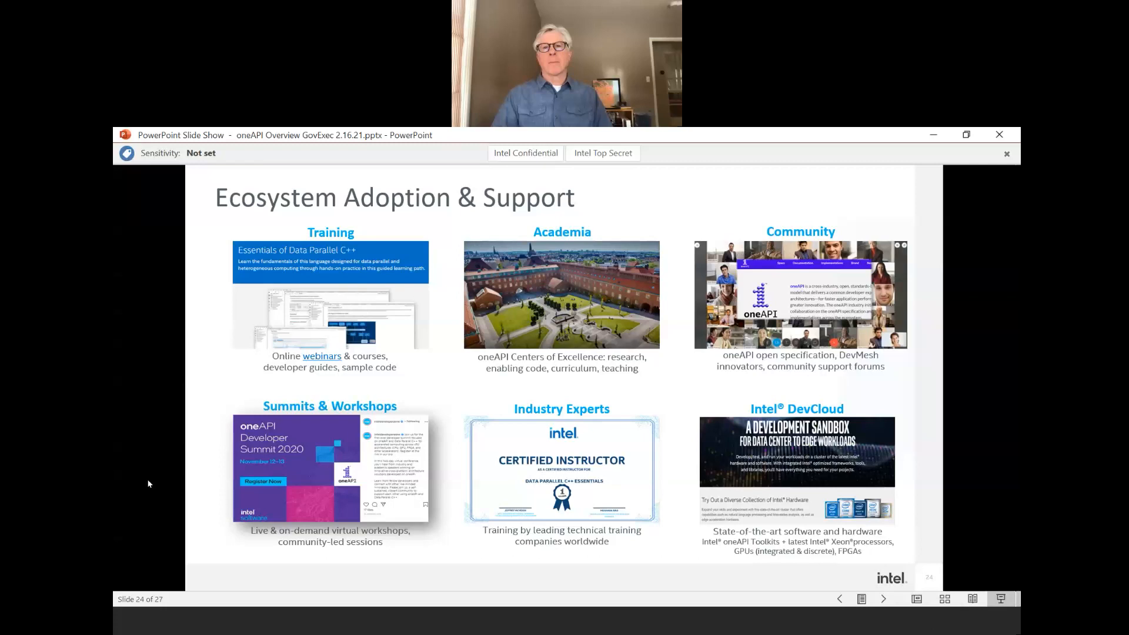
Advance the show to slide 25, oneAPI Resources, listing getting-started and ecosystem links.
left_click(883, 599)
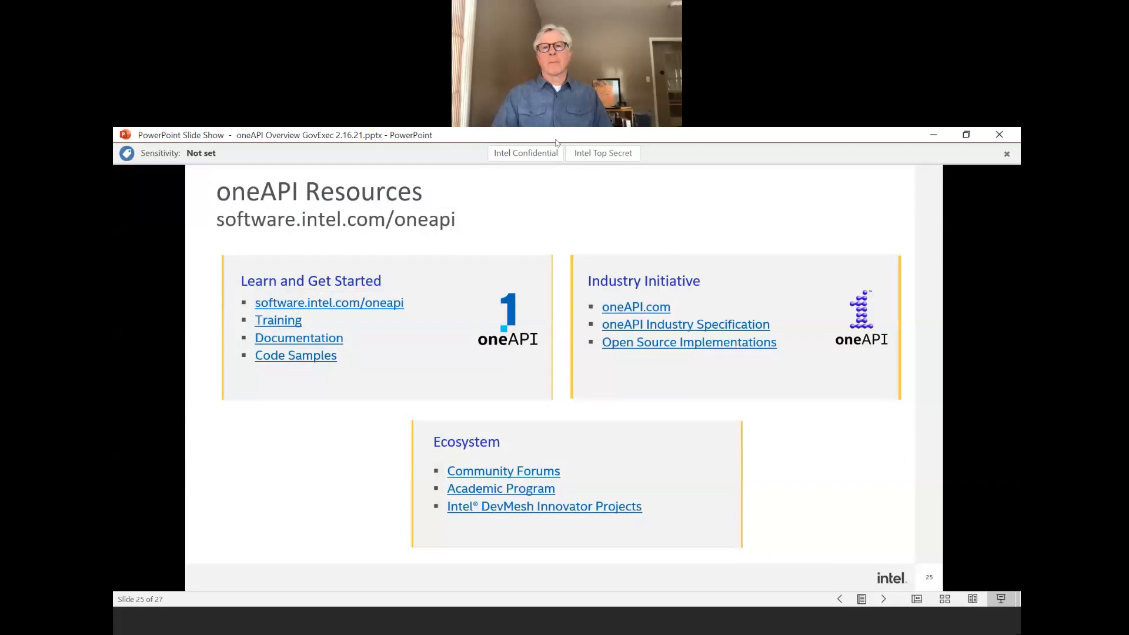
mouse_move(563, 150)
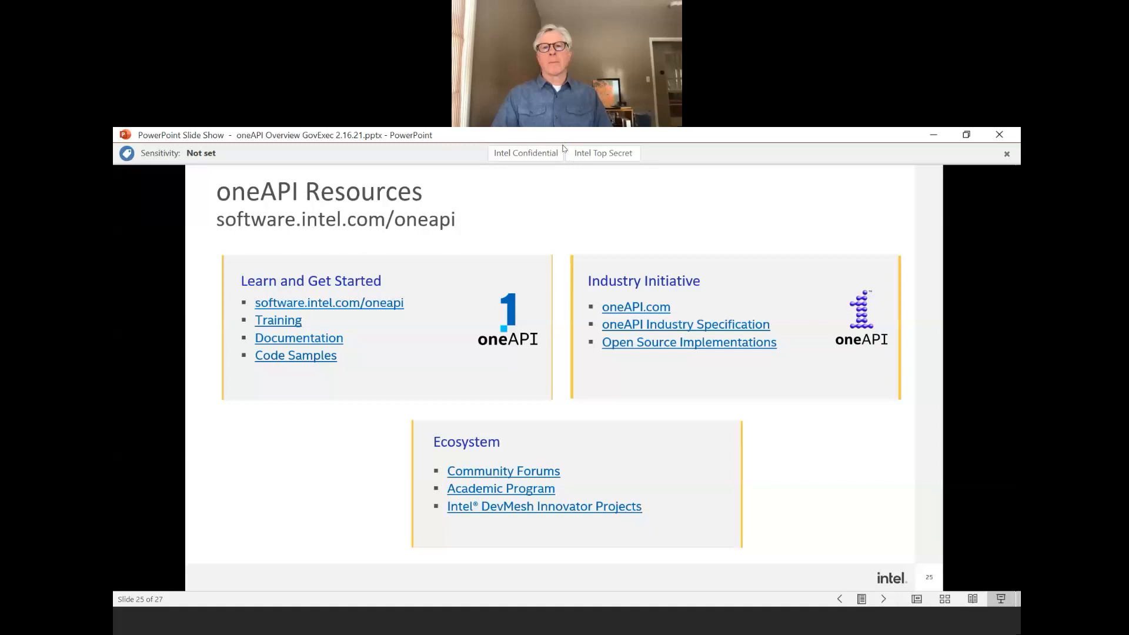
mouse_move(567, 153)
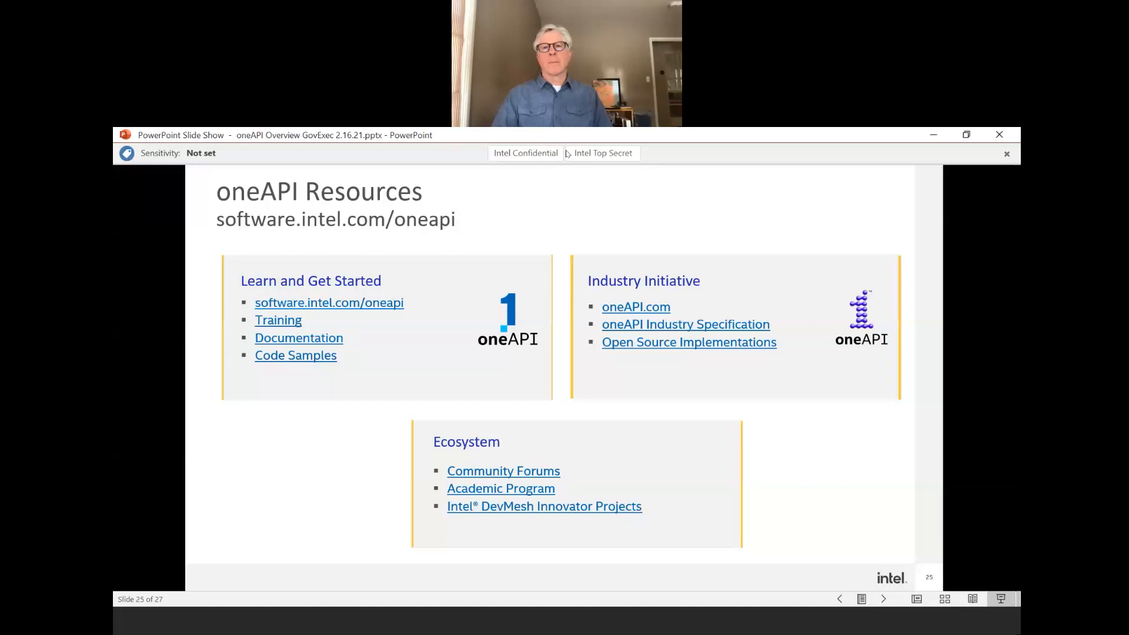
mouse_move(565, 153)
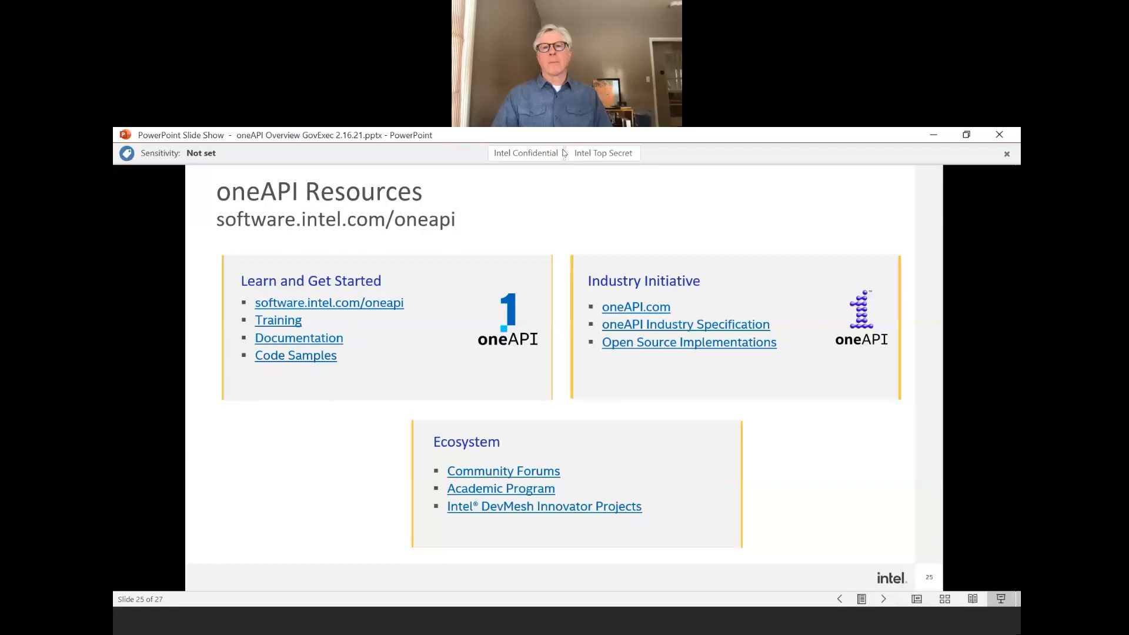
mouse_move(642, 205)
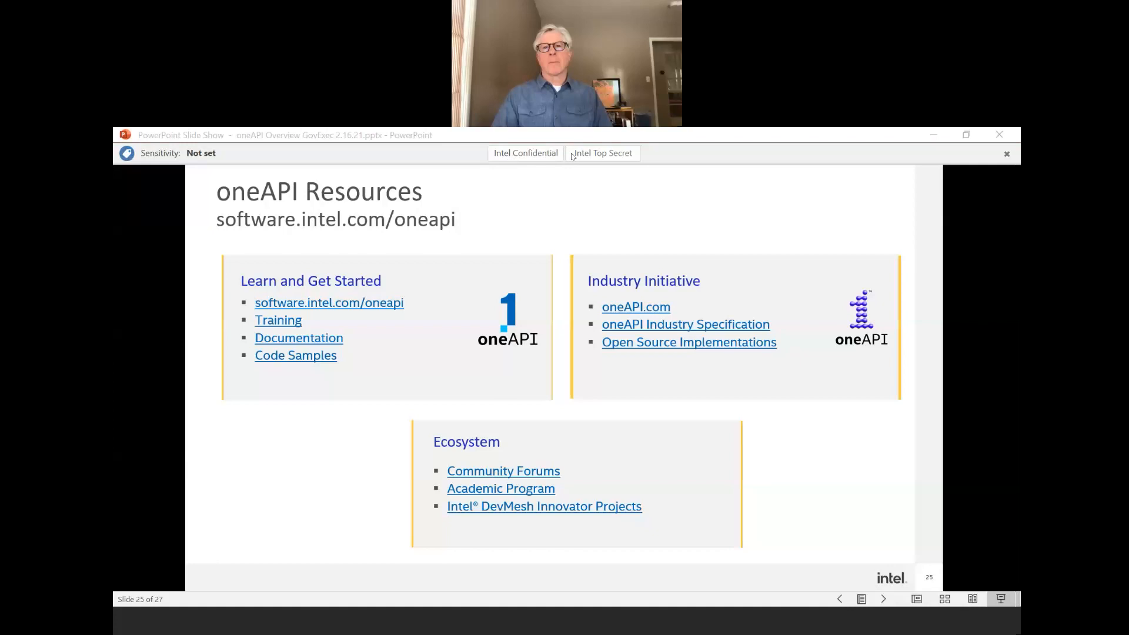
mouse_move(591, 239)
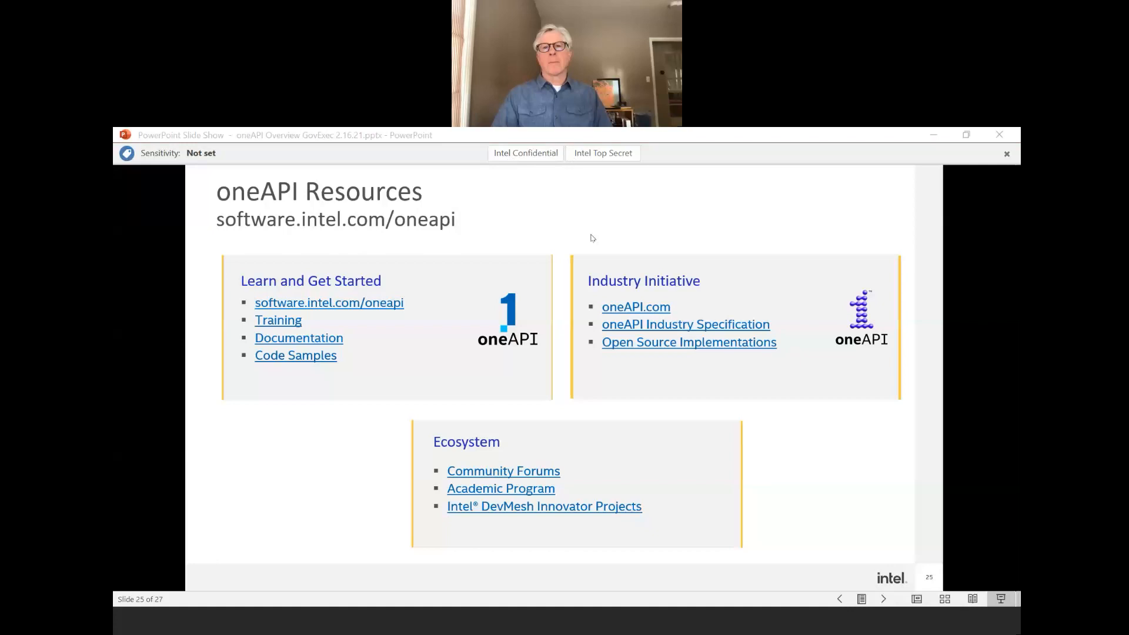
mouse_move(628, 329)
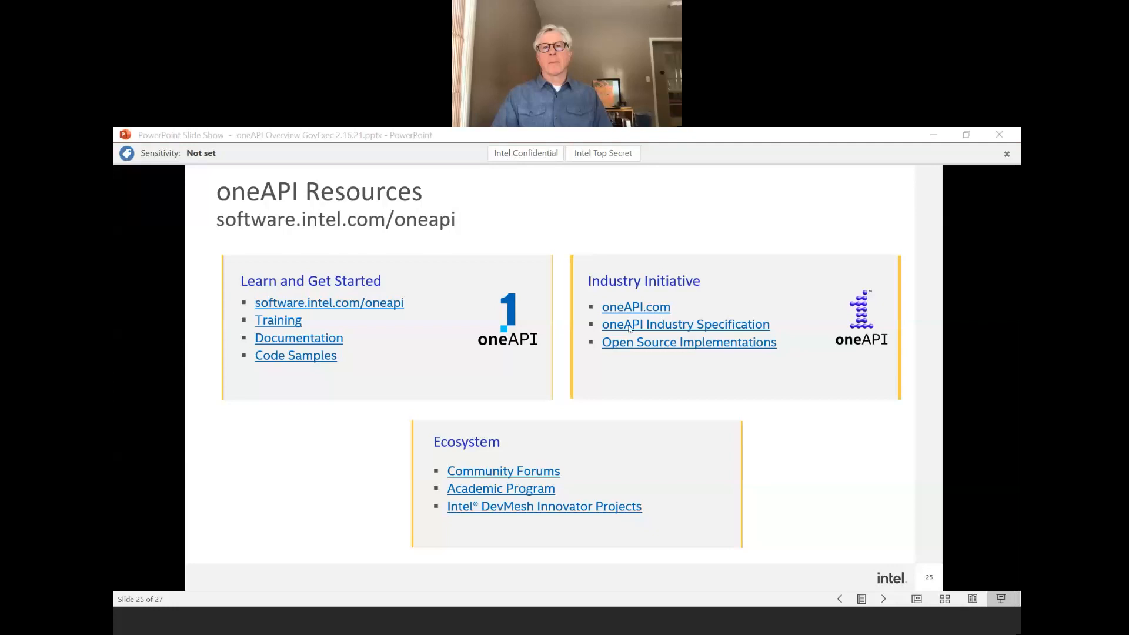
mouse_move(665, 244)
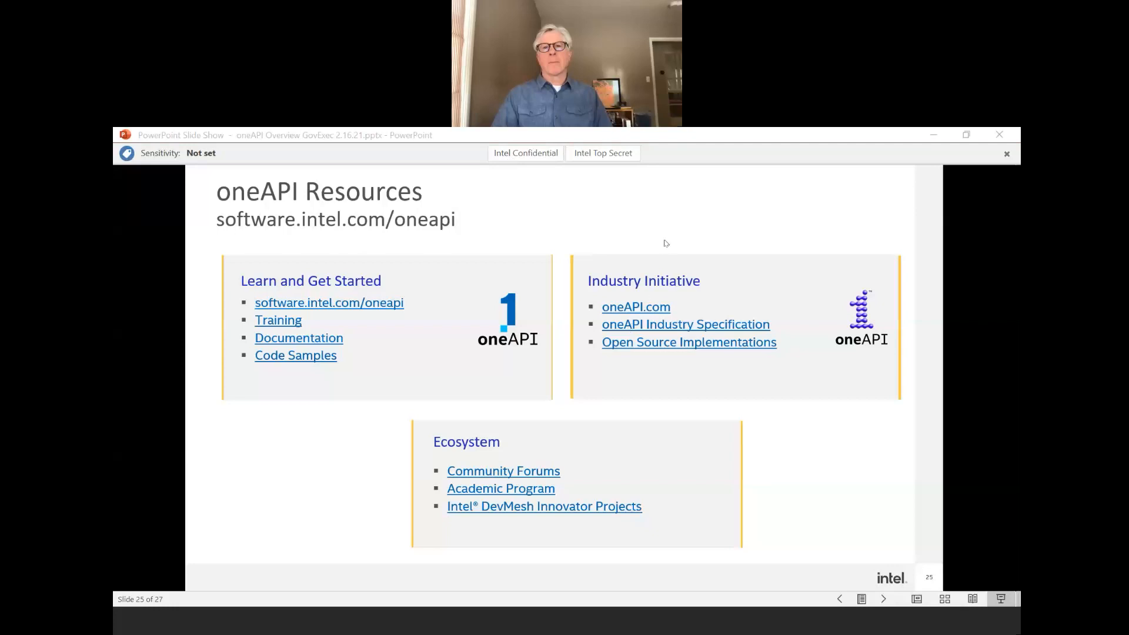
mouse_move(655, 230)
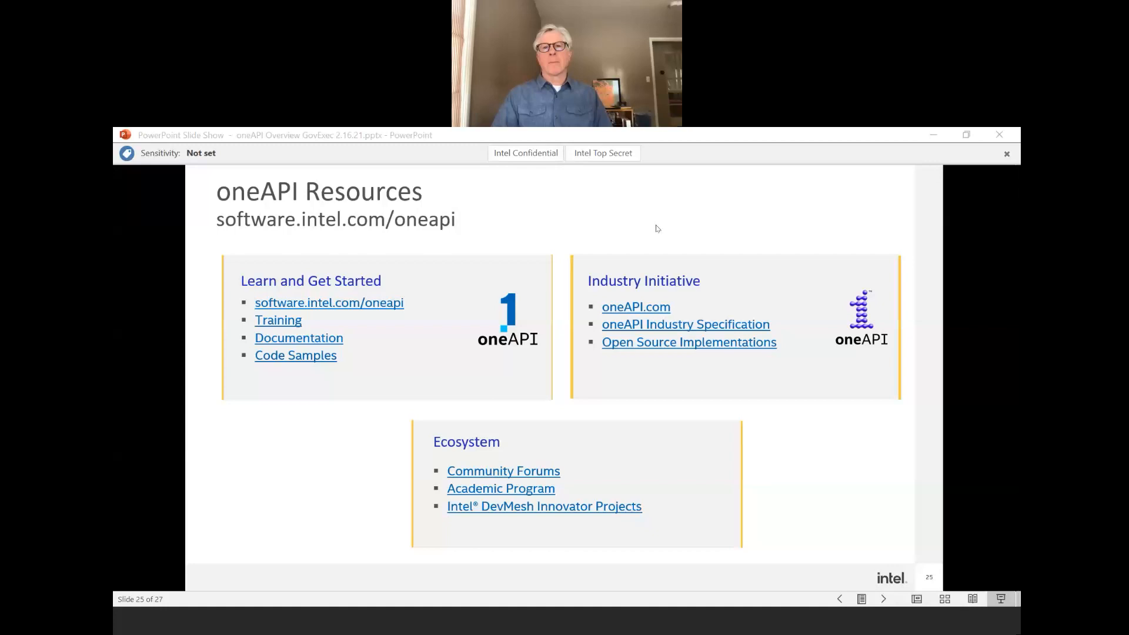
mouse_move(744, 188)
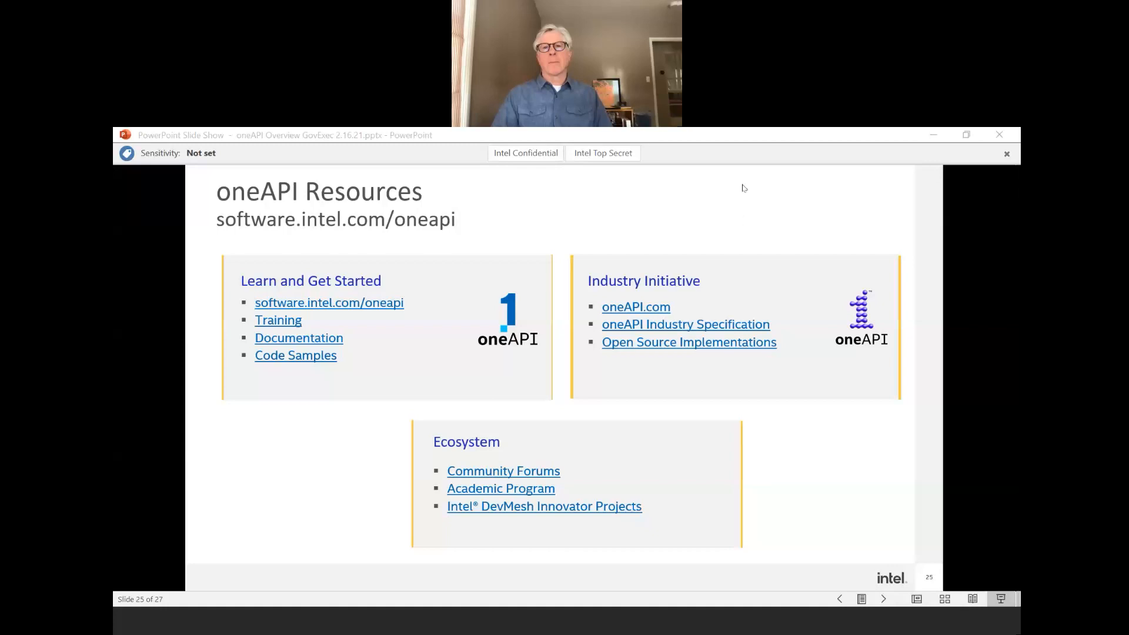
mouse_move(803, 488)
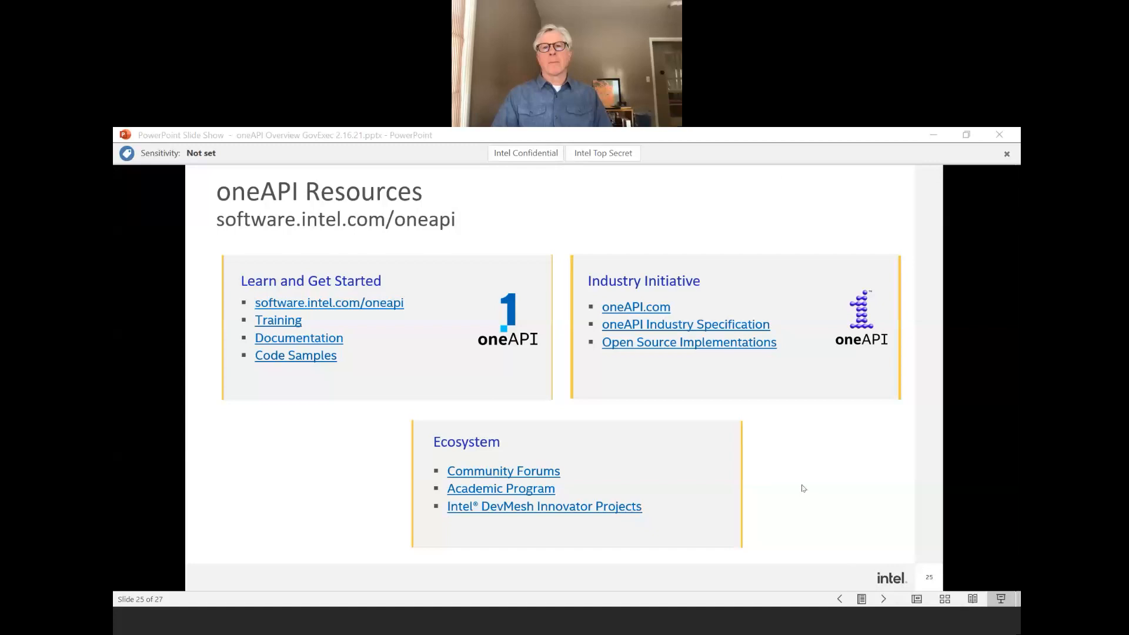
mouse_move(814, 381)
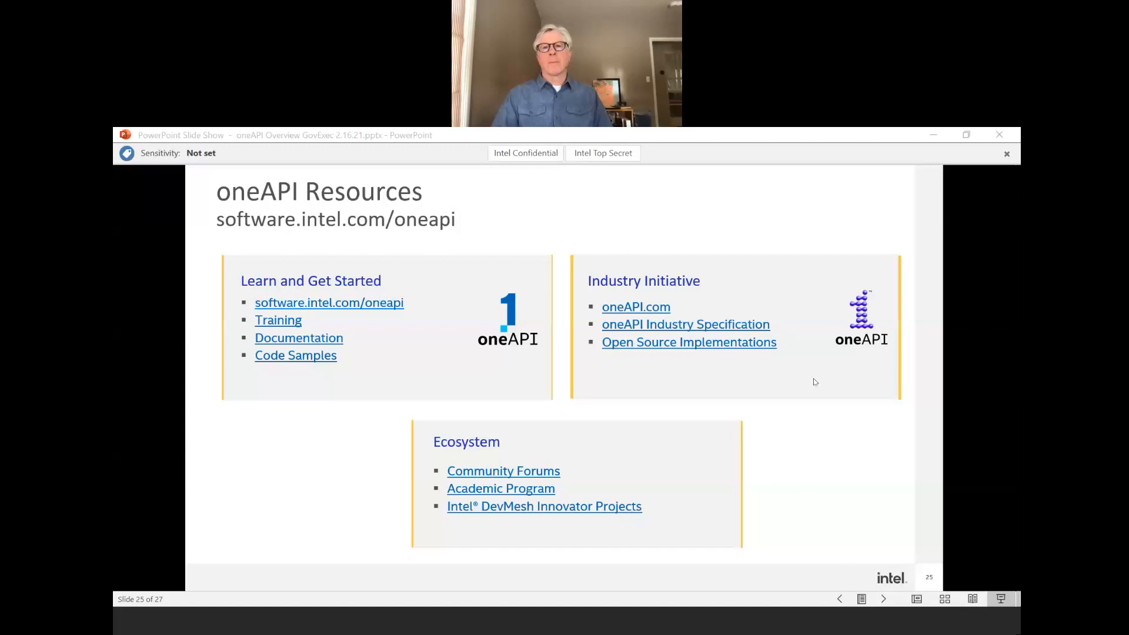
mouse_move(618, 149)
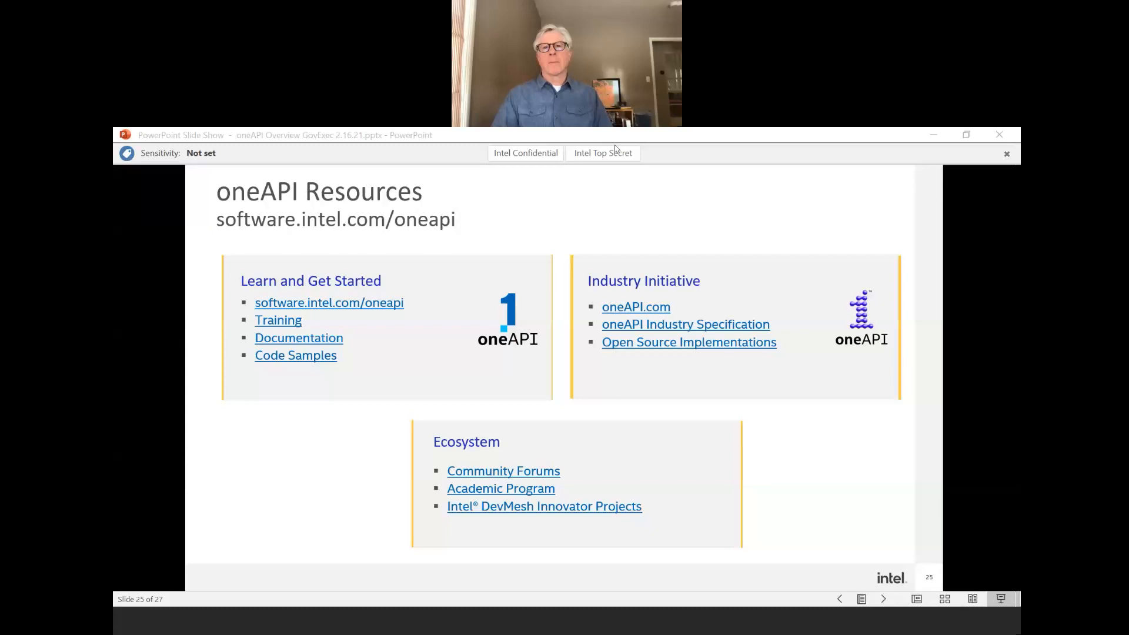
mouse_move(614, 171)
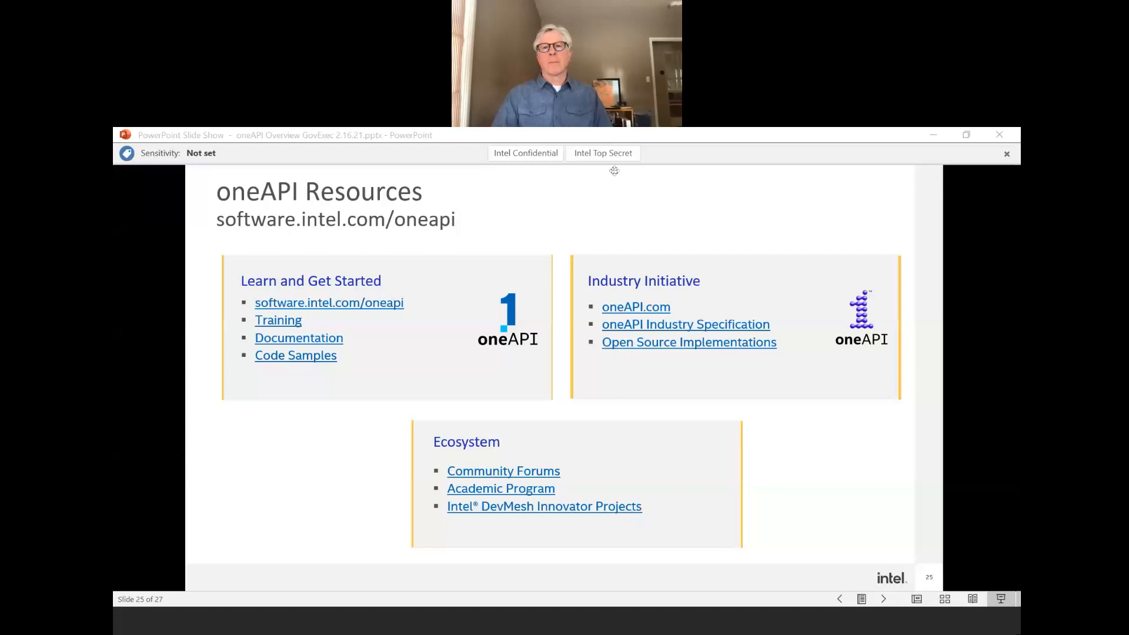
mouse_move(962, 460)
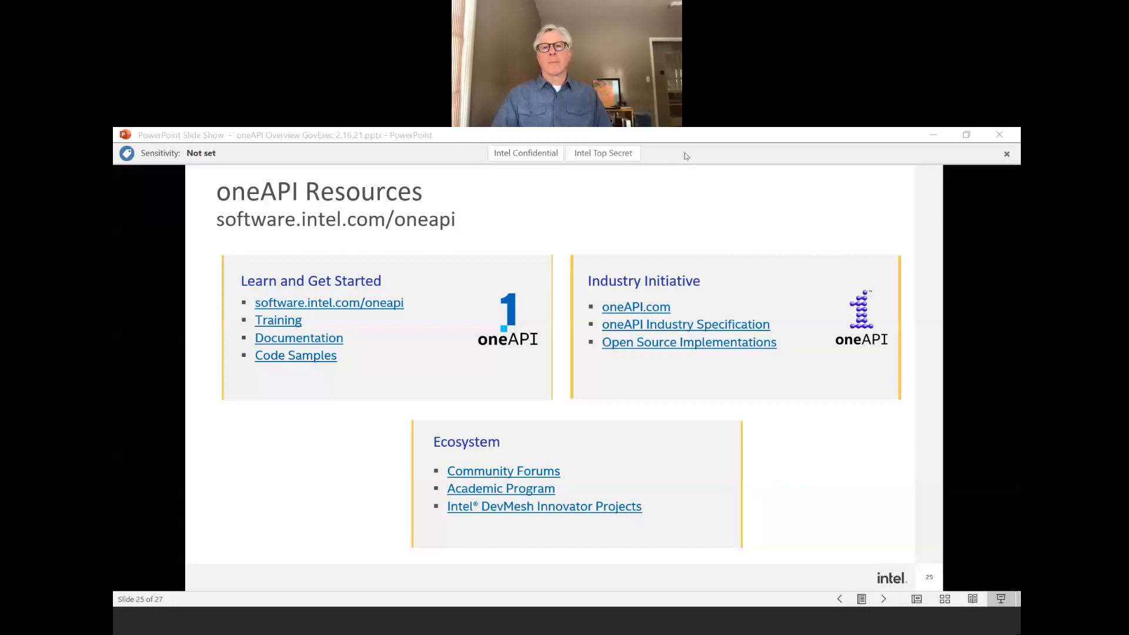
mouse_move(726, 145)
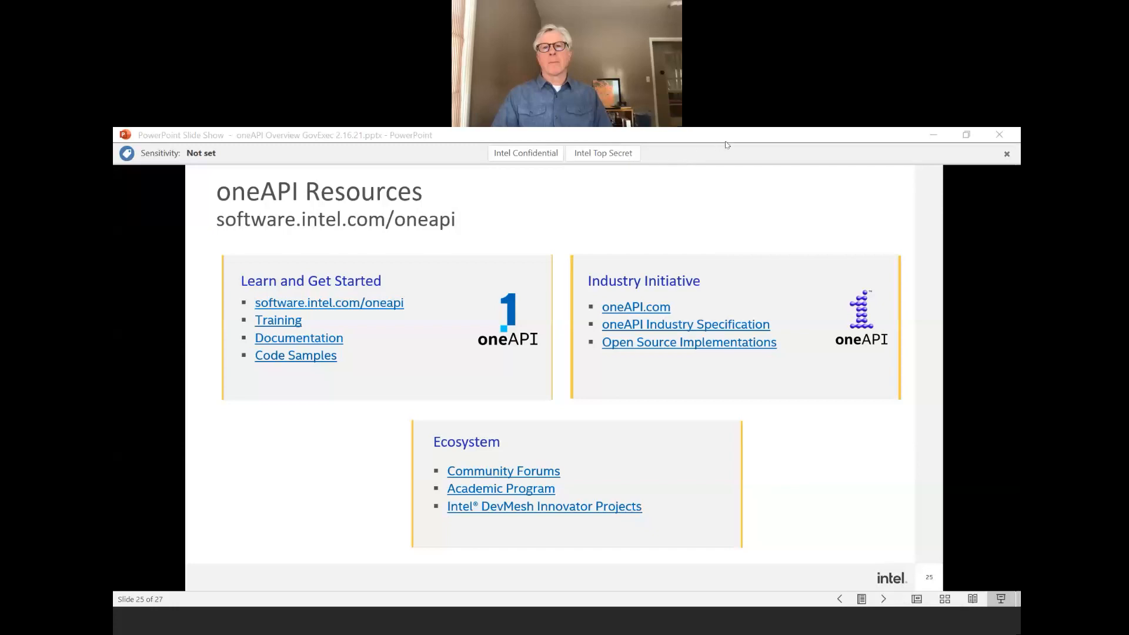
mouse_move(1006, 509)
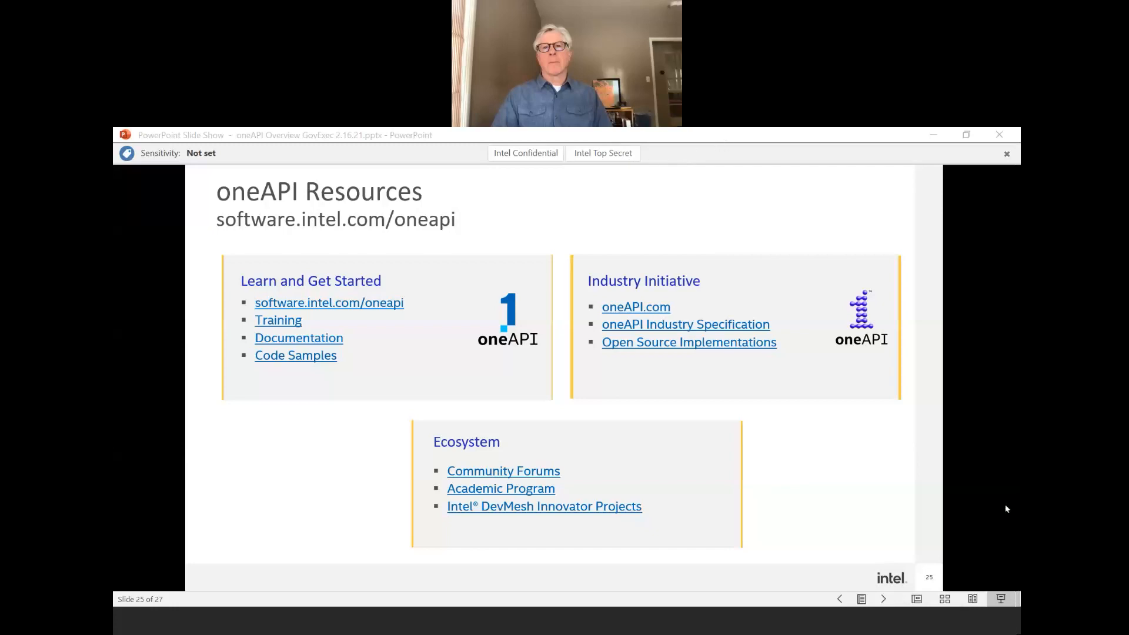
mouse_move(1017, 496)
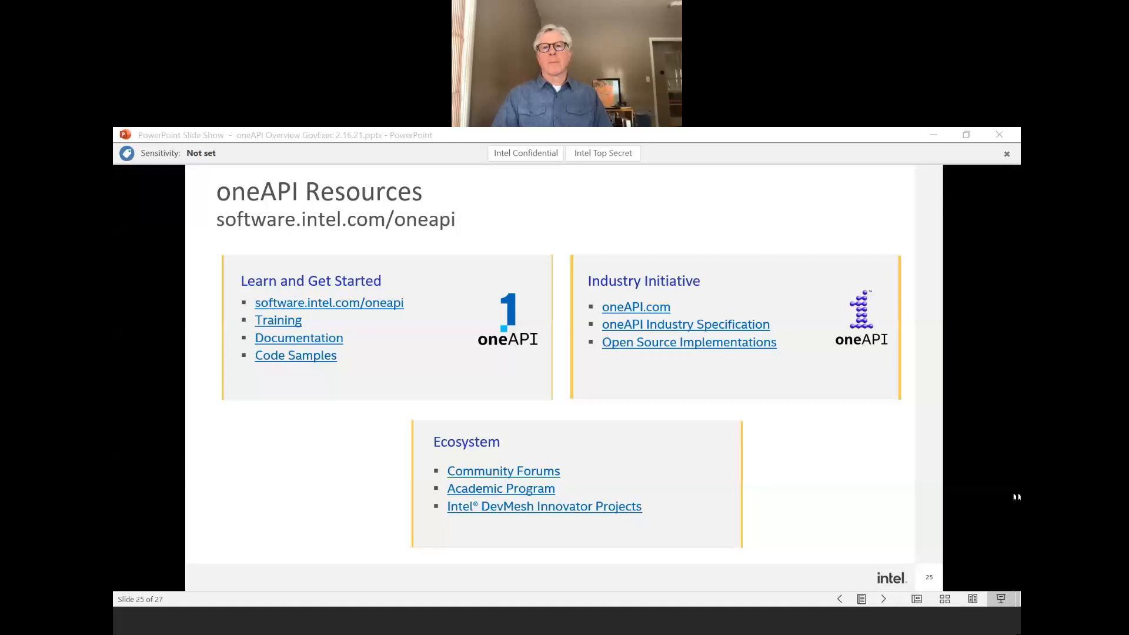
mouse_move(1015, 621)
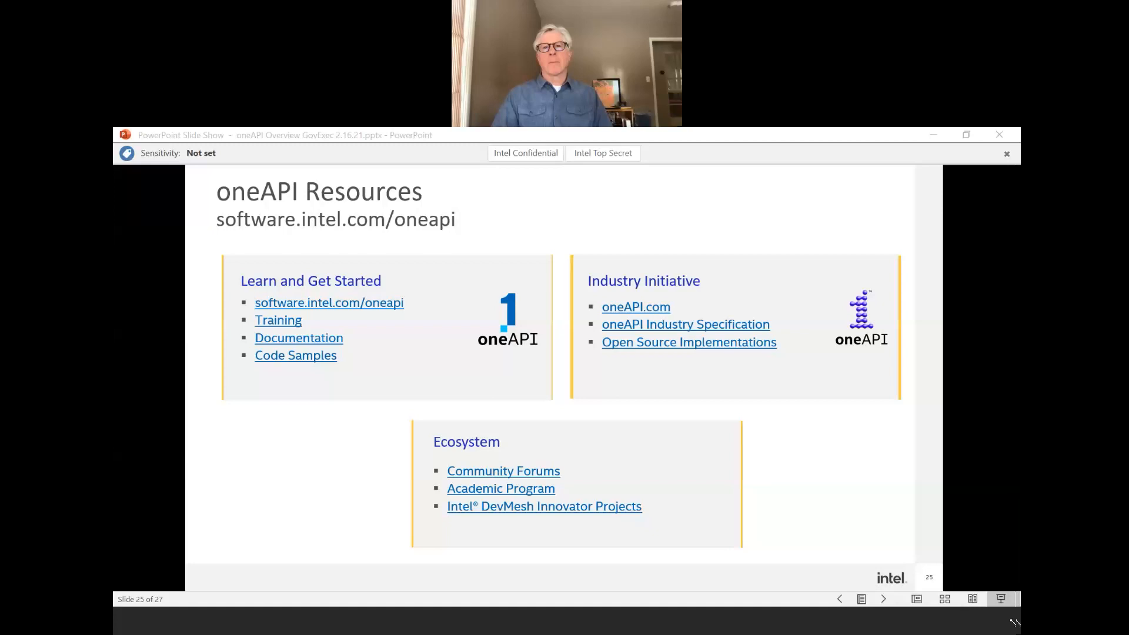
mouse_move(1016, 501)
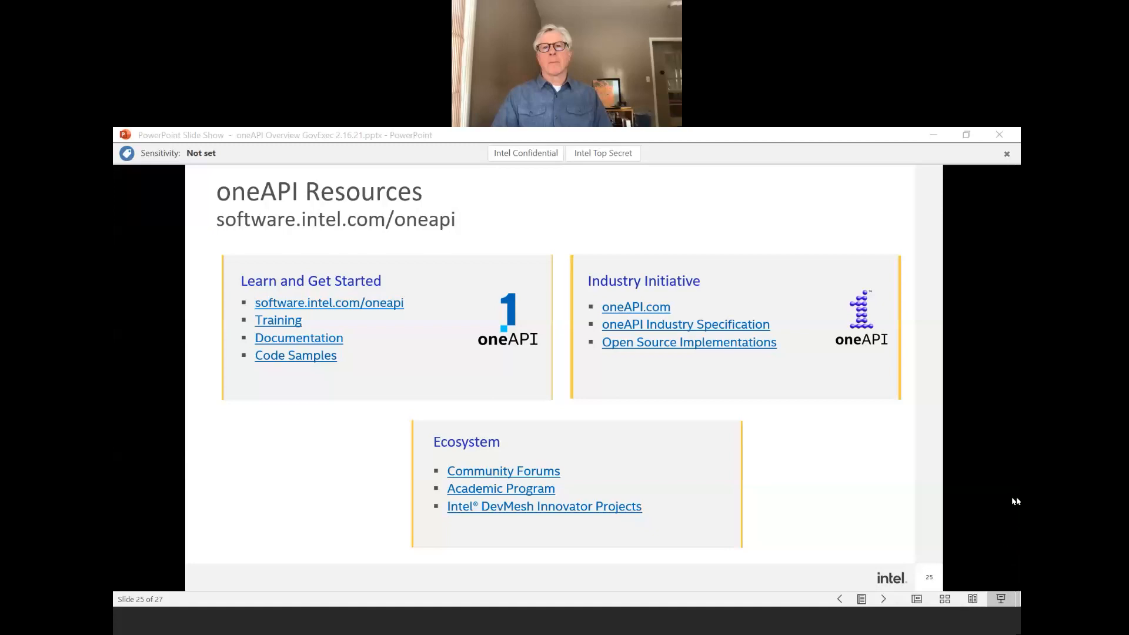
mouse_move(579, 169)
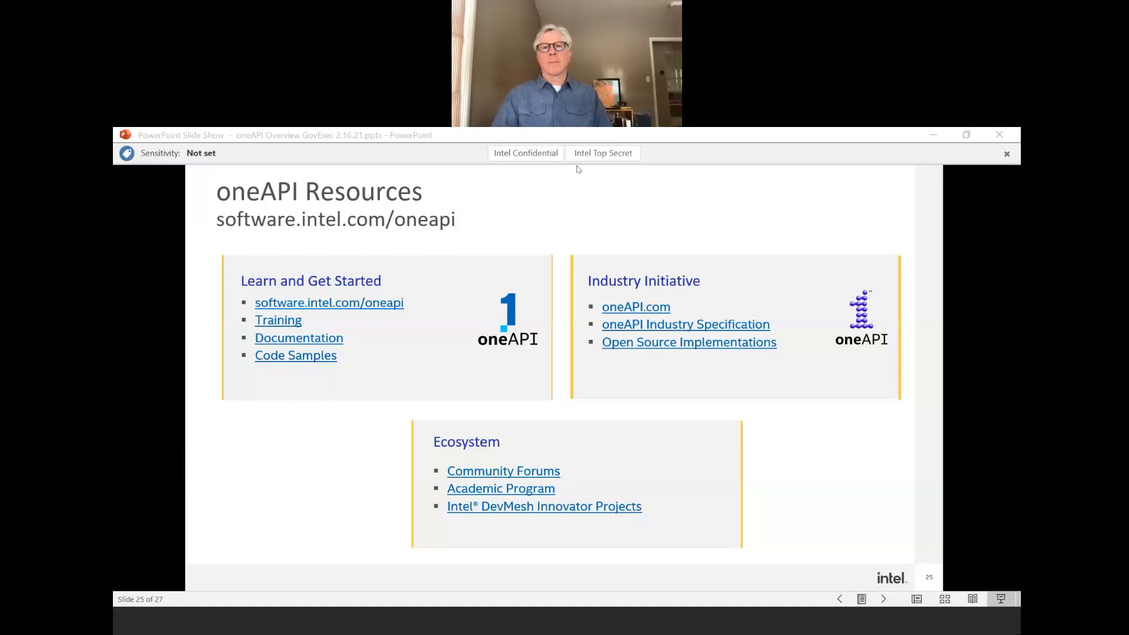
mouse_move(734, 156)
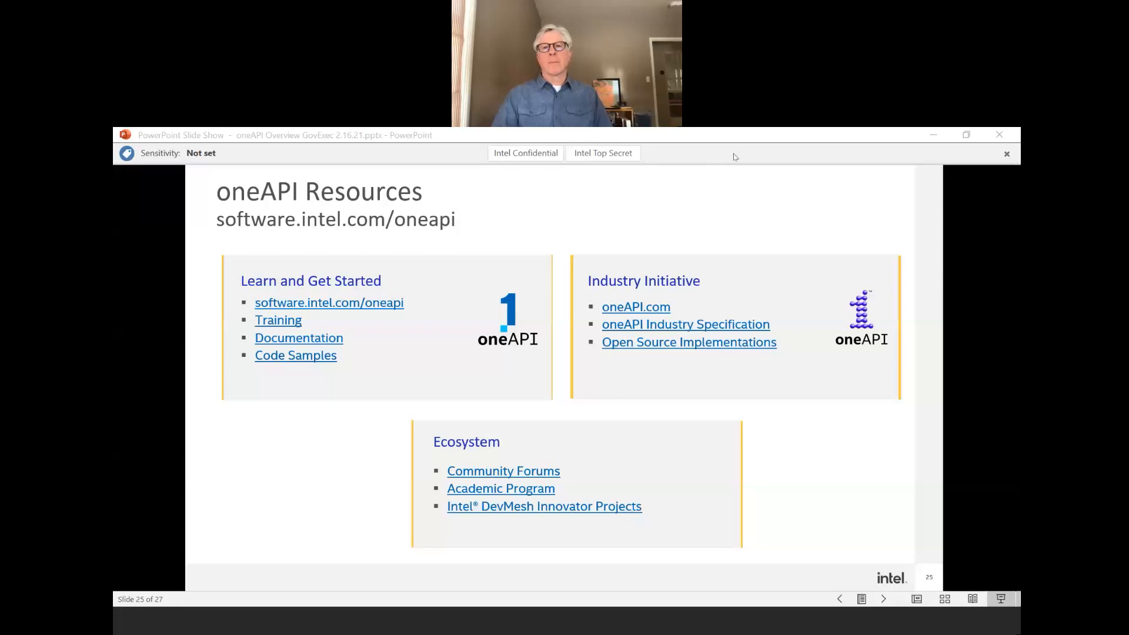
mouse_move(812, 140)
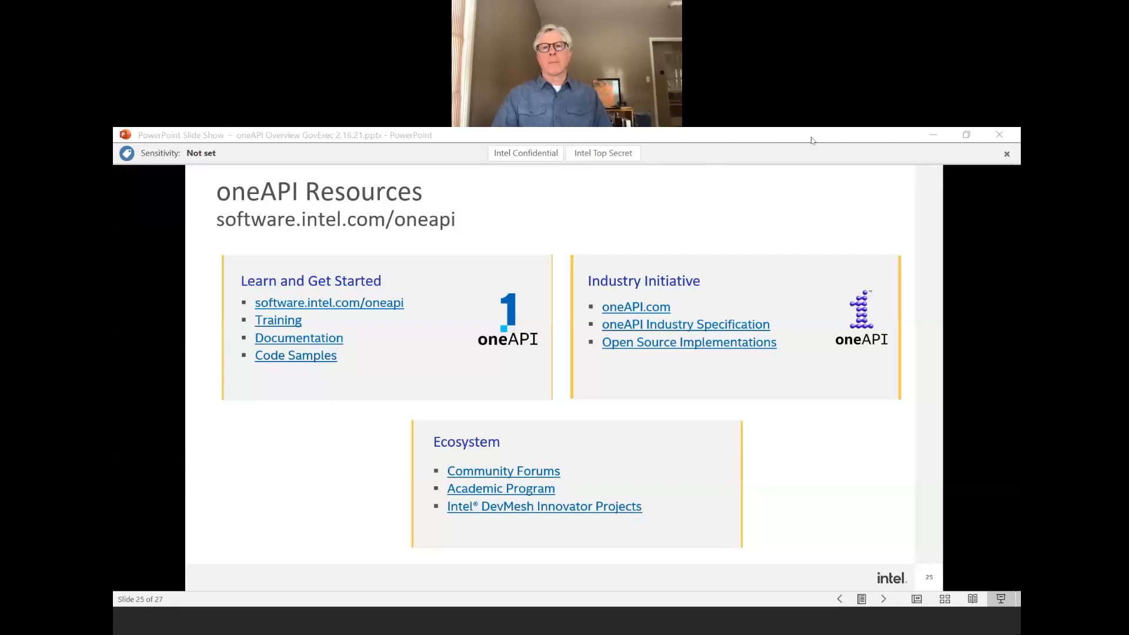
mouse_move(822, 185)
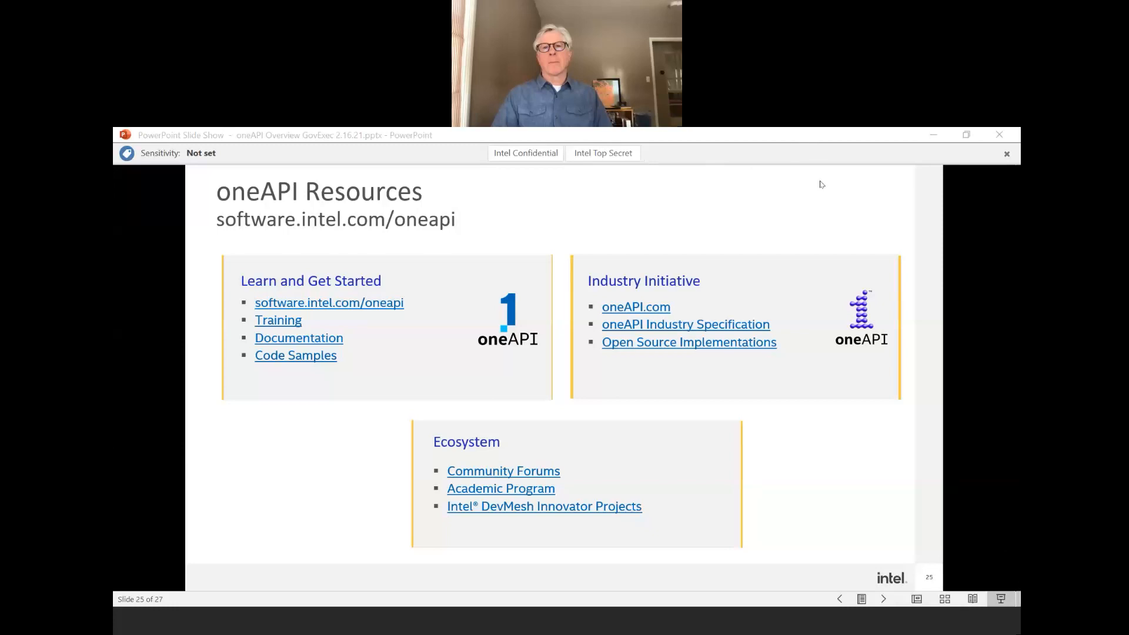
mouse_move(1014, 488)
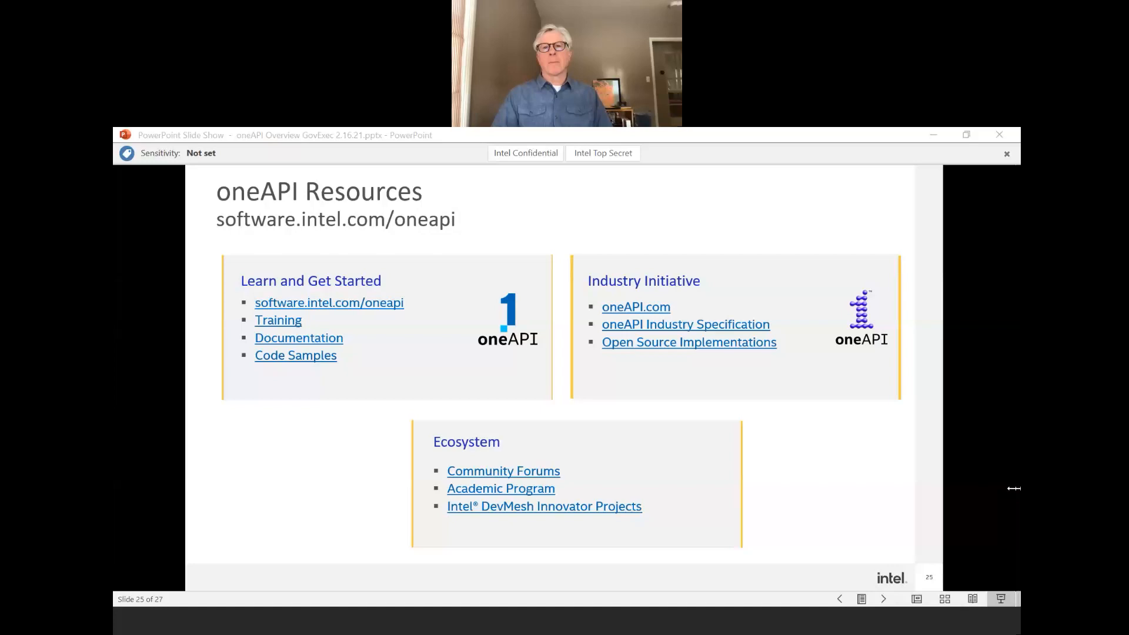
mouse_move(934, 474)
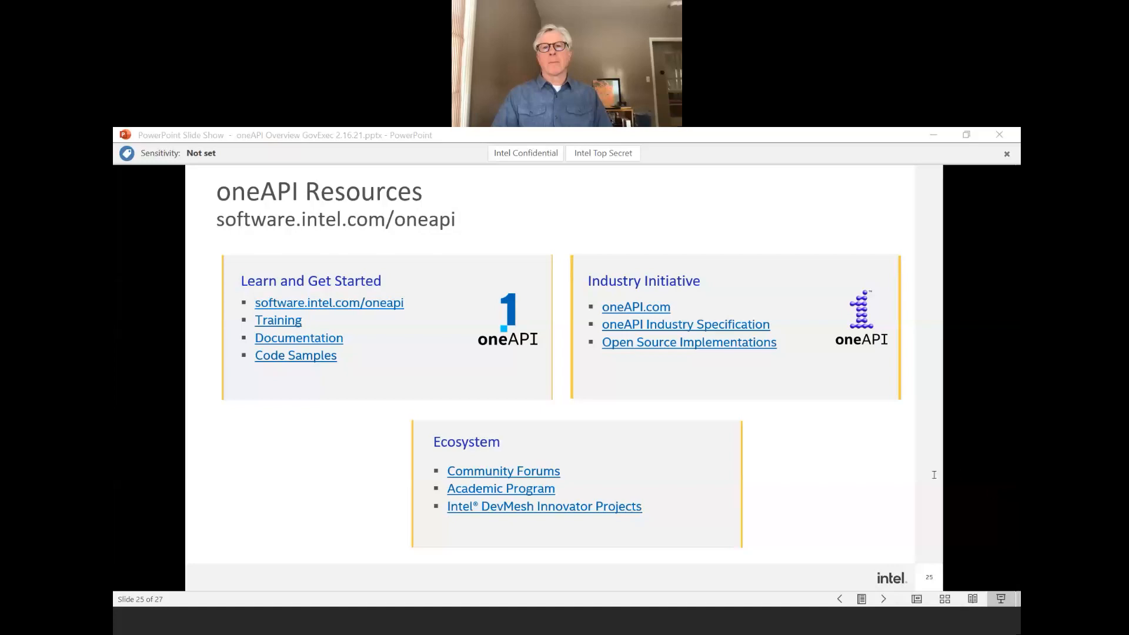
mouse_move(1012, 413)
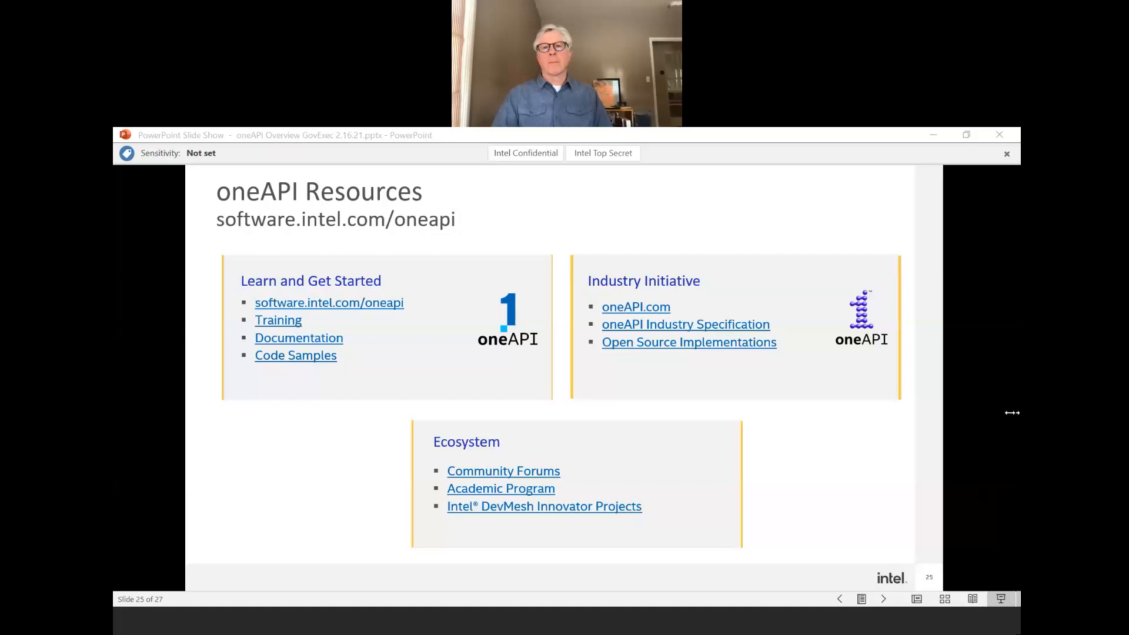
mouse_move(1012, 422)
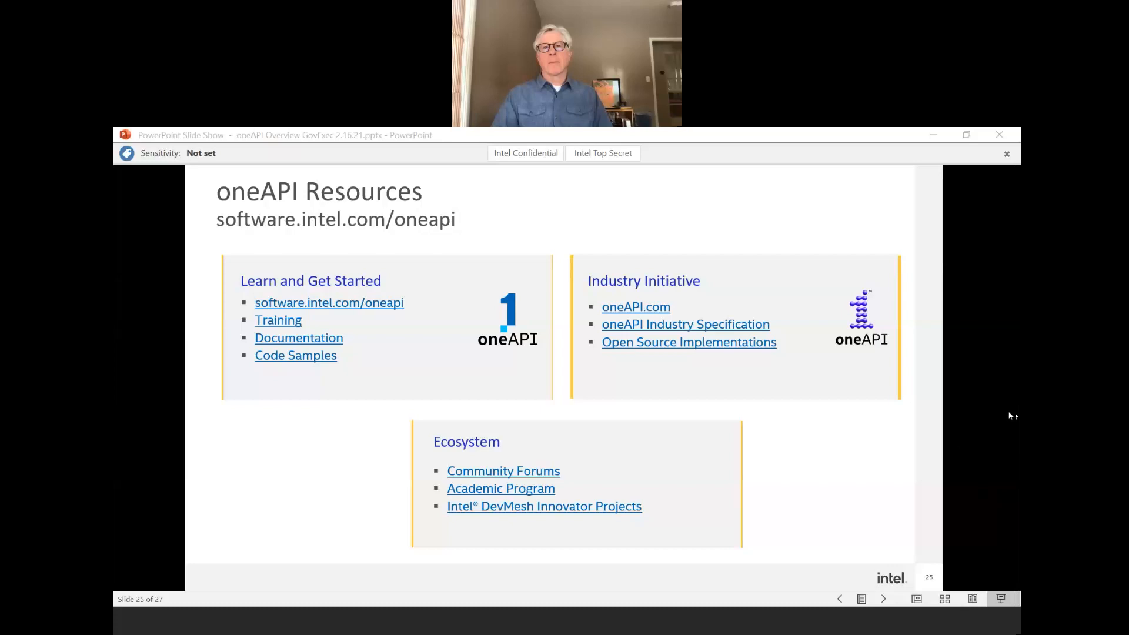
mouse_move(1013, 391)
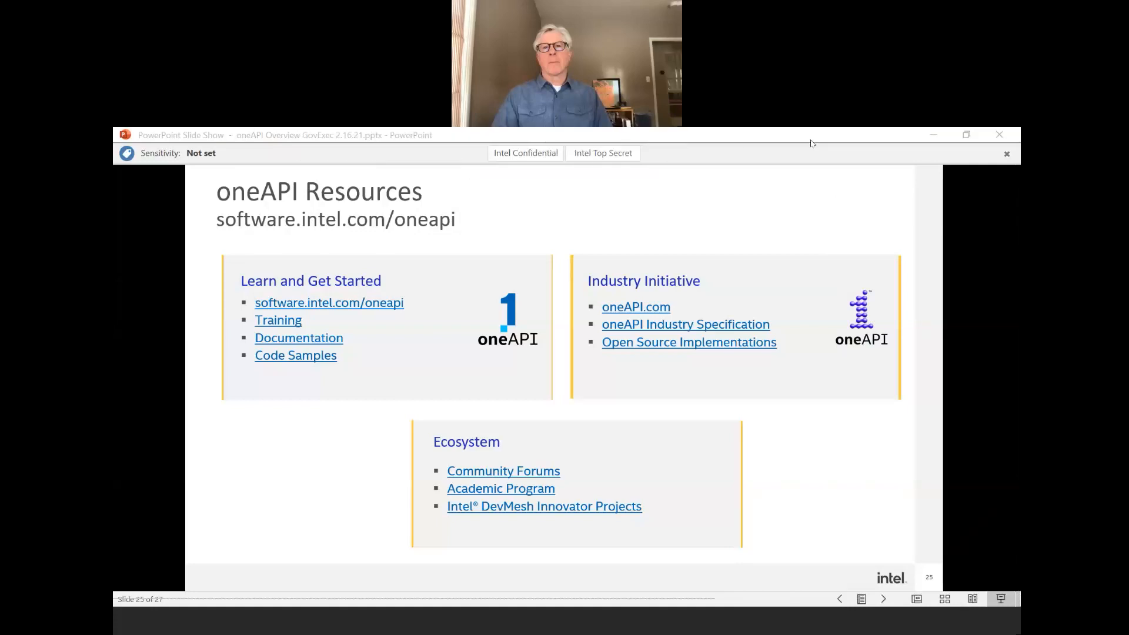
mouse_move(826, 245)
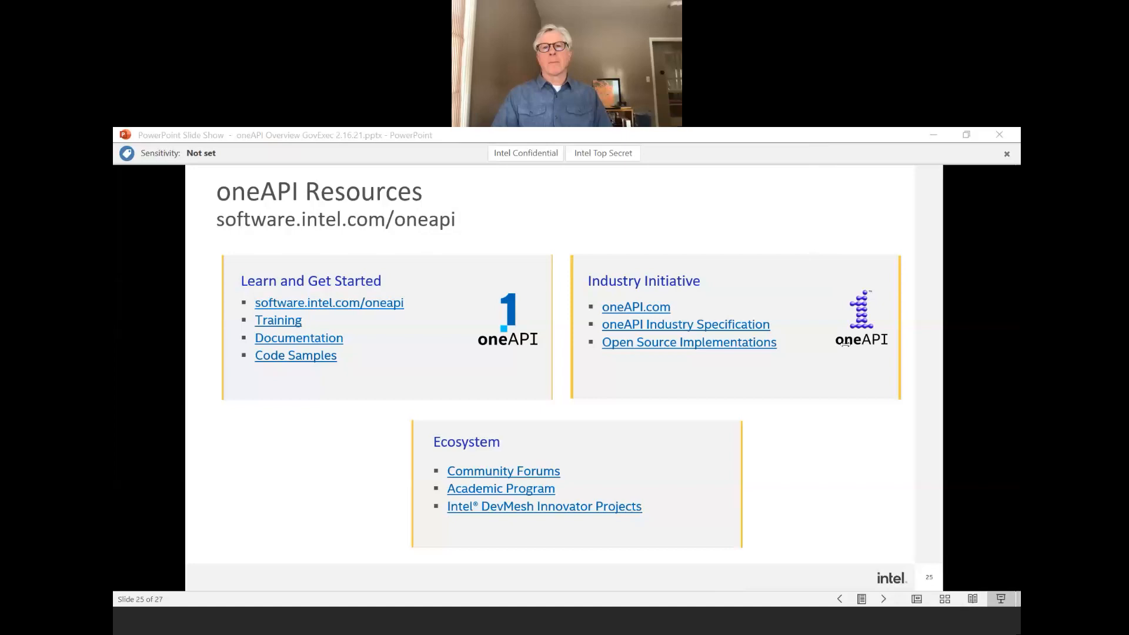
mouse_move(968, 428)
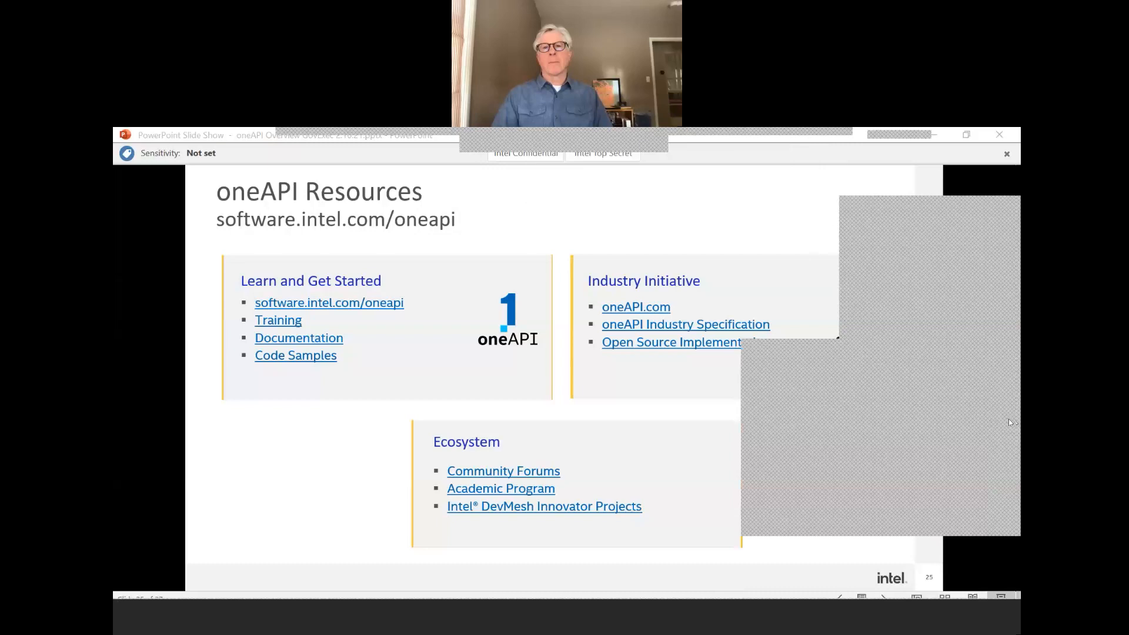
mouse_move(982, 433)
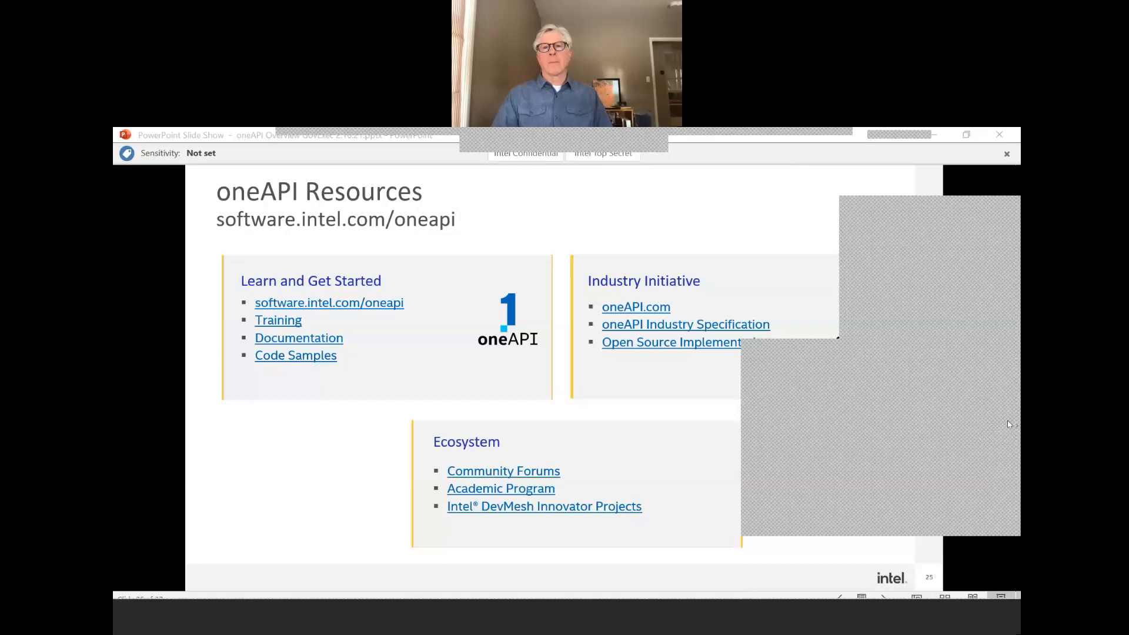
mouse_move(1011, 416)
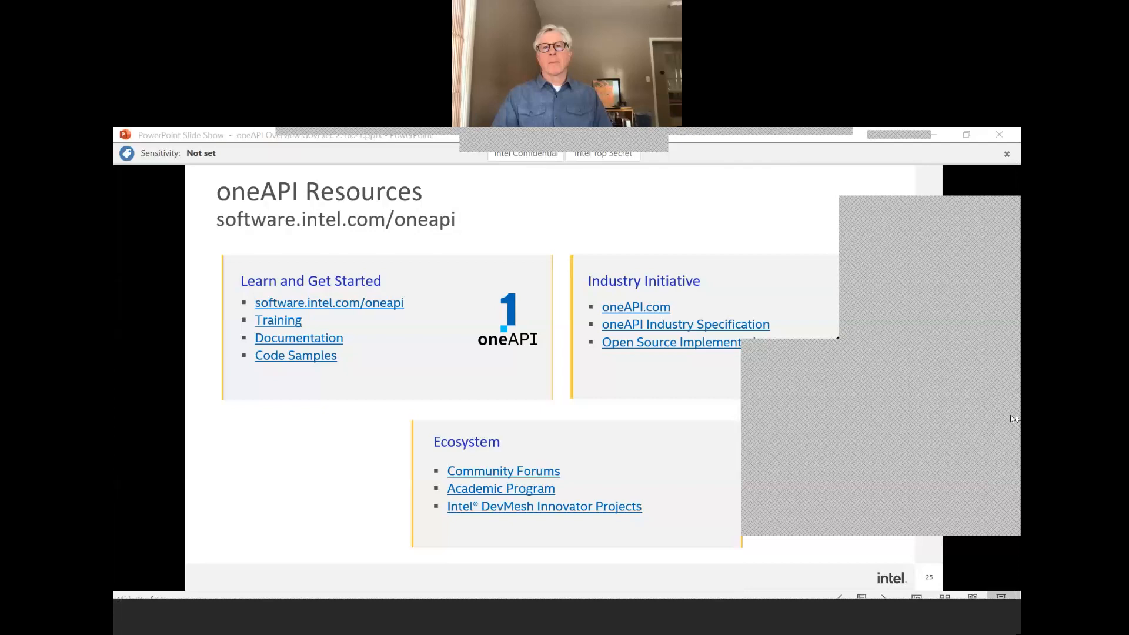
mouse_move(1003, 422)
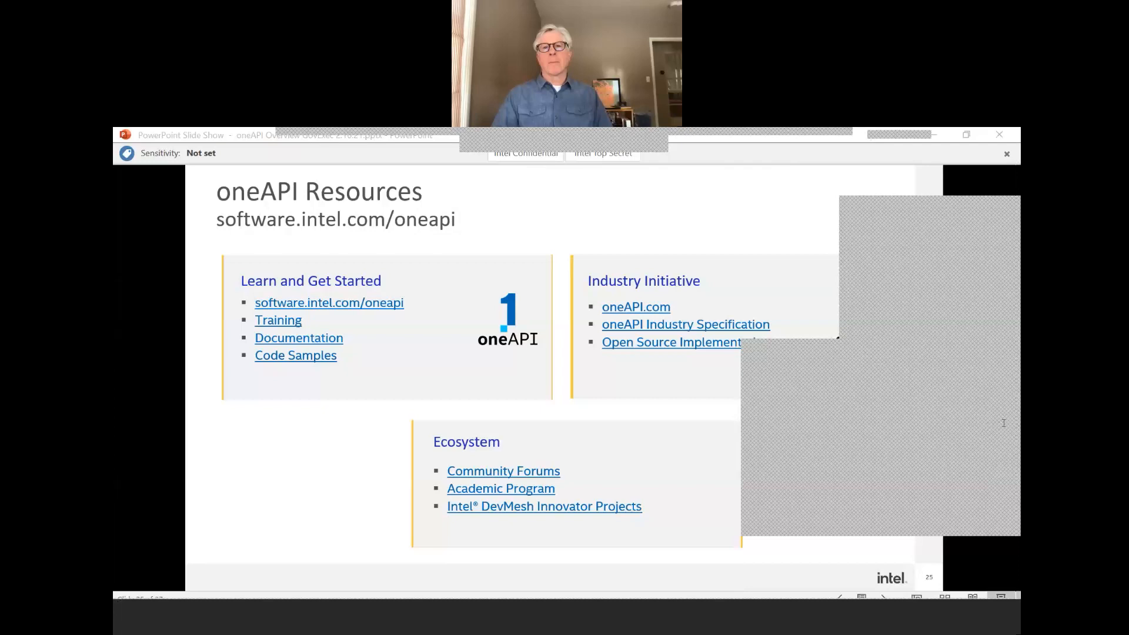
mouse_move(1014, 447)
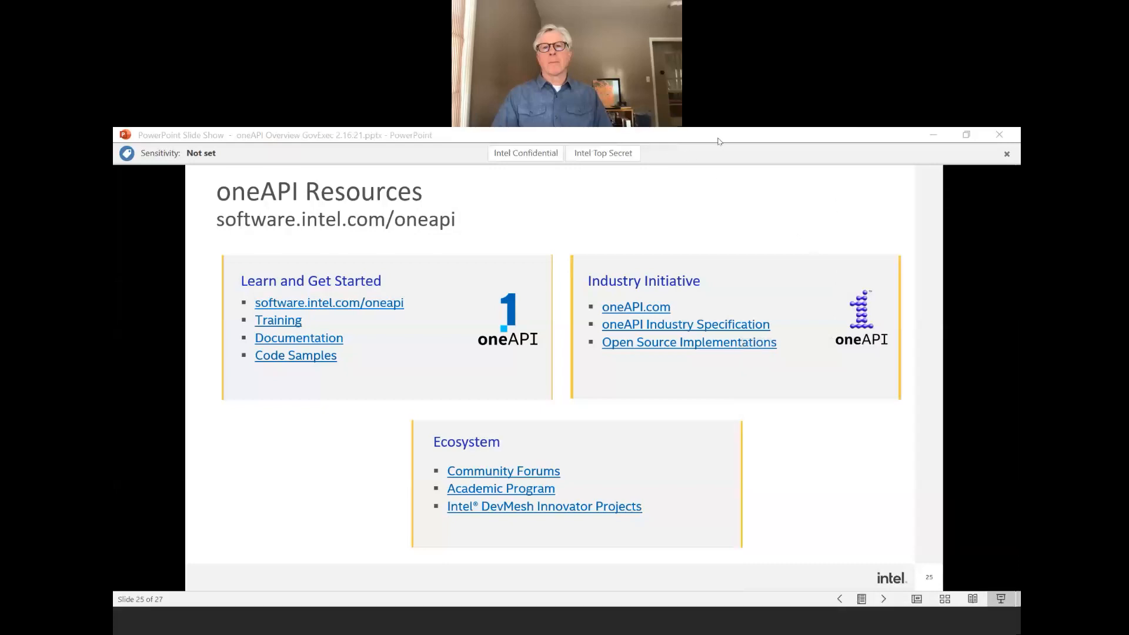
mouse_move(981, 569)
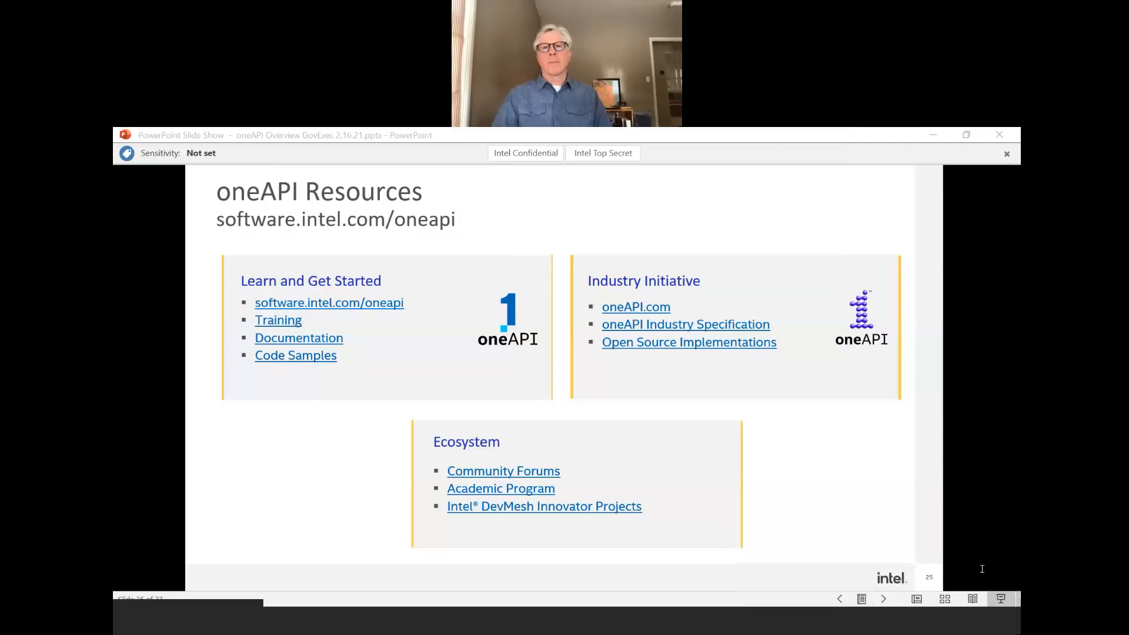
mouse_move(1014, 553)
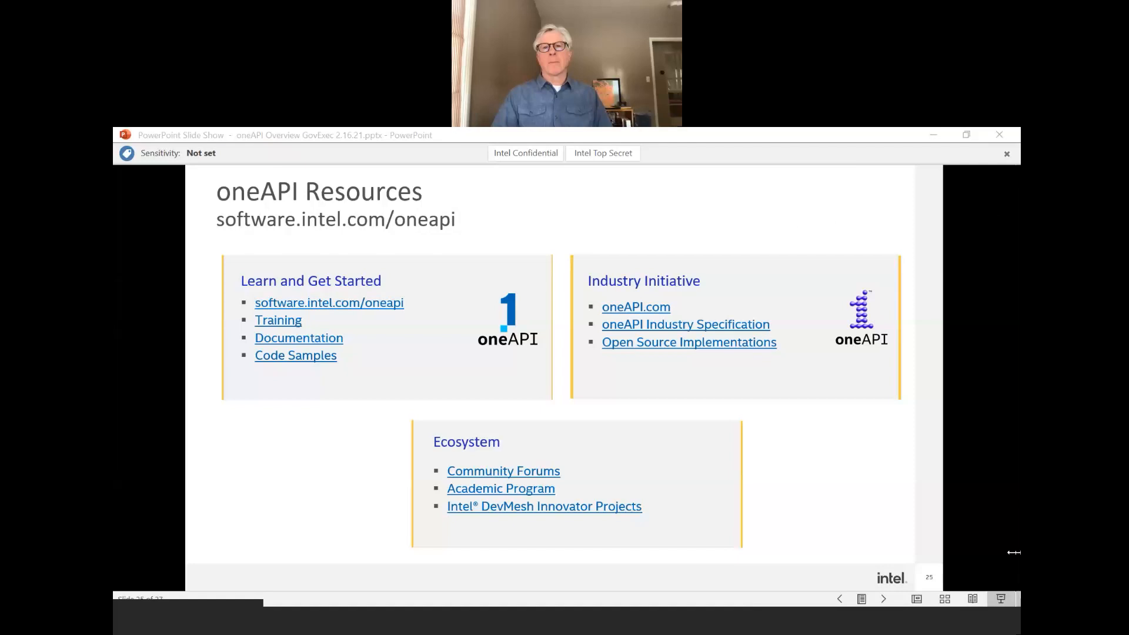
mouse_move(1014, 551)
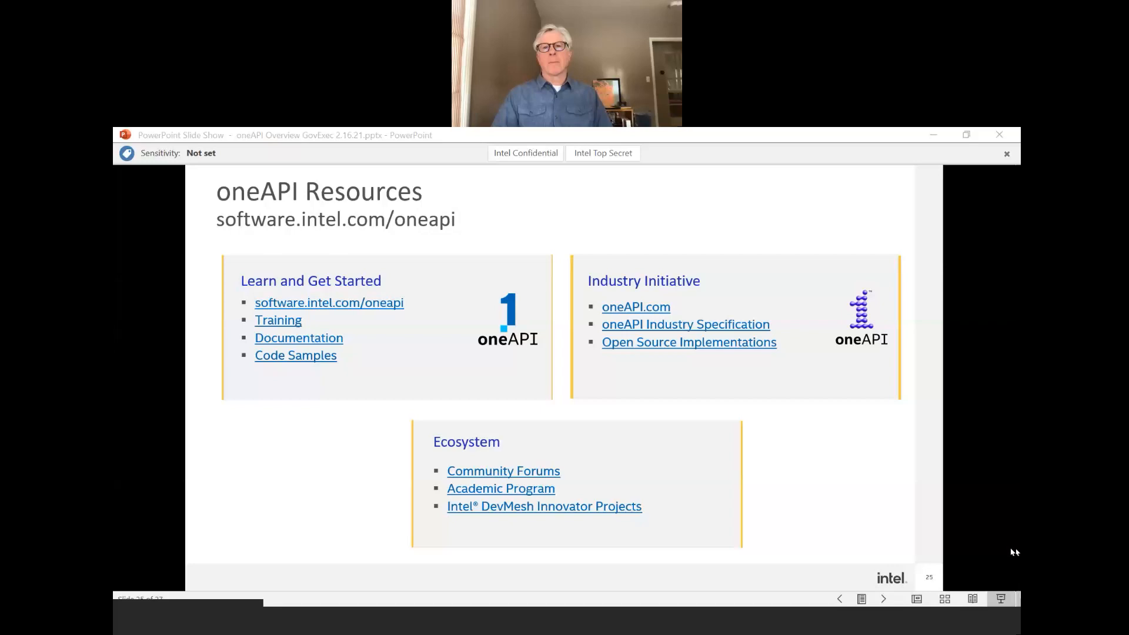
mouse_move(1015, 547)
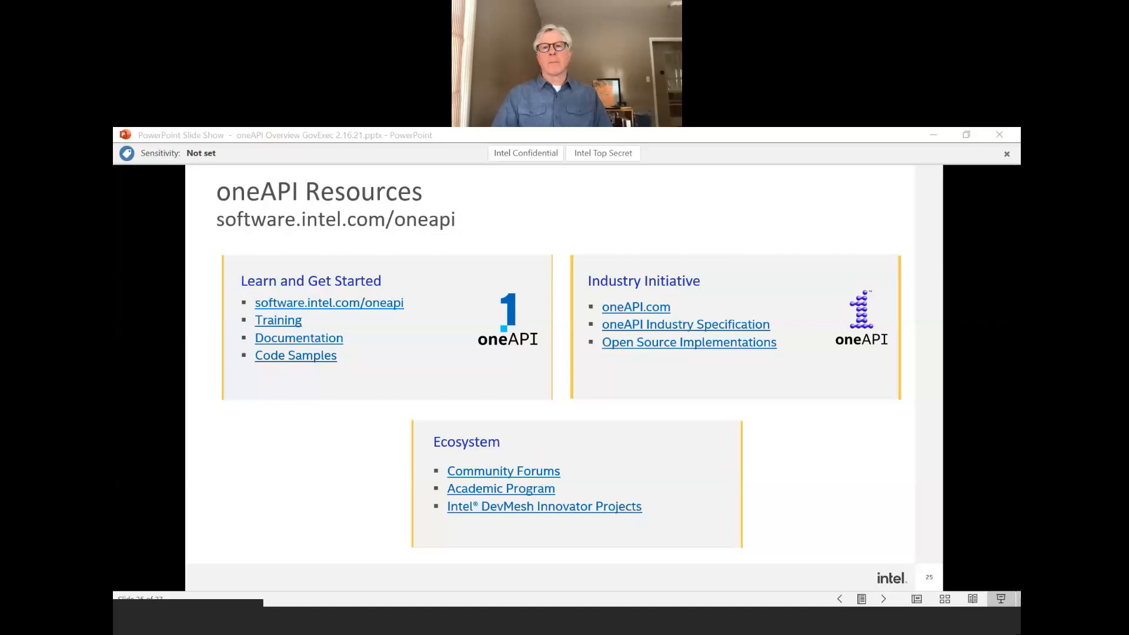
mouse_move(951, 482)
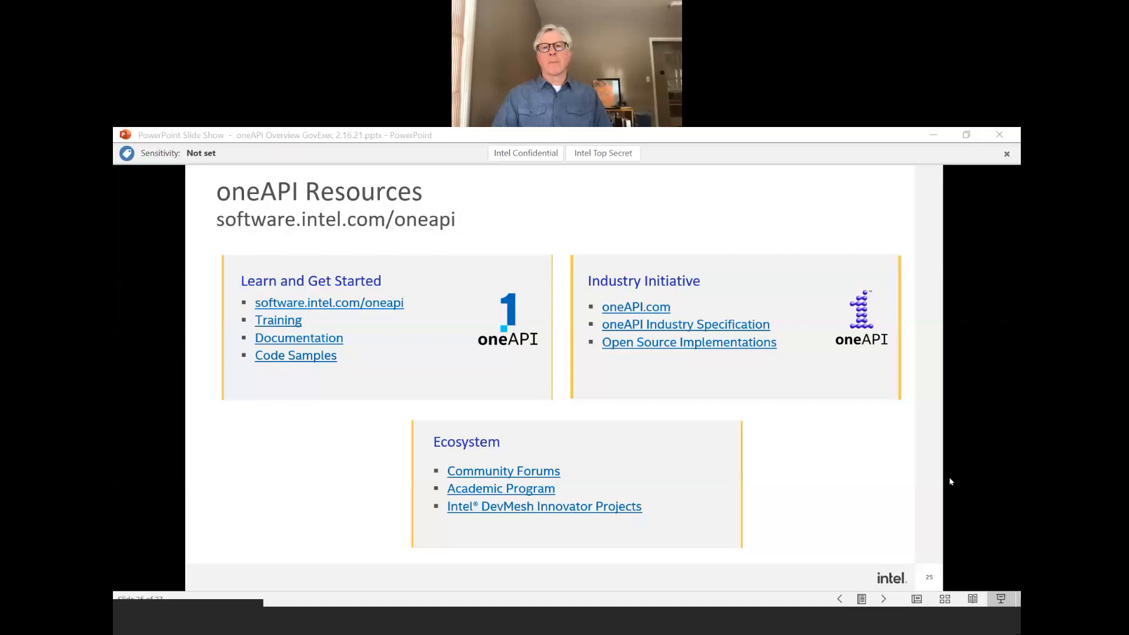
mouse_move(609, 458)
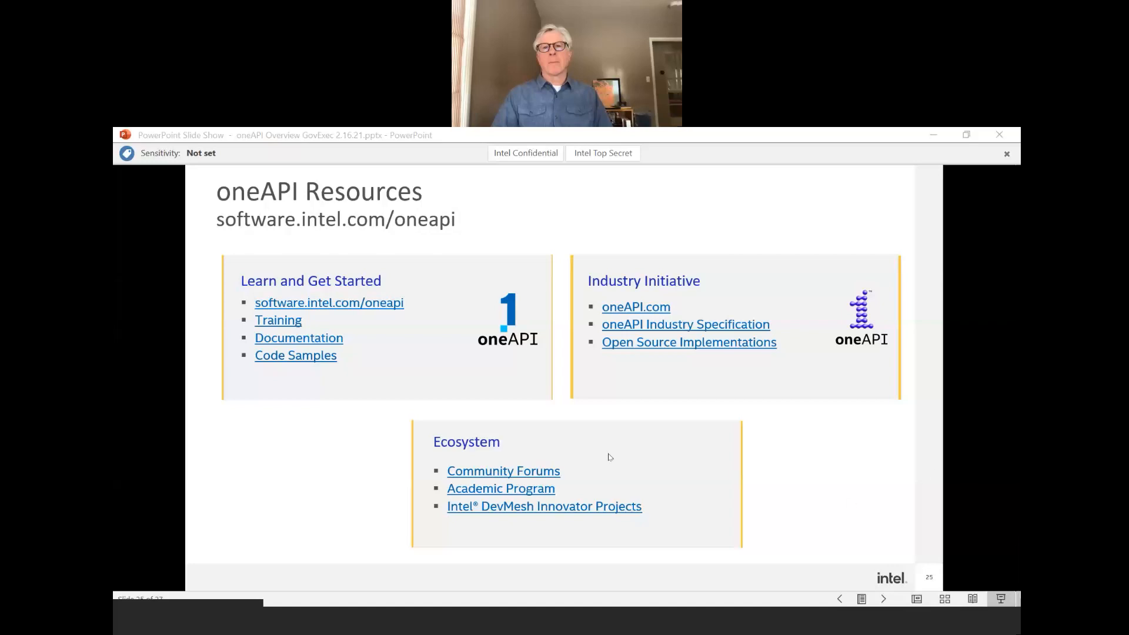
mouse_move(932, 543)
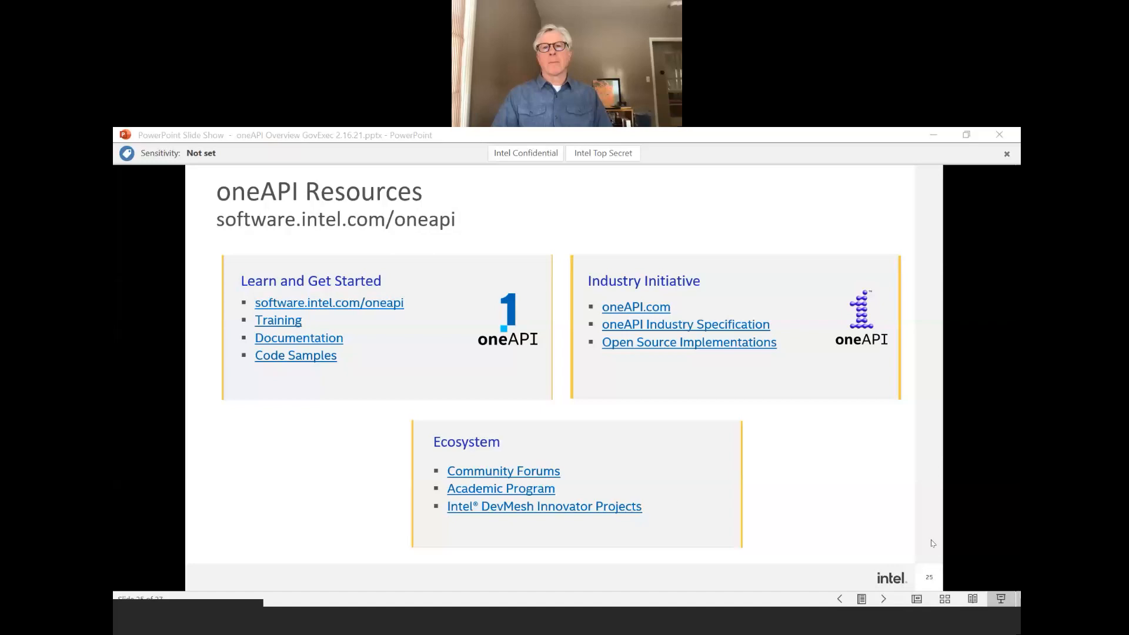
mouse_move(946, 515)
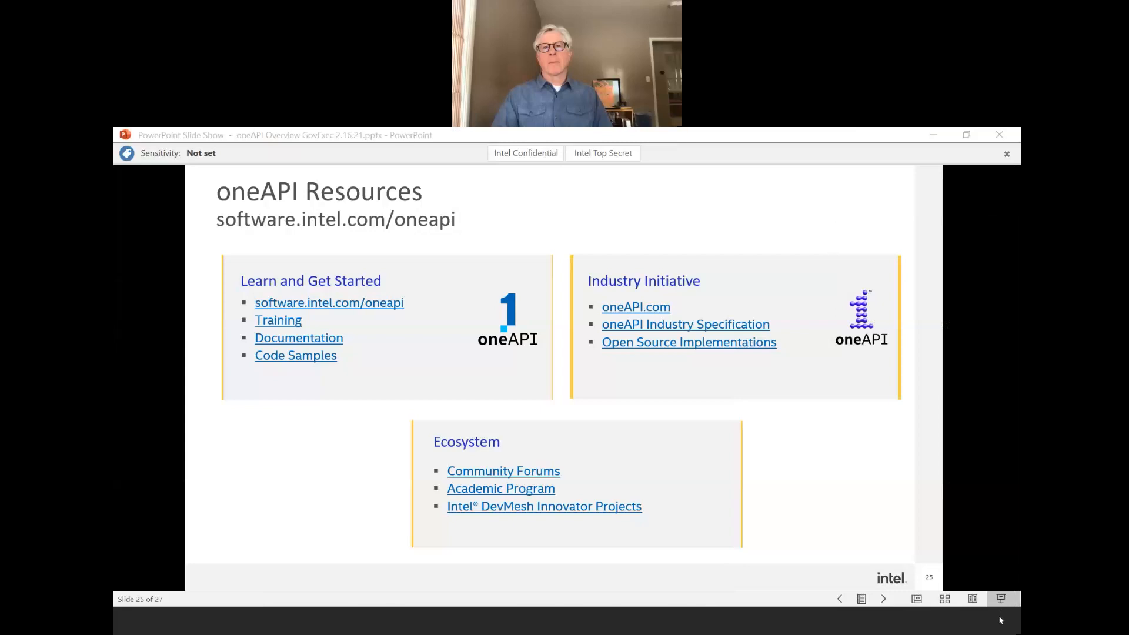
mouse_move(993, 554)
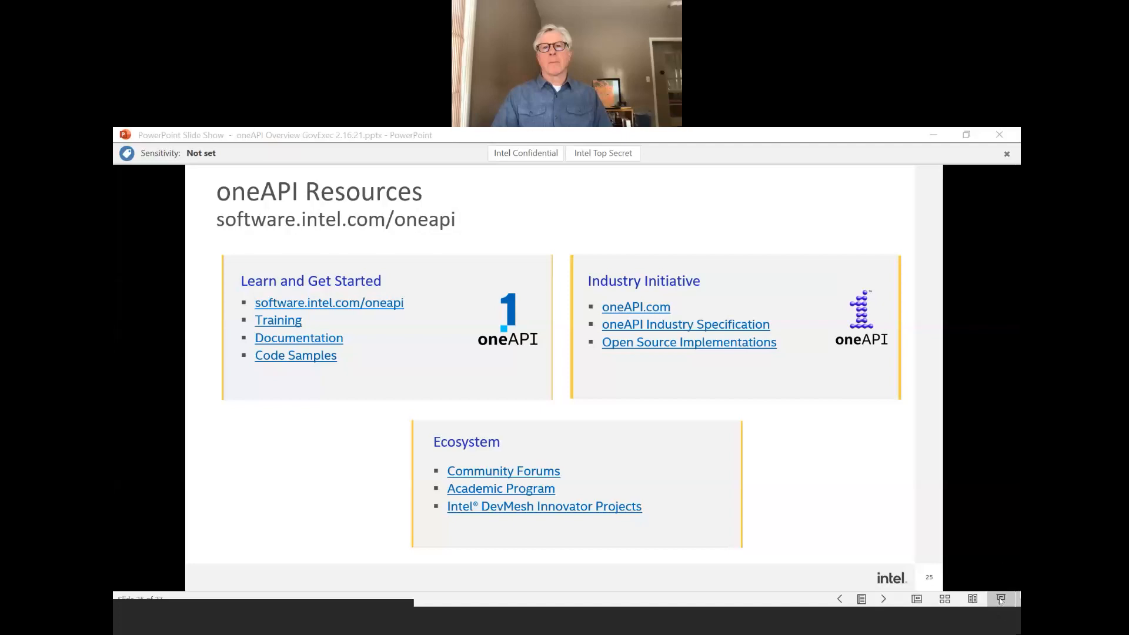
mouse_move(1001, 620)
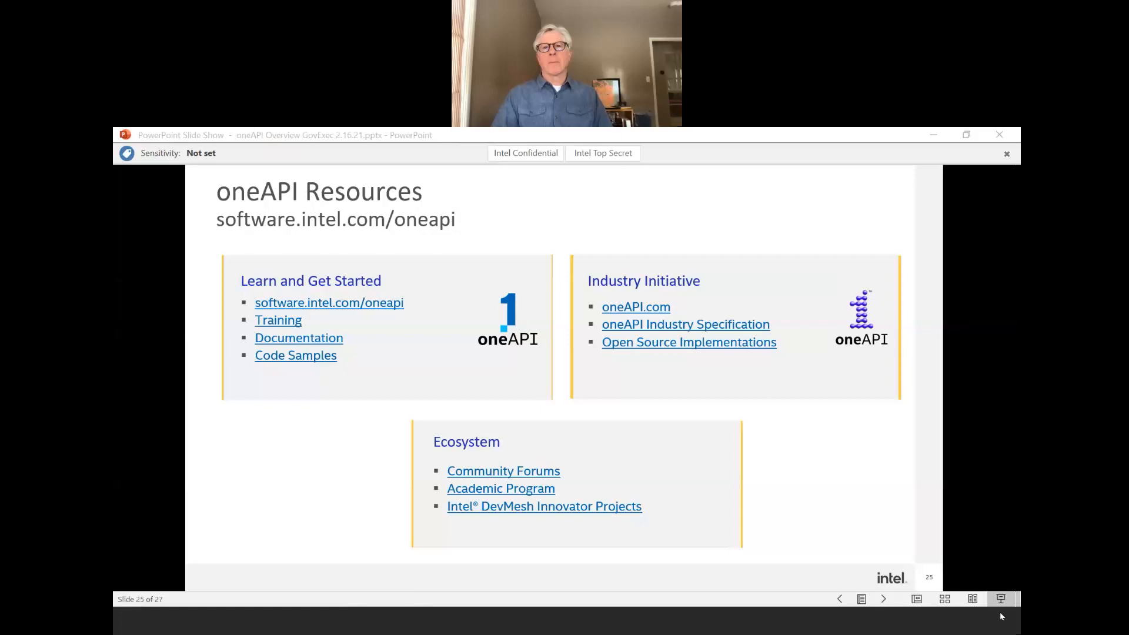
mouse_move(1011, 621)
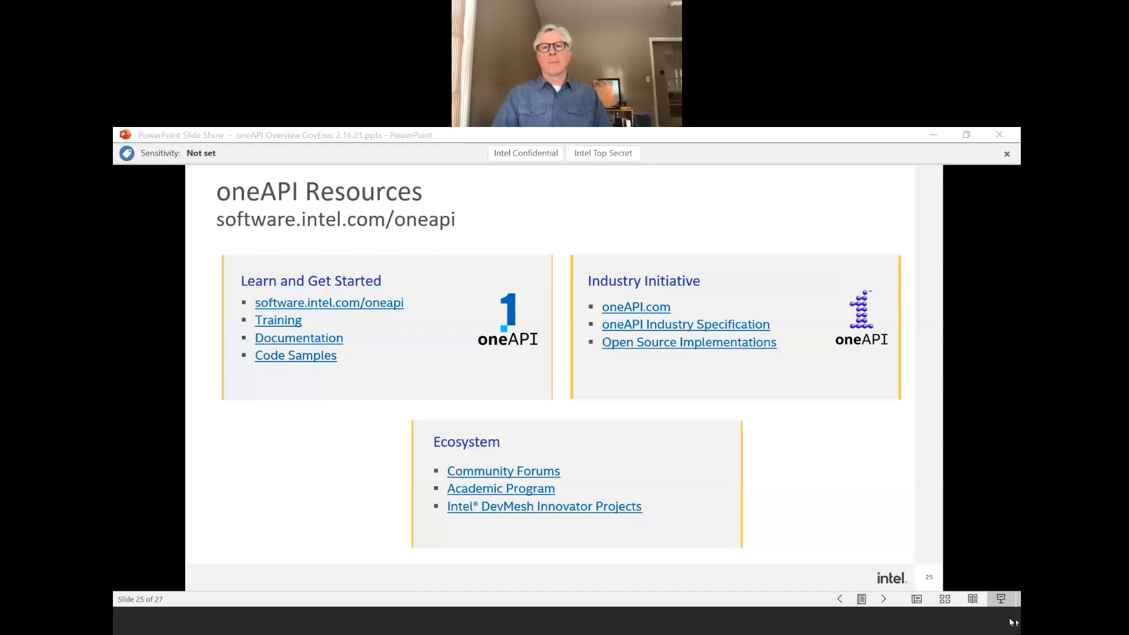
mouse_move(1000, 623)
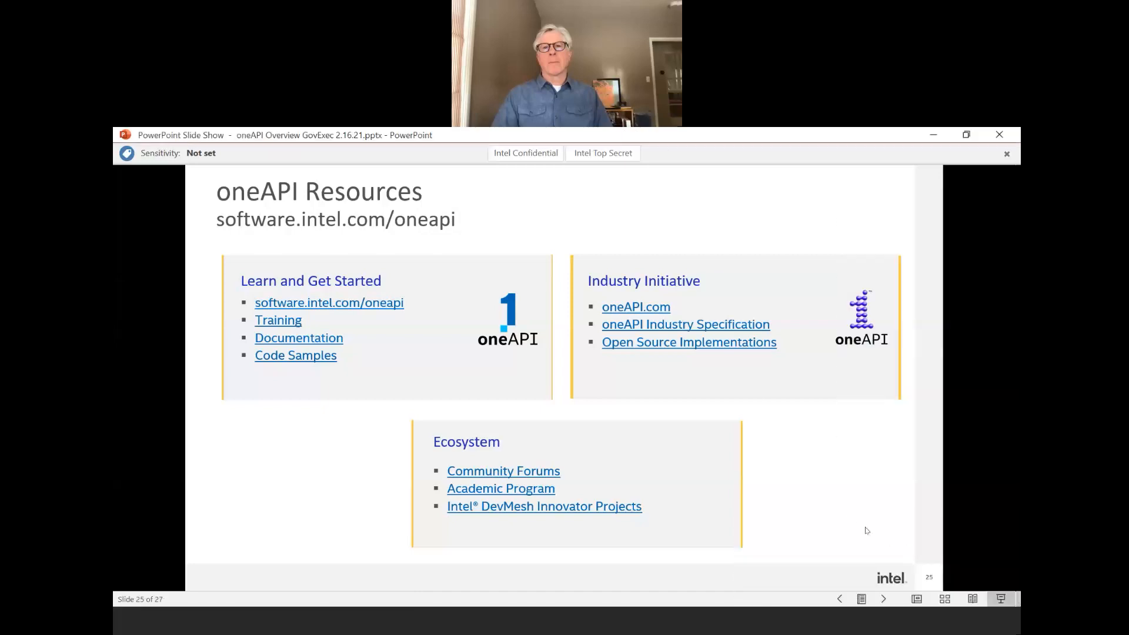
mouse_move(855, 522)
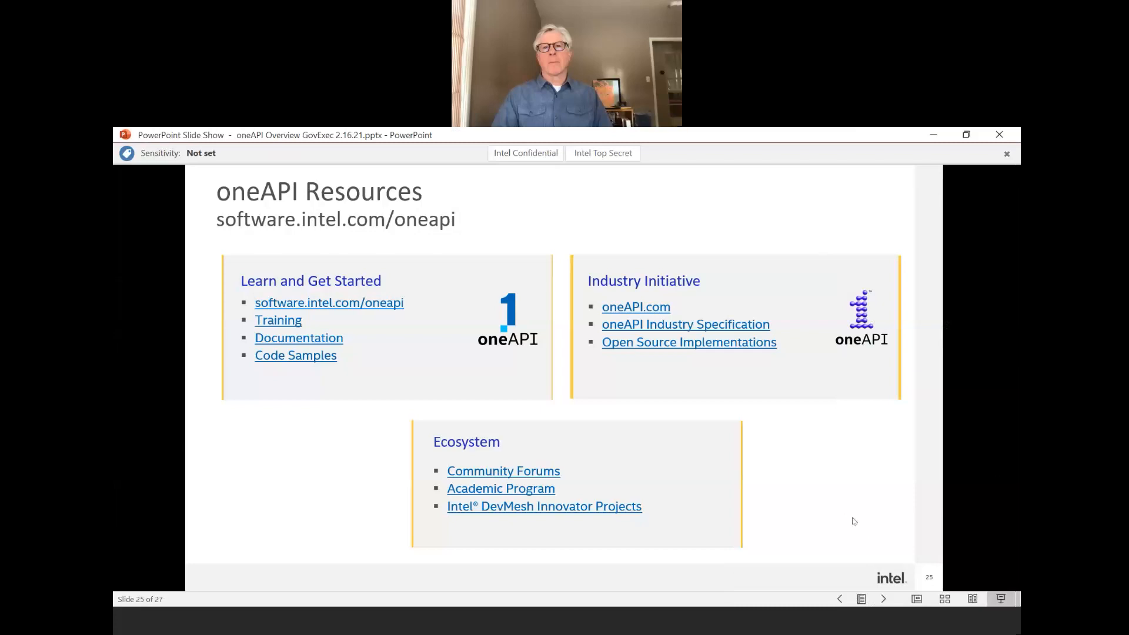
mouse_move(854, 521)
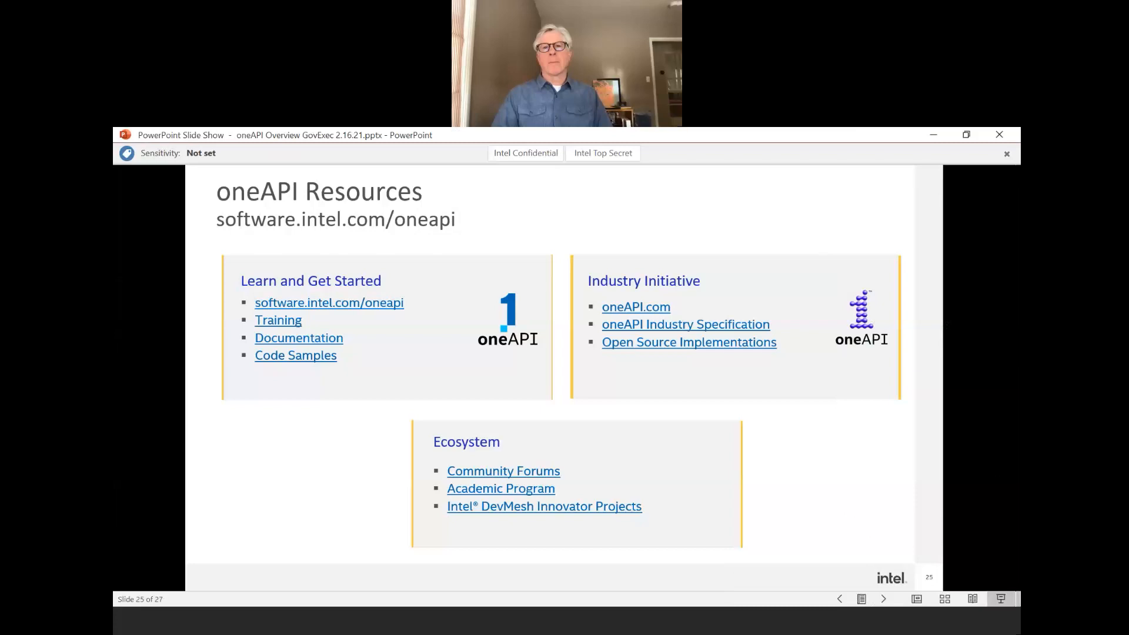